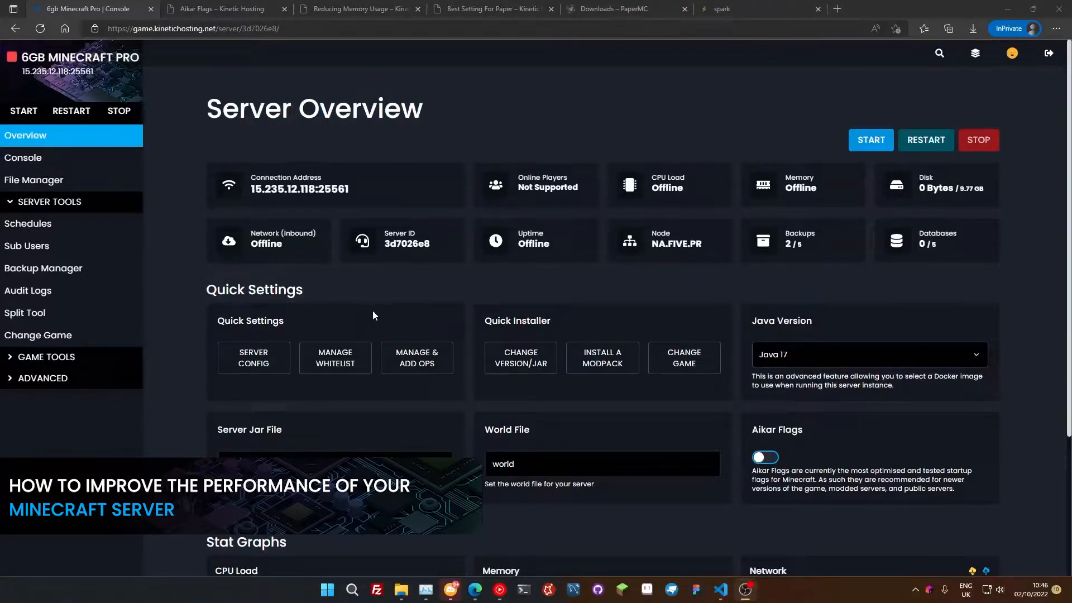
pyautogui.moveTo(388, 301)
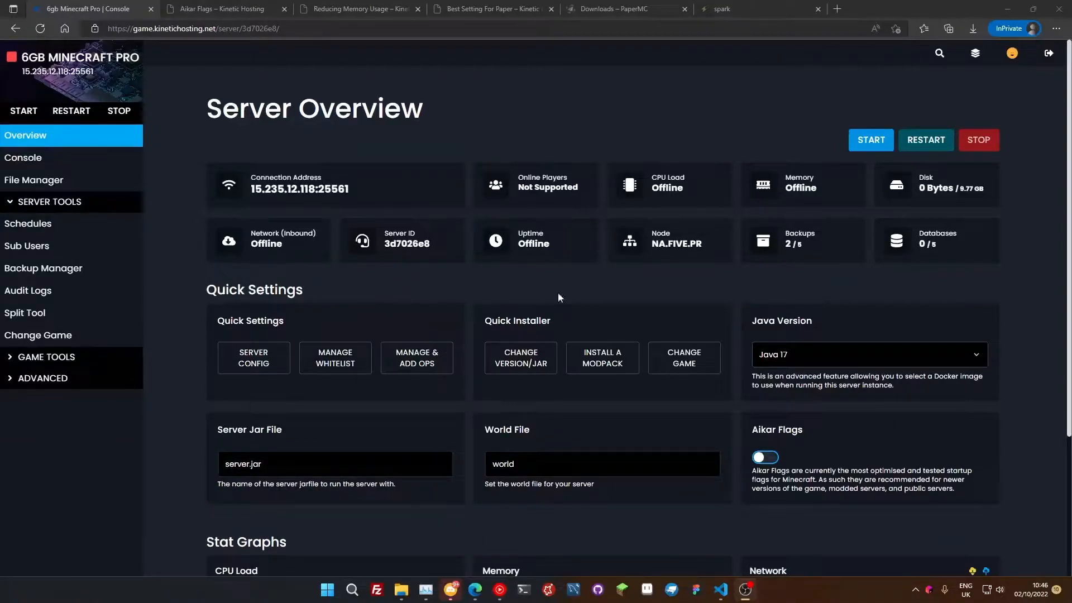
pyautogui.moveTo(558, 298)
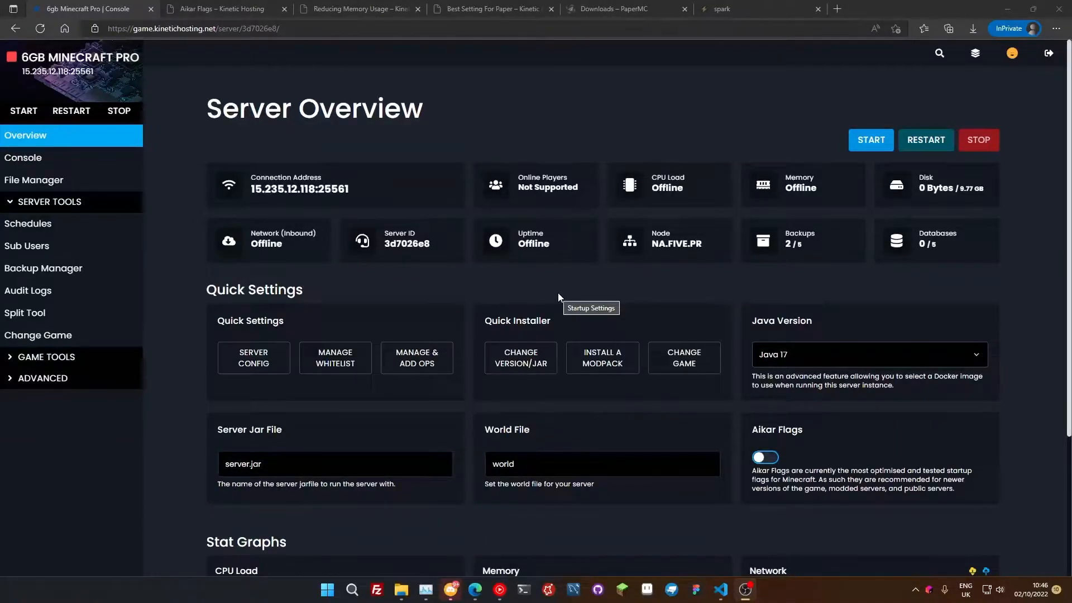
pyautogui.moveTo(591, 95)
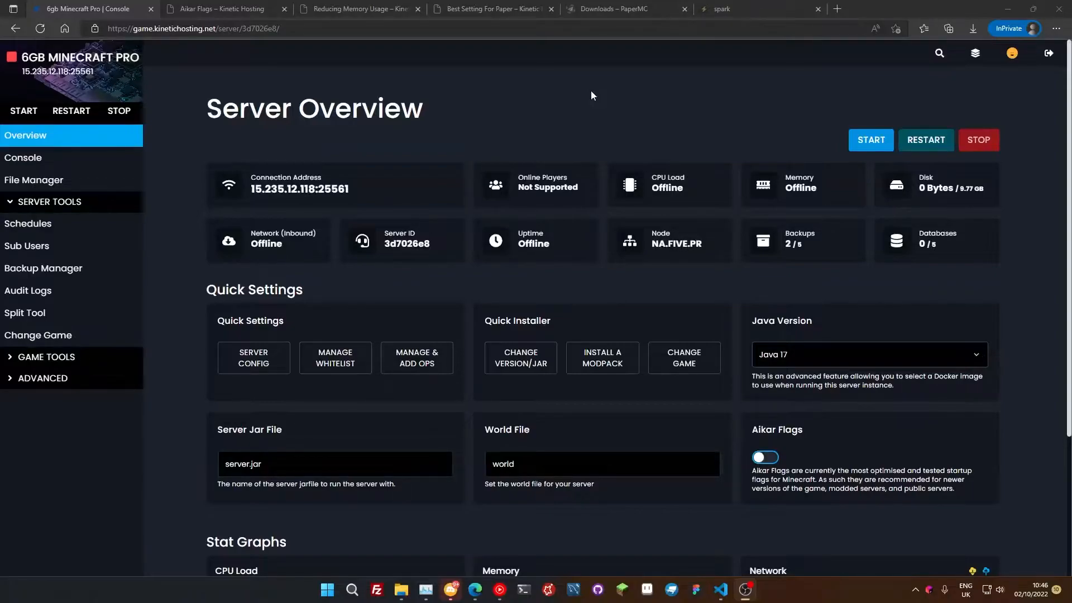
# - Select Paper as the server software in the Version Installer
pyautogui.scroll(-3)
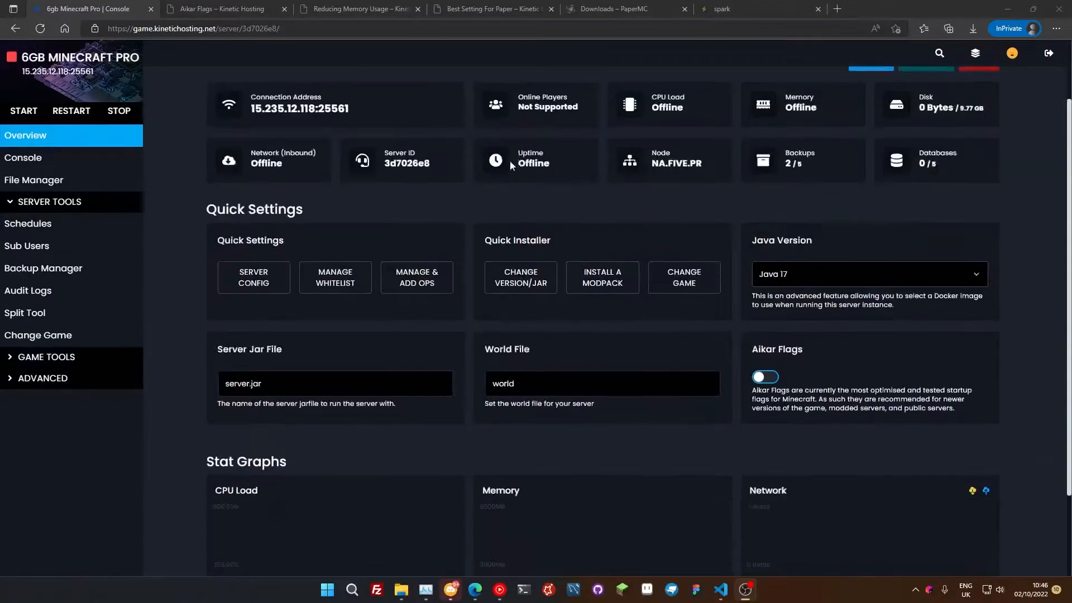
pyautogui.scroll(3)
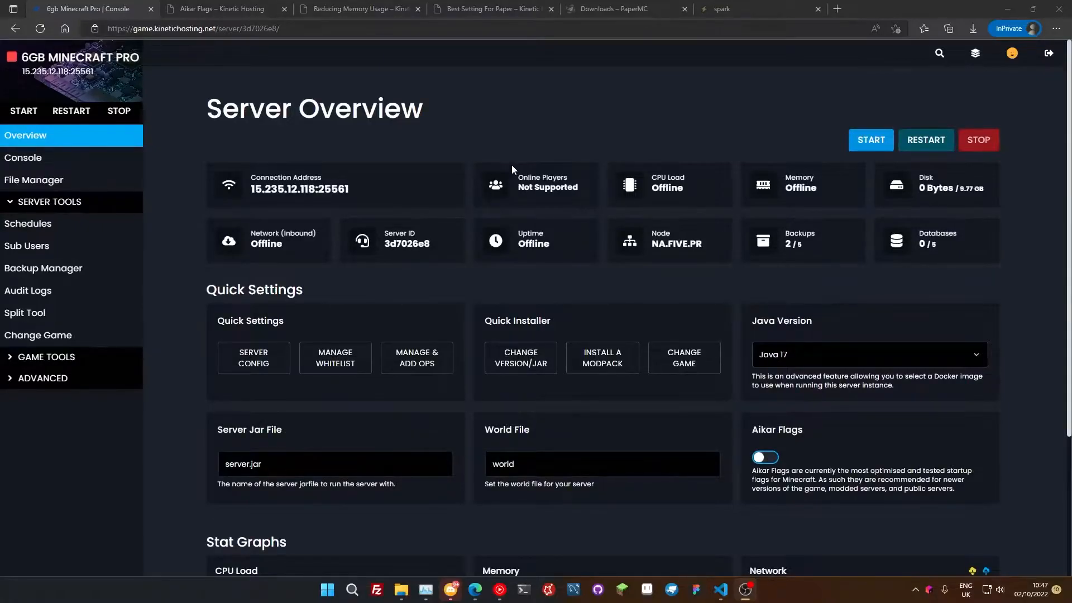
pyautogui.scroll(-3)
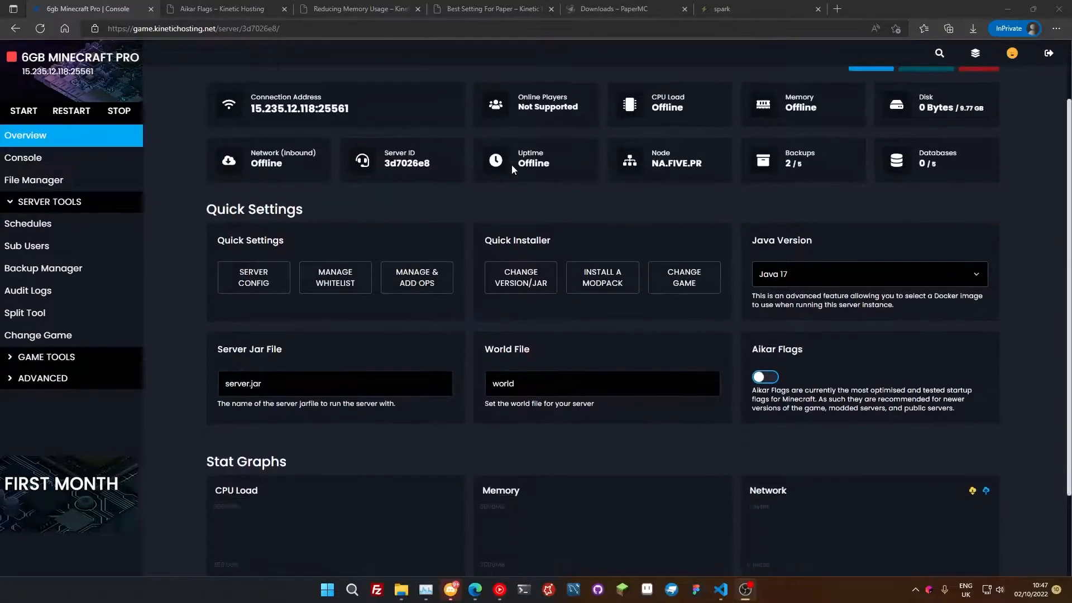
pyautogui.scroll(3)
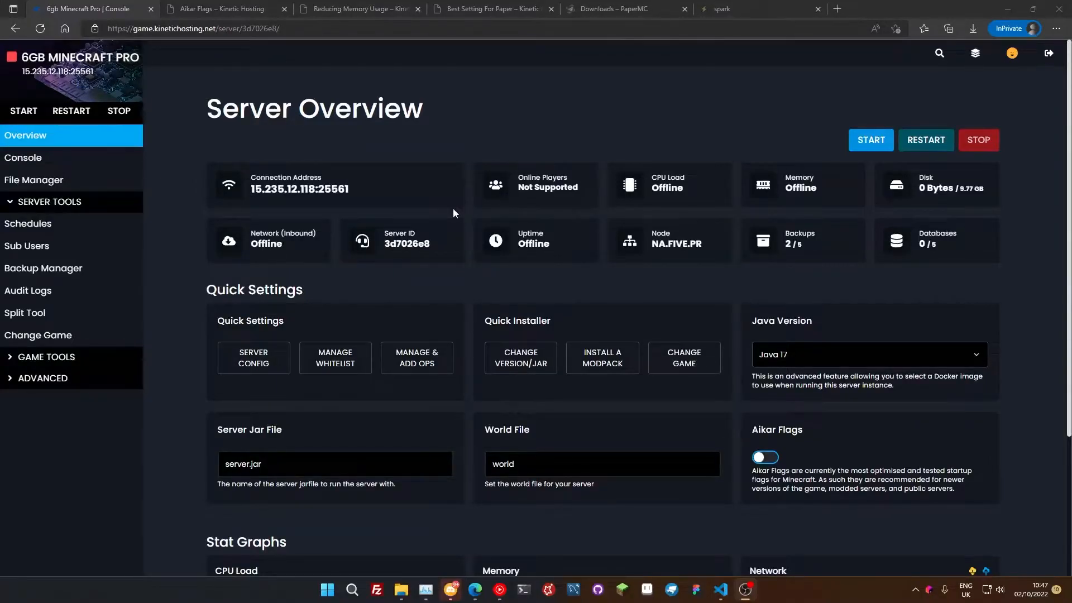
pyautogui.moveTo(438, 238)
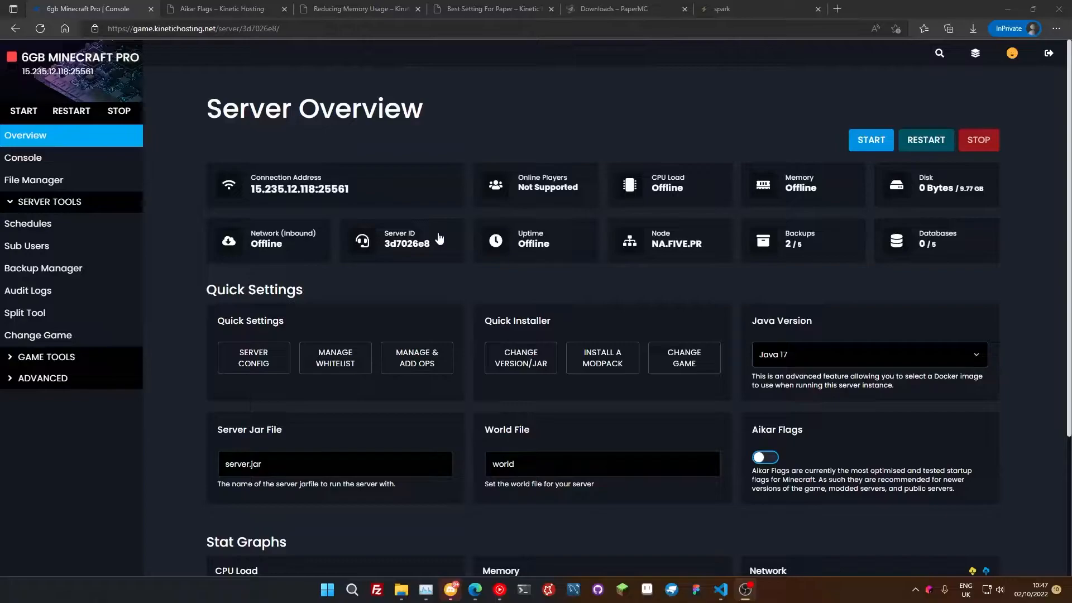
pyautogui.moveTo(400, 342)
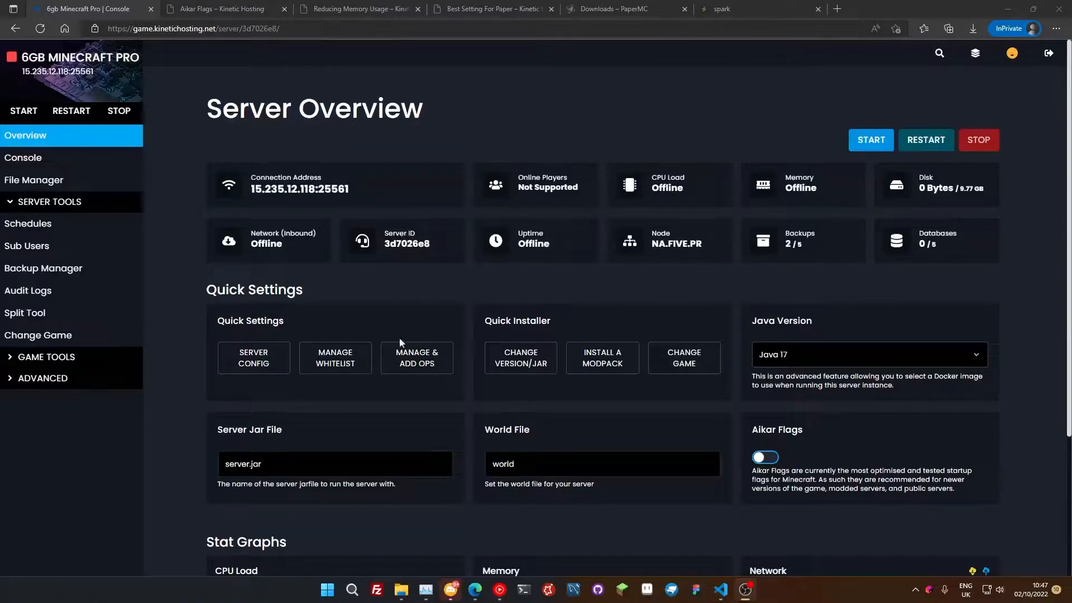
pyautogui.moveTo(416, 357)
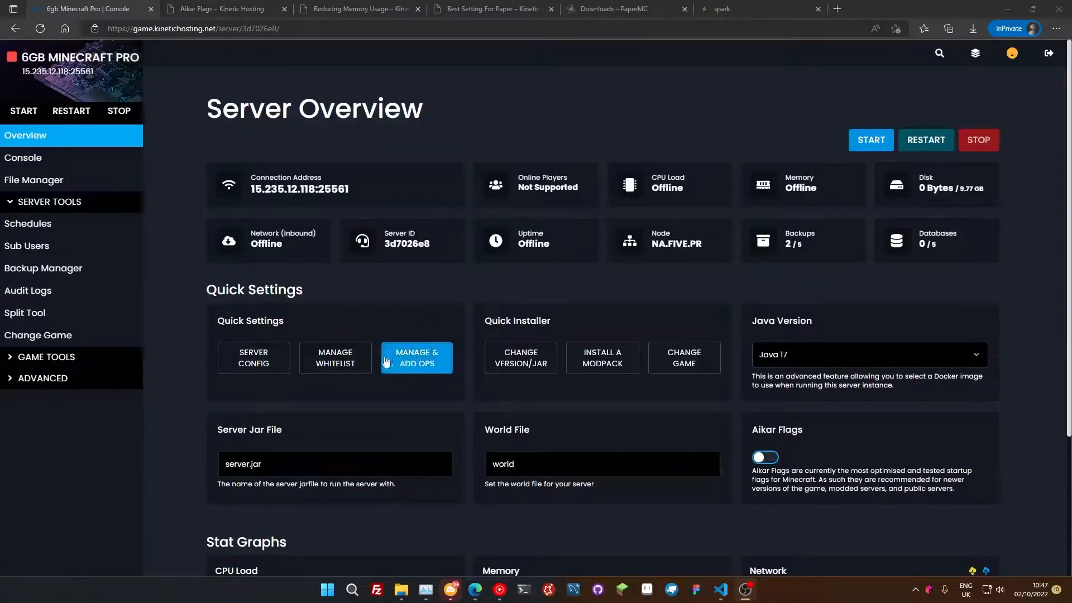
pyautogui.moveTo(392, 314)
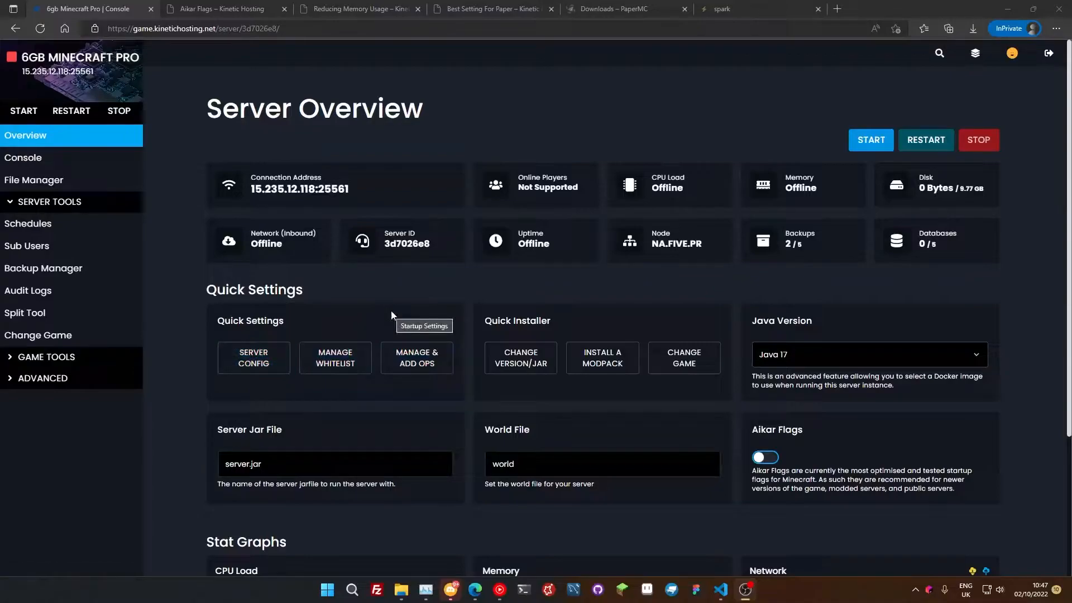
pyautogui.moveTo(102, 365)
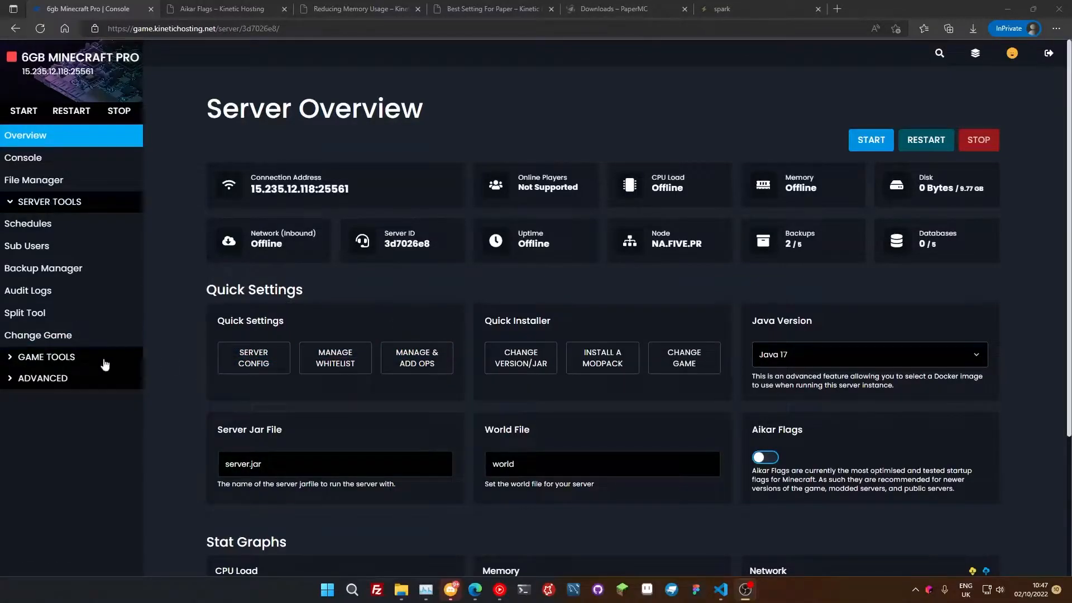
pyautogui.click(46, 356)
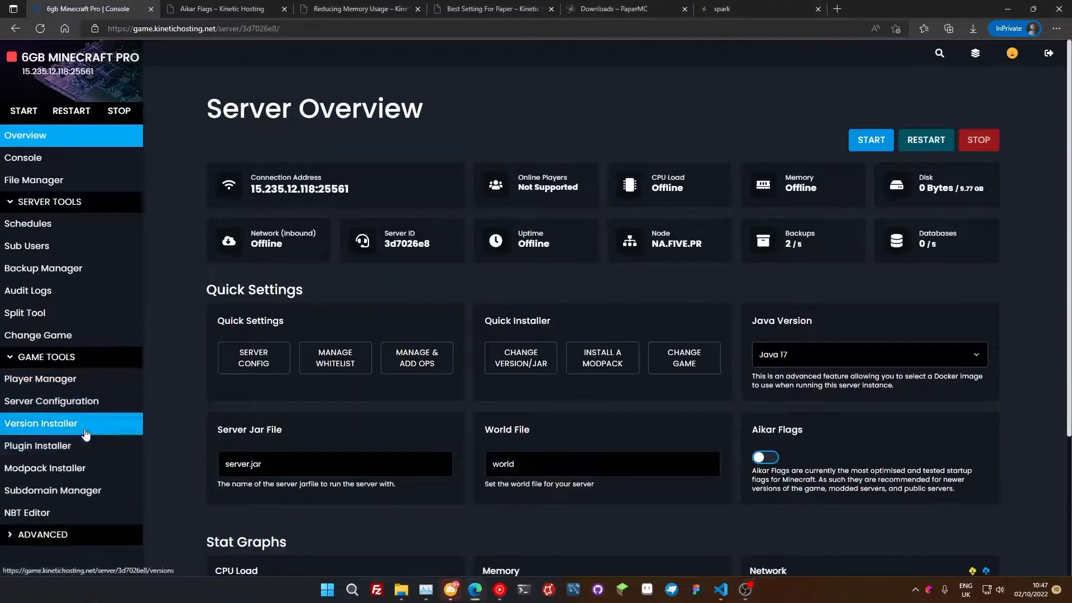
pyautogui.click(40, 423)
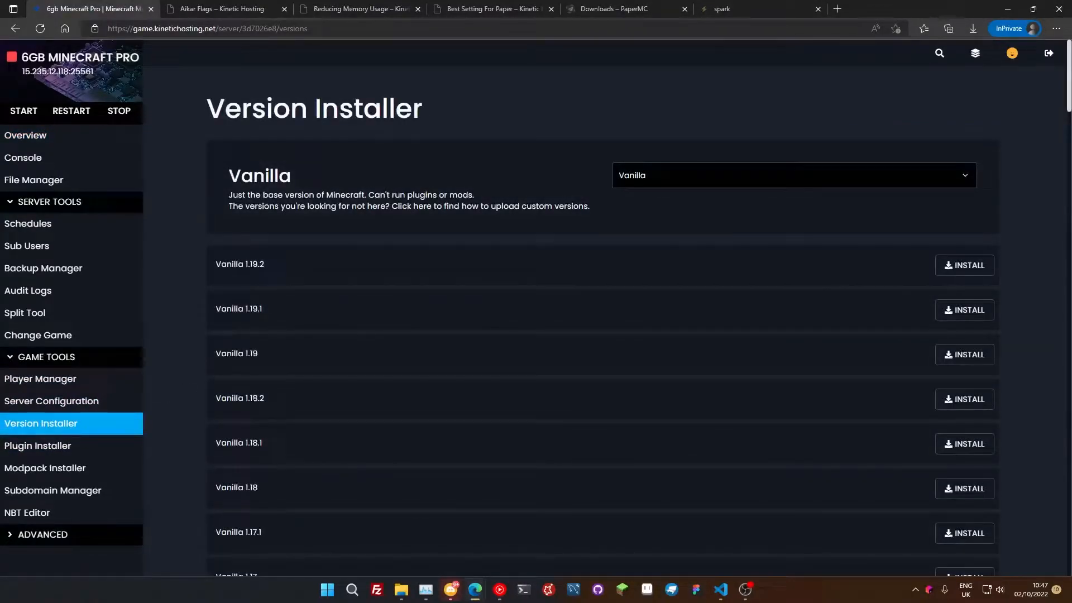
pyautogui.click(793, 175)
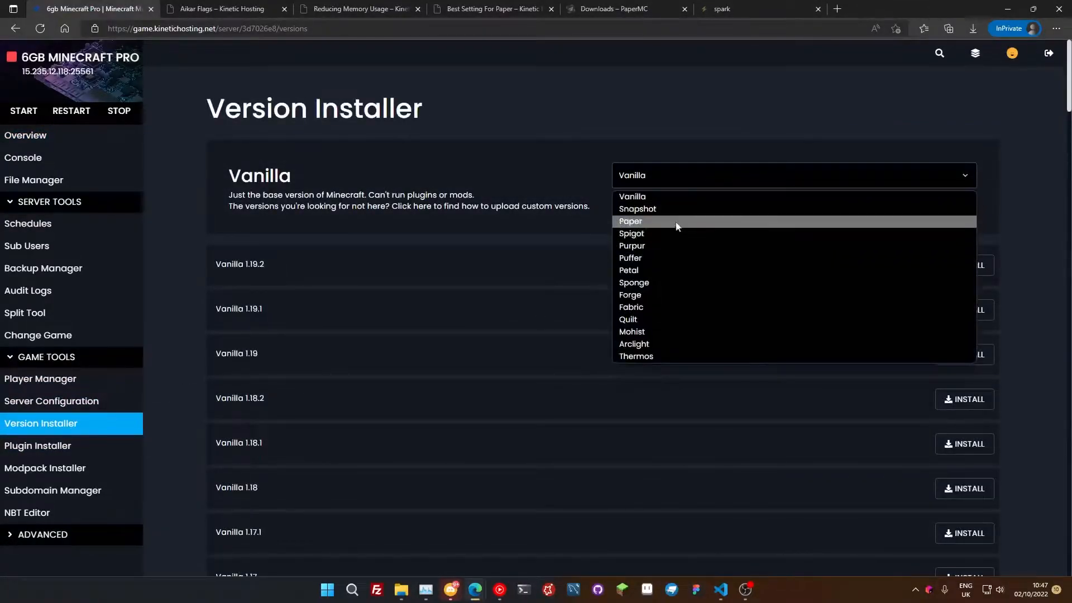
pyautogui.click(629, 221)
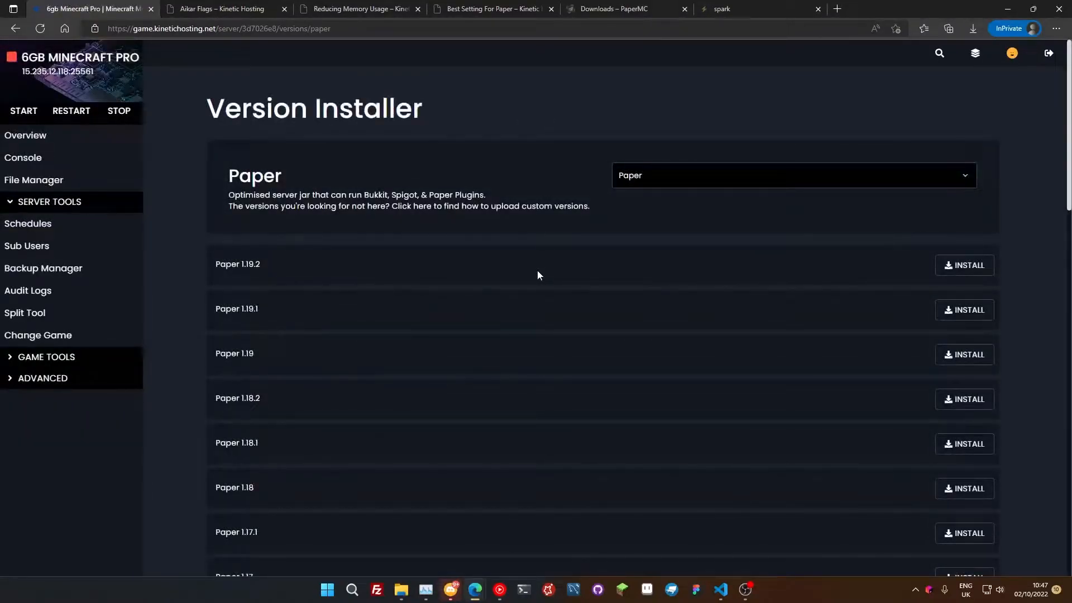
pyautogui.moveTo(547, 273)
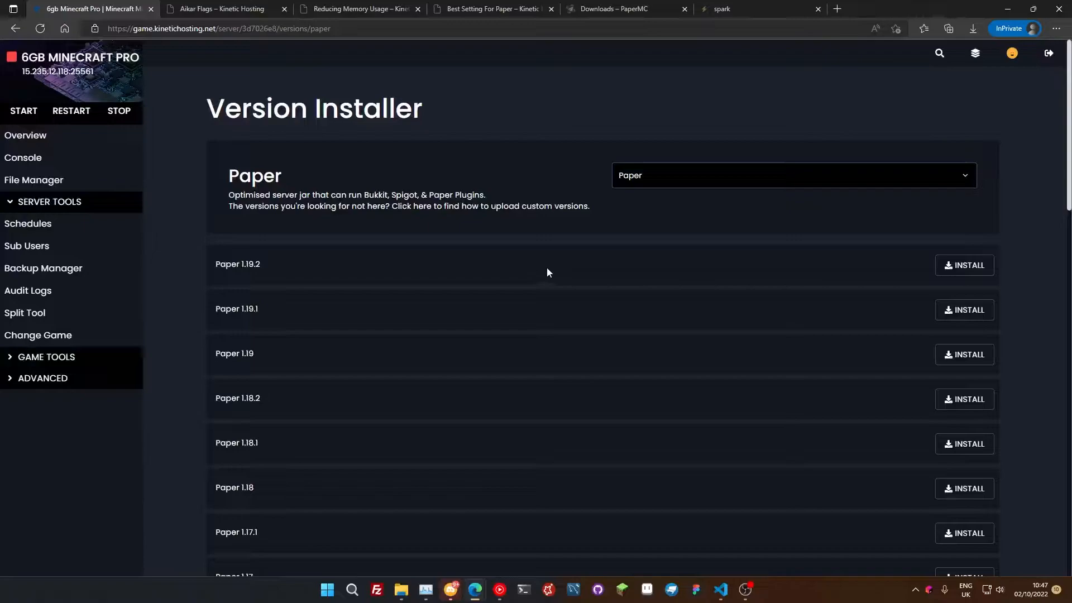
pyautogui.moveTo(511, 224)
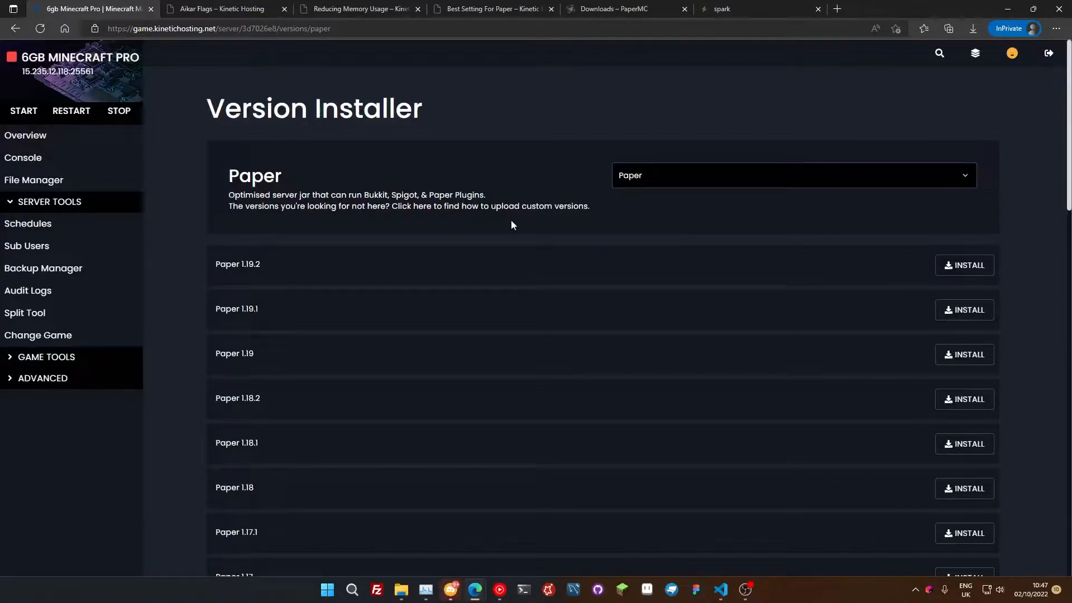
pyautogui.moveTo(37, 335)
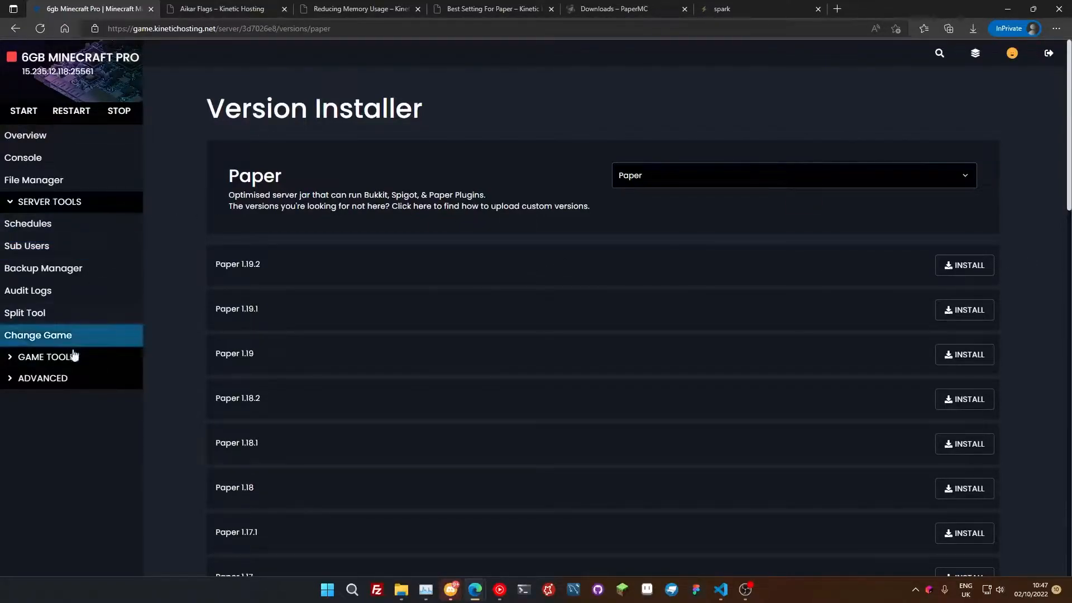
# - Install Paper 1.19.2 in place of the server jar, then view PaperMC's downloads page
pyautogui.click(46, 356)
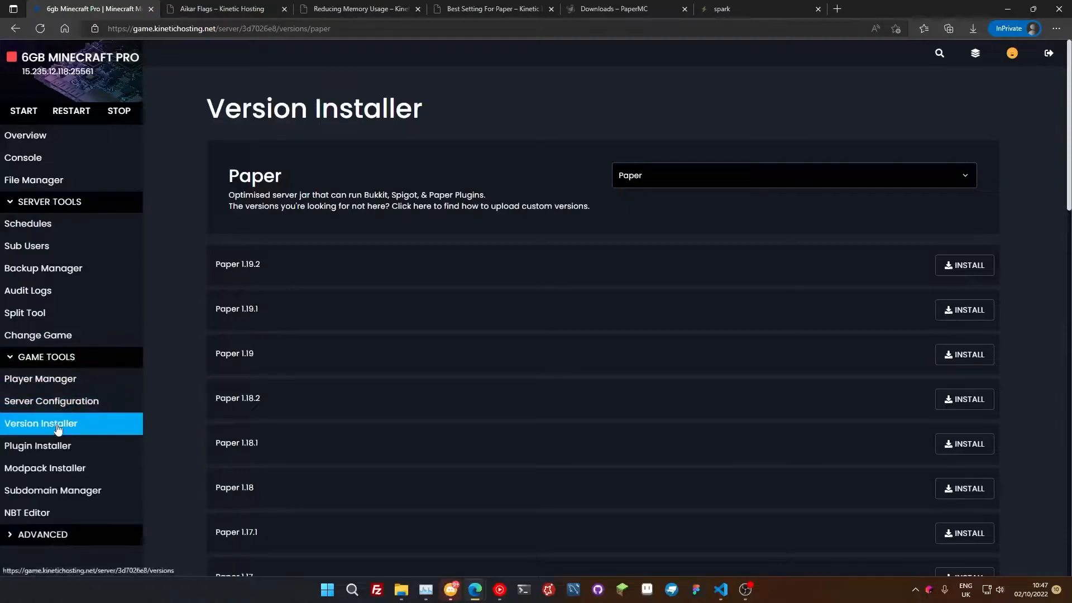
pyautogui.click(962, 265)
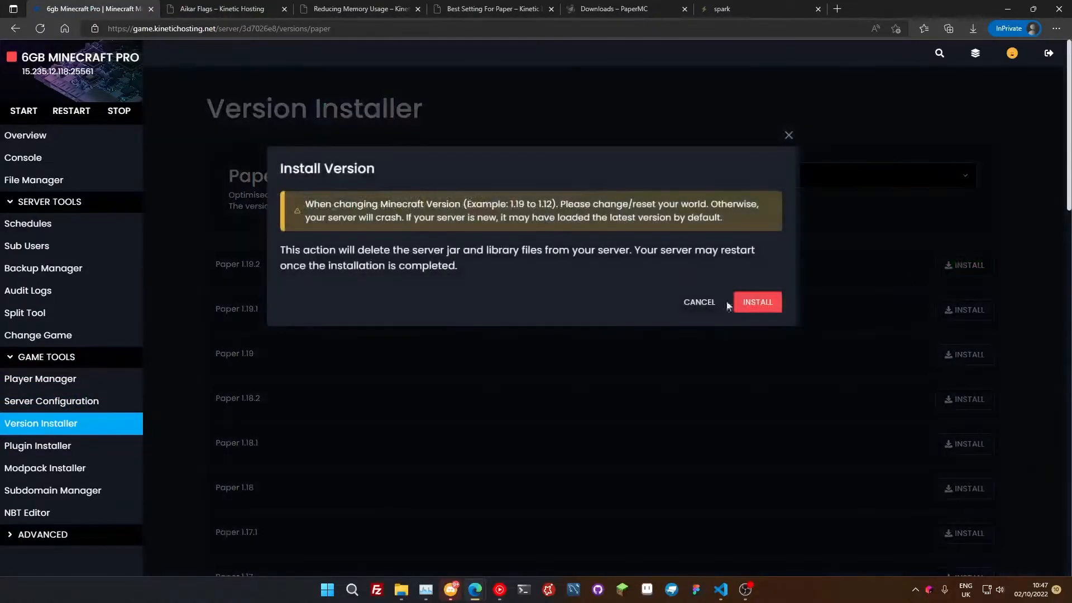
pyautogui.click(757, 302)
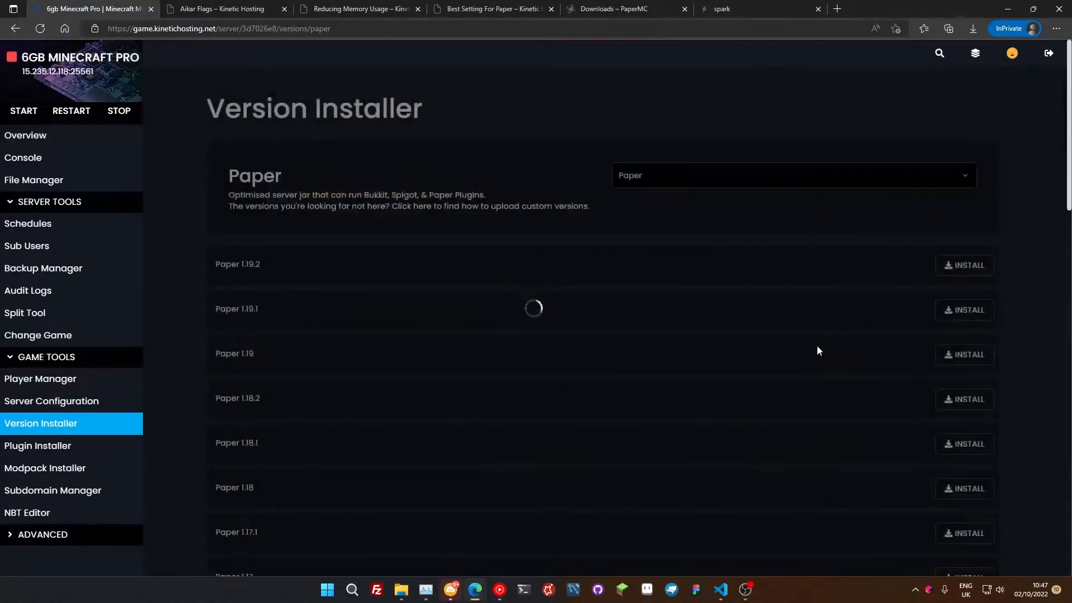
pyautogui.moveTo(662, 262)
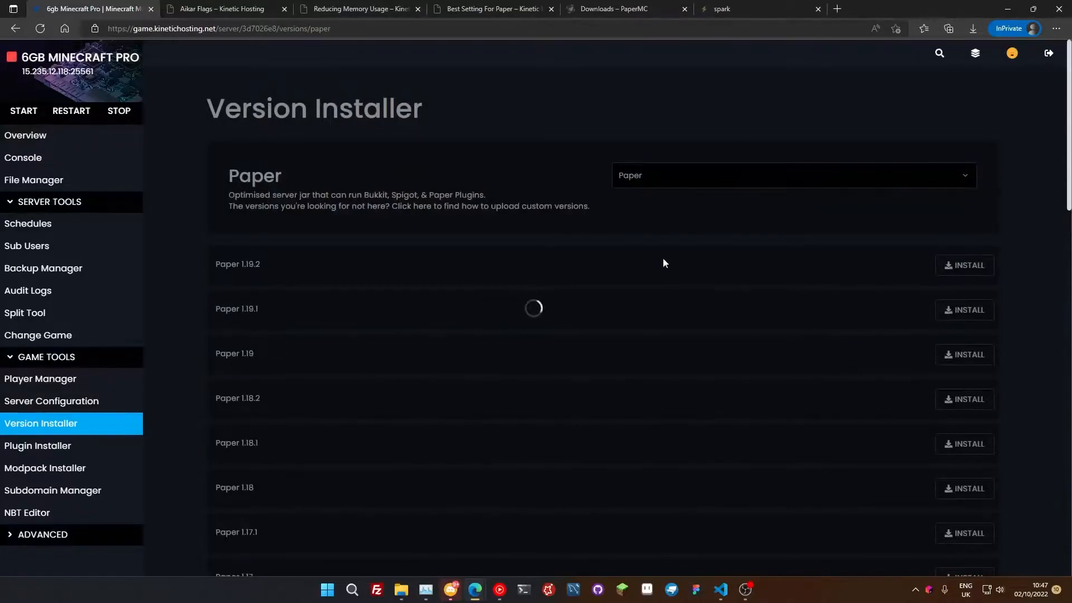
pyautogui.moveTo(542, 217)
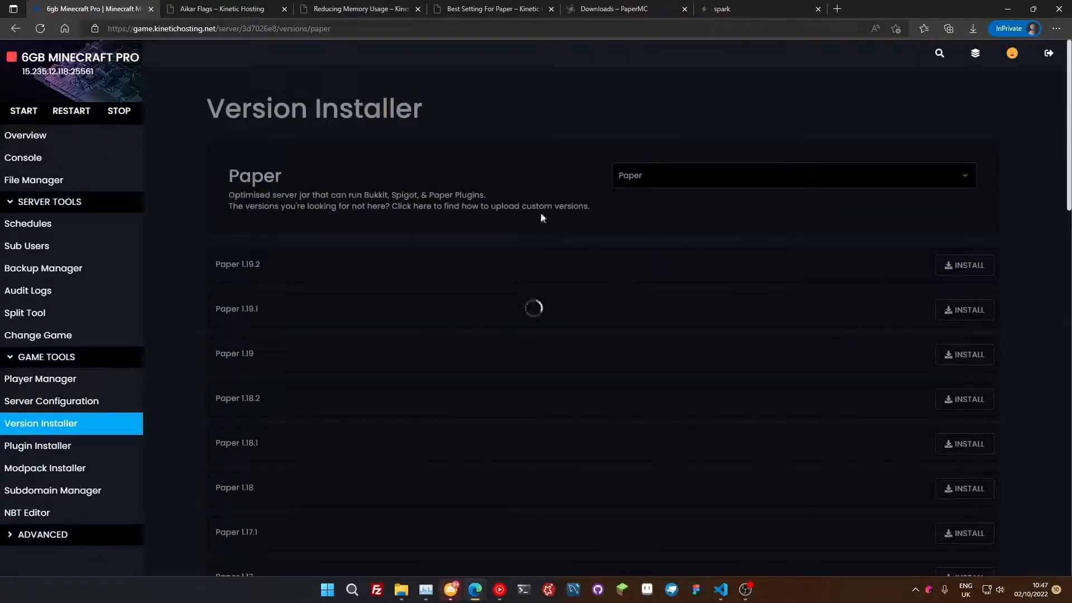
pyautogui.click(619, 8)
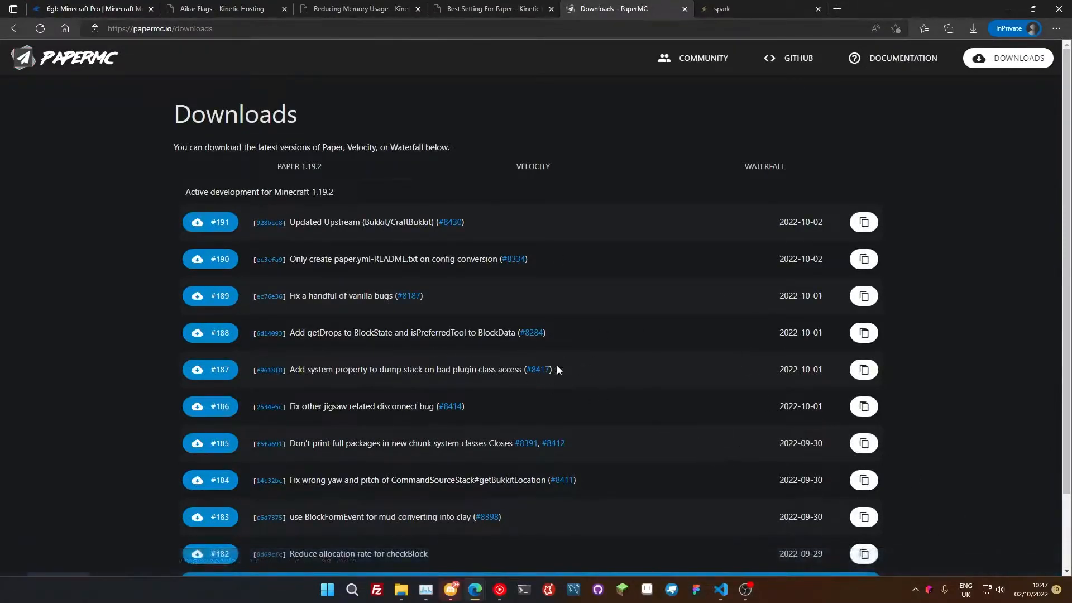
pyautogui.moveTo(210, 227)
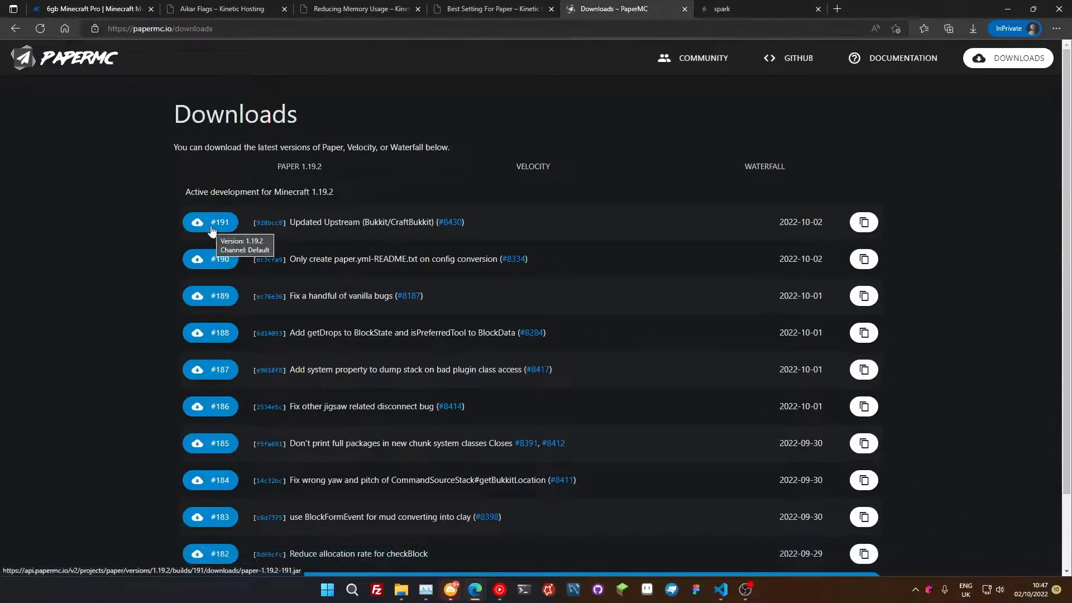
pyautogui.moveTo(165, 214)
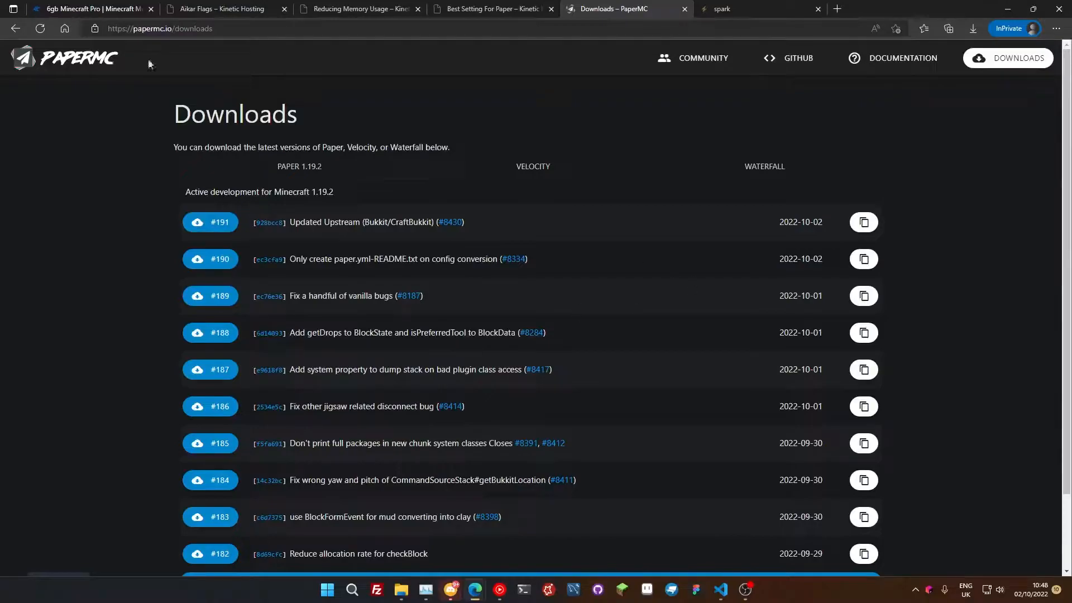
# - Return to the panel's Paper version list headed by Paper 1.19.2
pyautogui.click(92, 9)
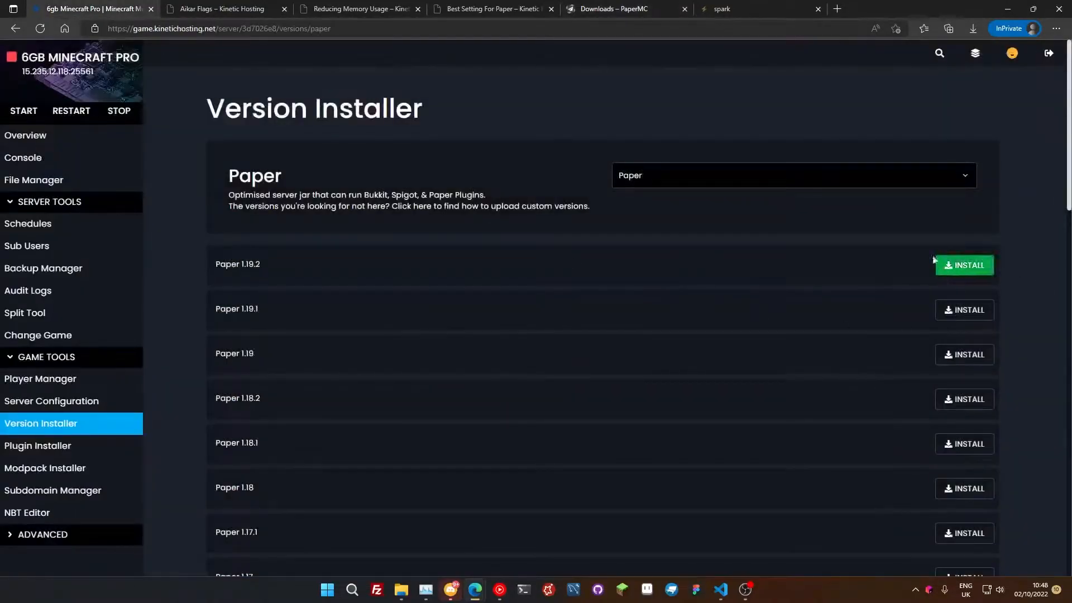
pyautogui.moveTo(962, 264)
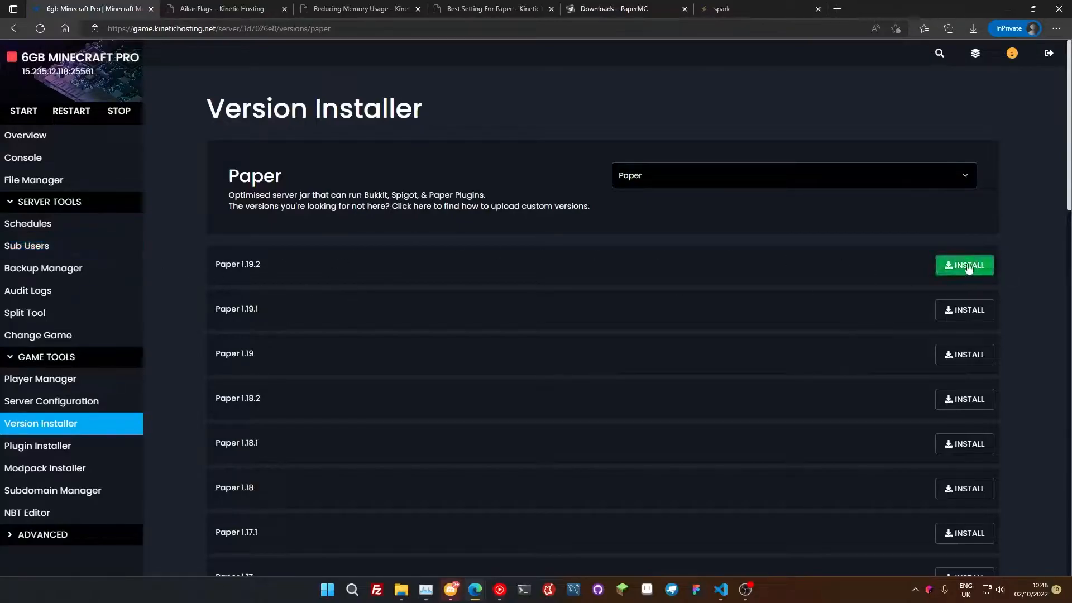
pyautogui.moveTo(581, 295)
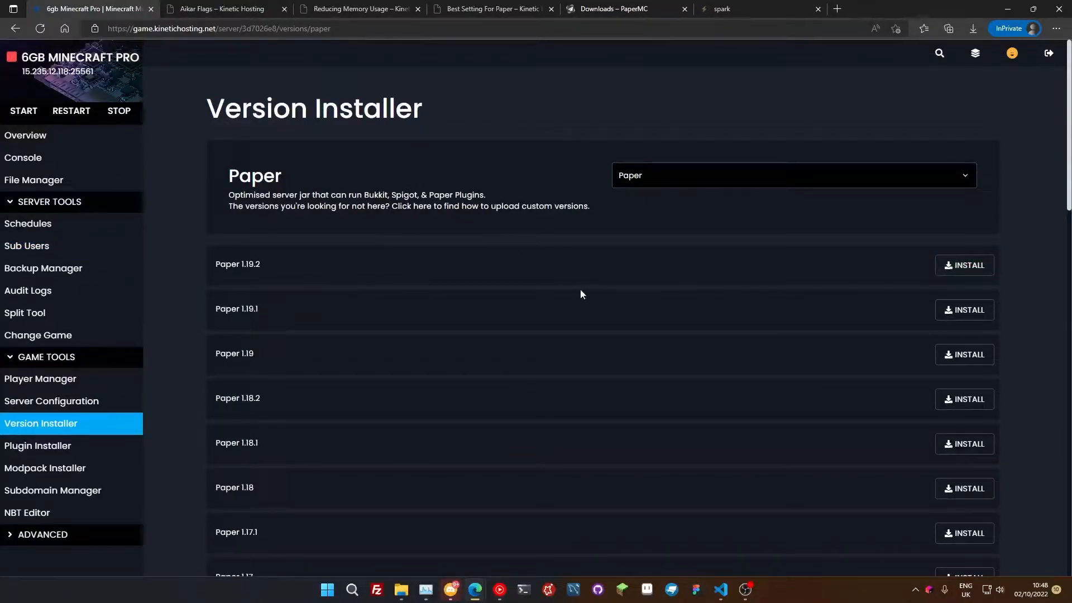
pyautogui.moveTo(554, 295)
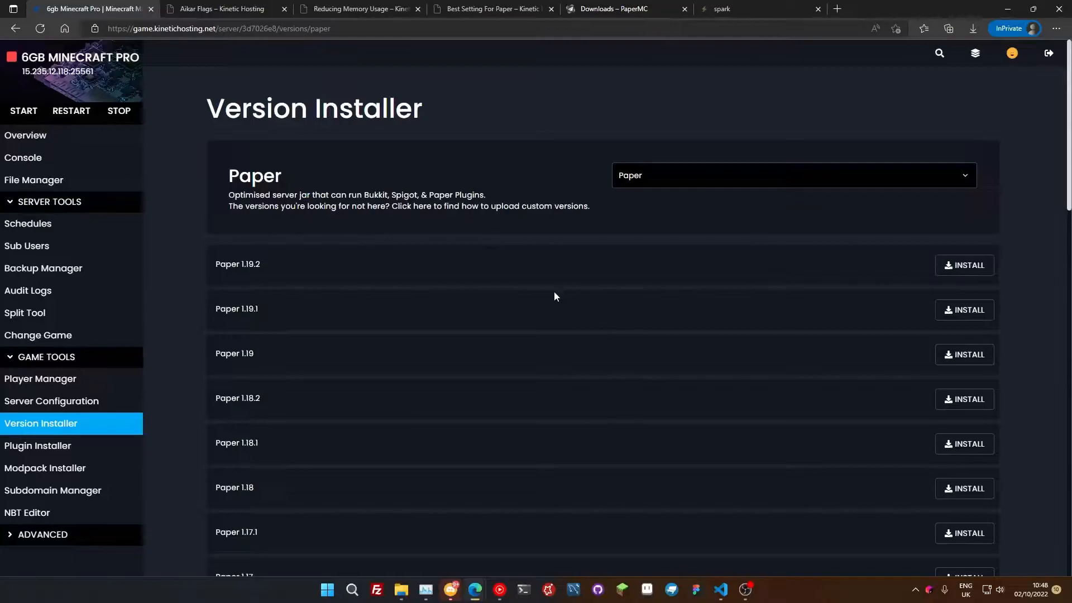
pyautogui.moveTo(72, 159)
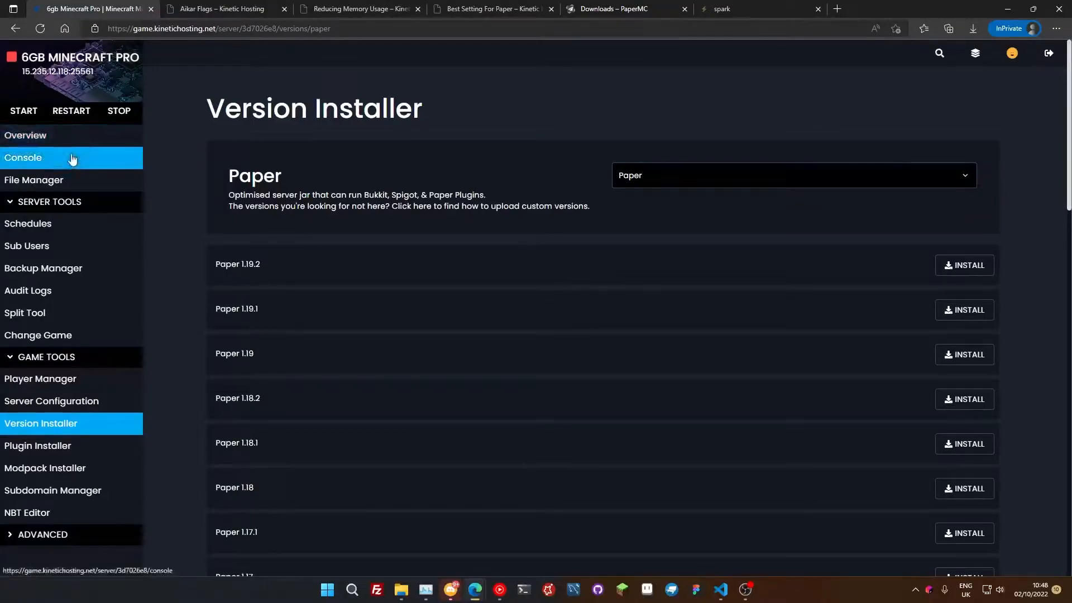
pyautogui.moveTo(325, 219)
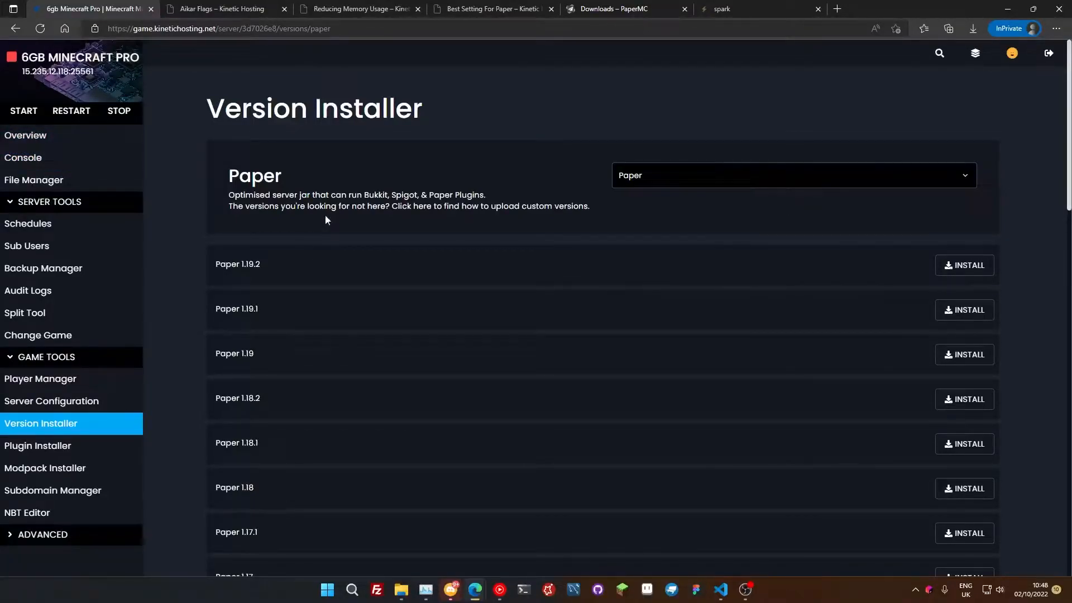
pyautogui.moveTo(341, 248)
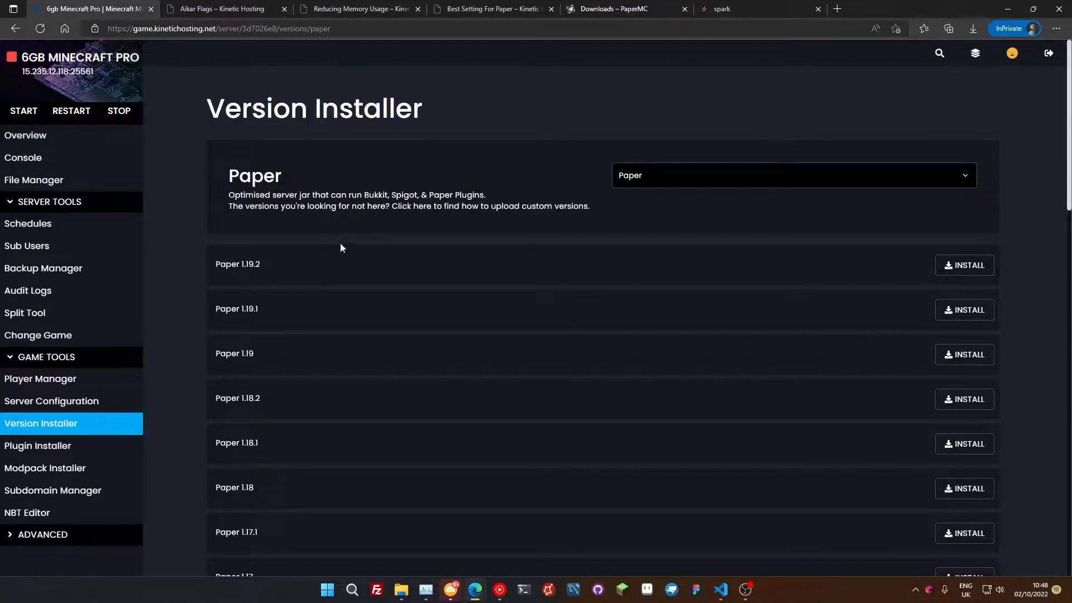
pyautogui.moveTo(381, 233)
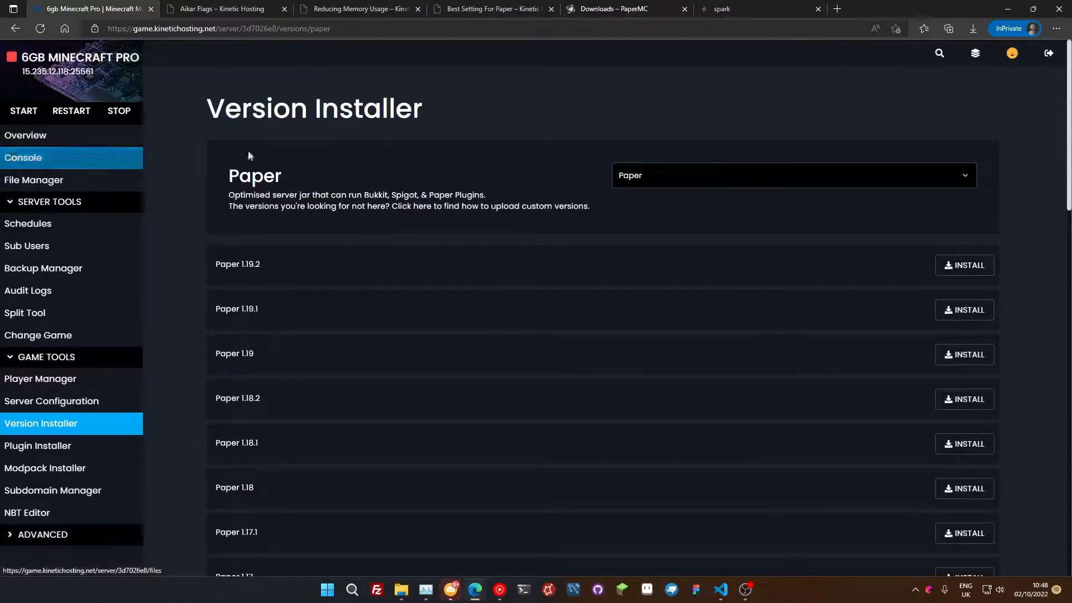
# - Show the Aikar Flags docs page with flags for servers under and over 13GB
pyautogui.click(220, 8)
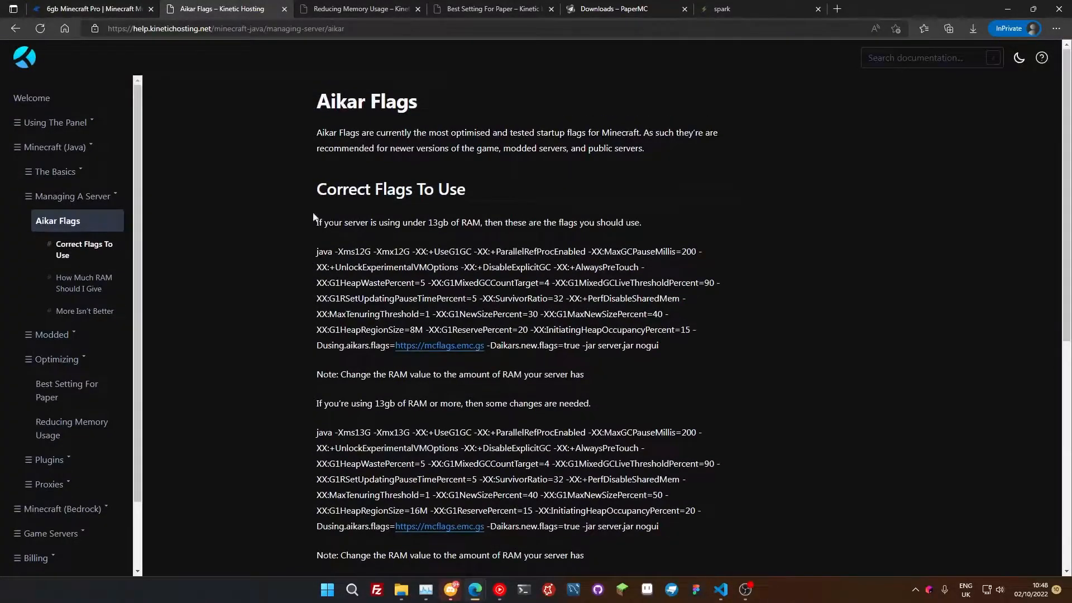
pyautogui.moveTo(636, 195)
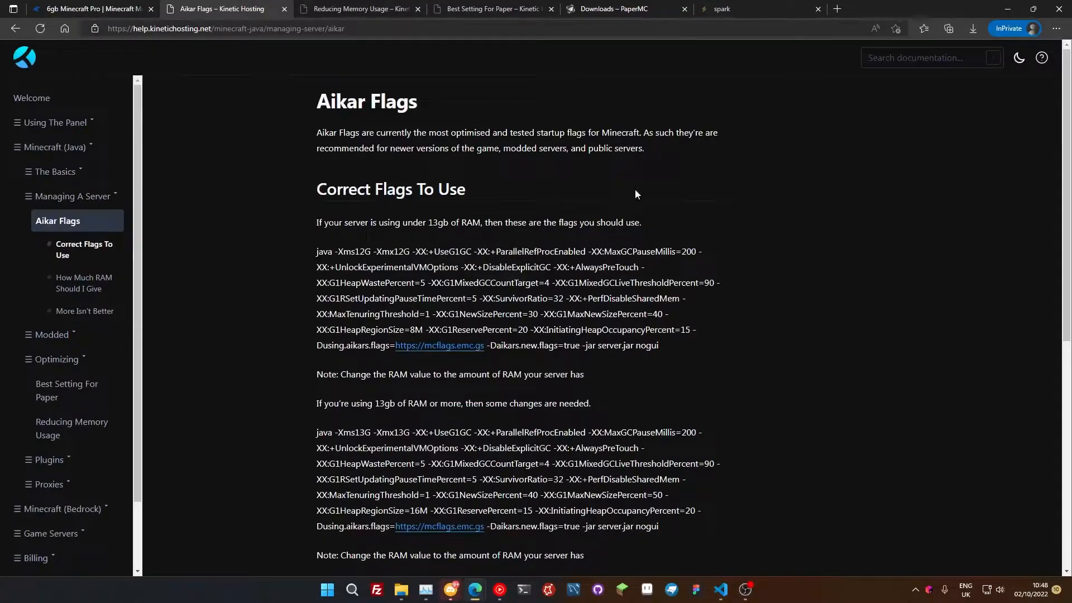
pyautogui.moveTo(333, 180)
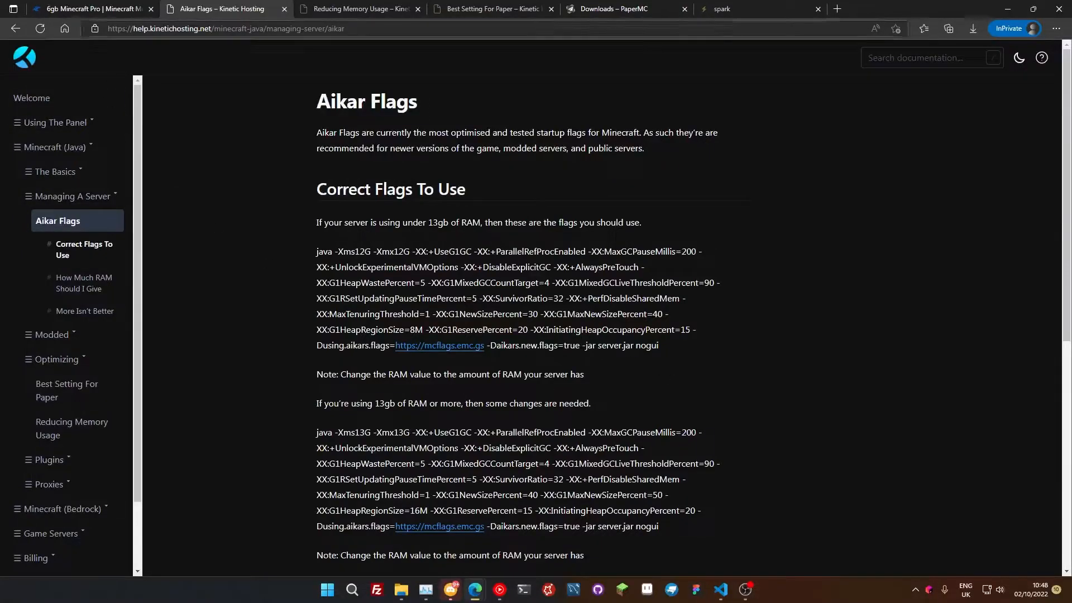
# - Return to the panel's server Overview showing Java 17 and Aikar Flags enabled
pyautogui.click(88, 9)
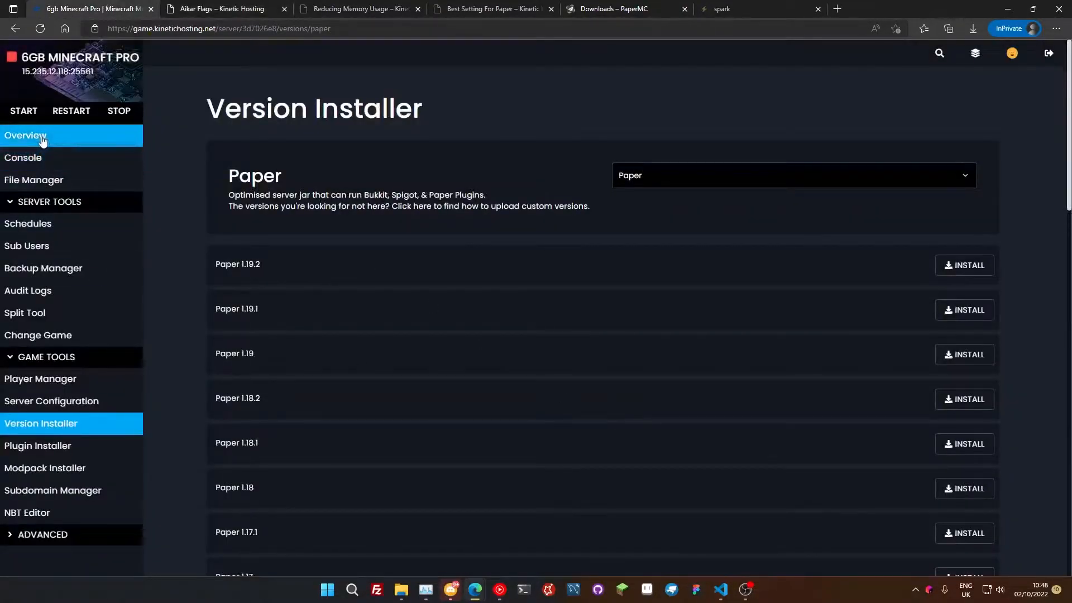
pyautogui.click(26, 135)
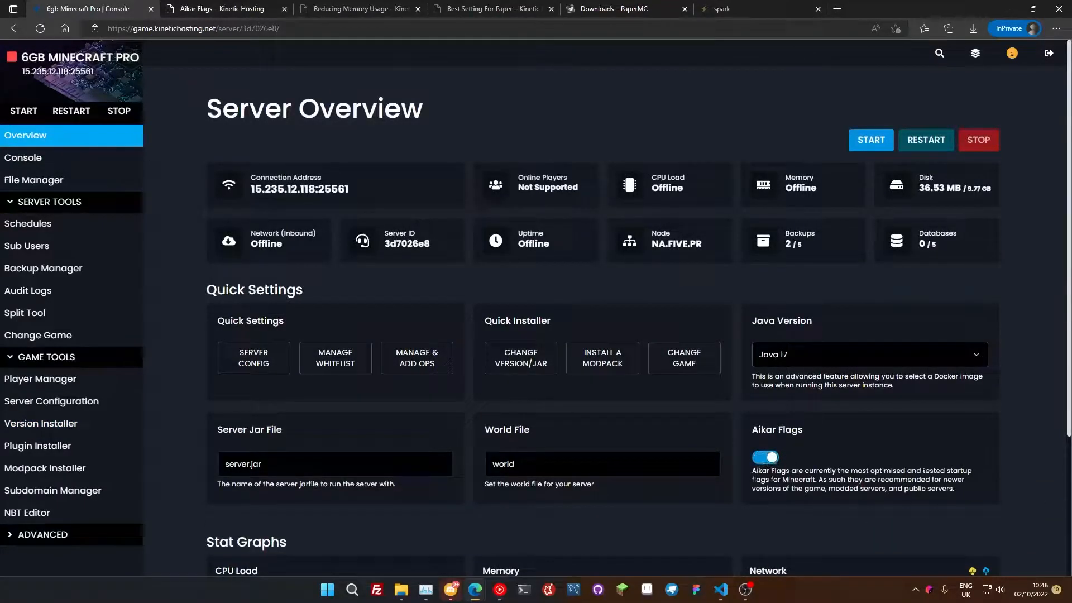
pyautogui.moveTo(926, 412)
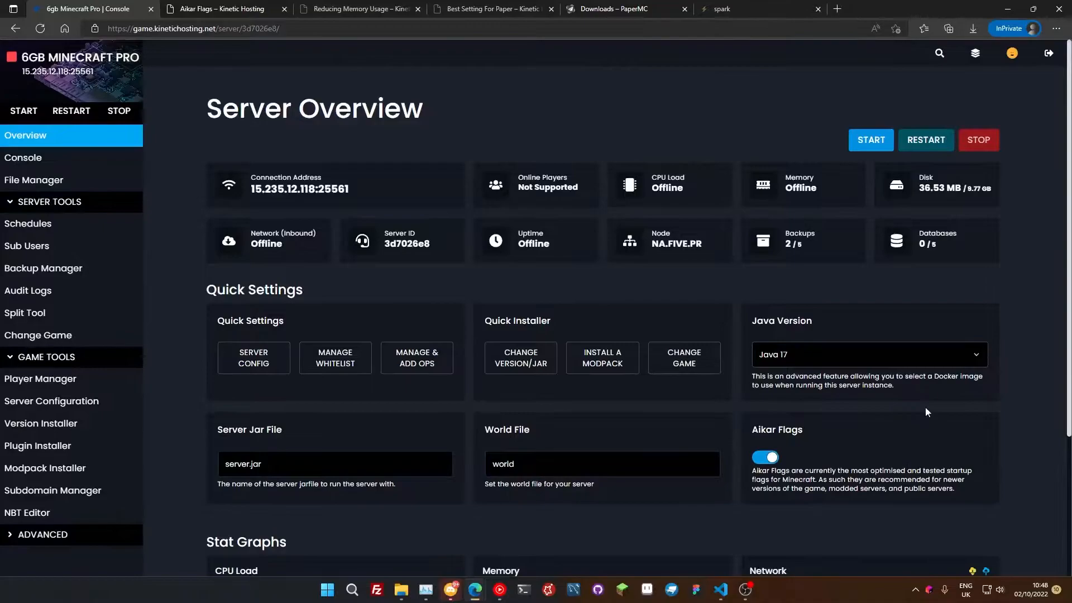
pyautogui.moveTo(926, 412)
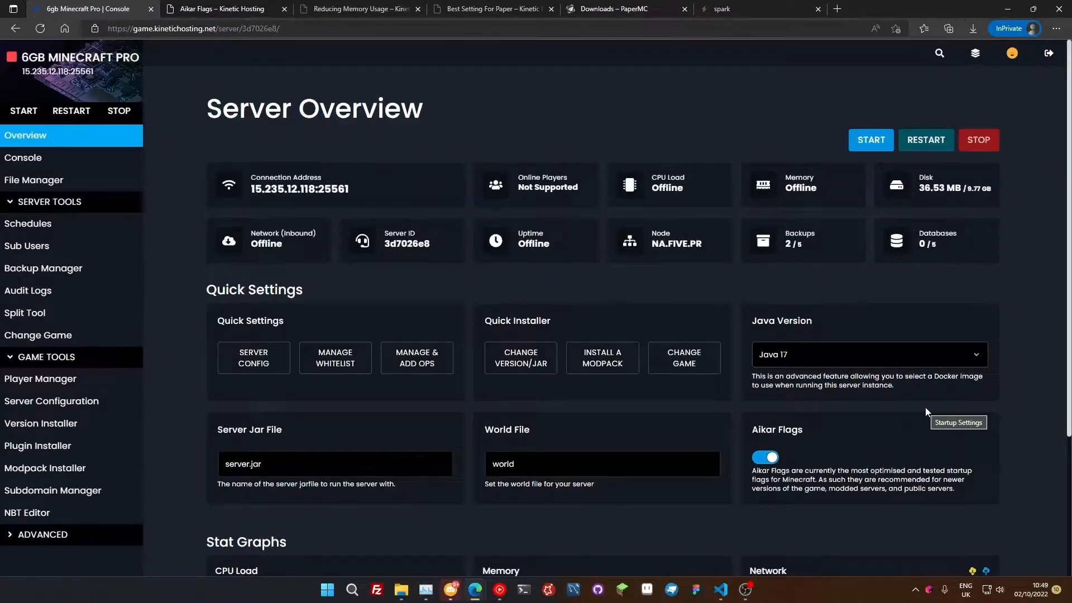
pyautogui.moveTo(765, 503)
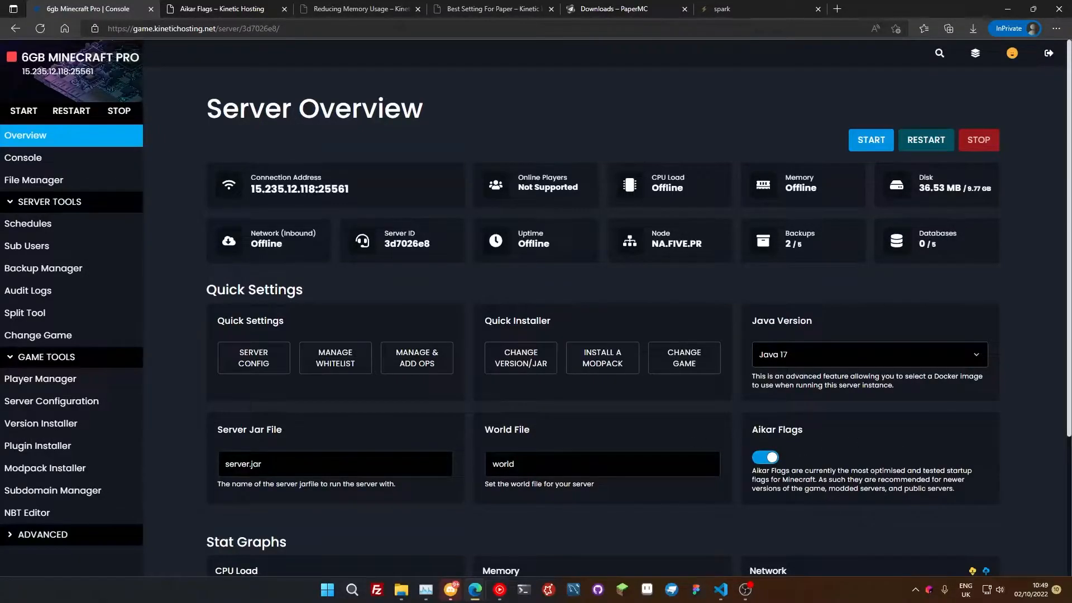
# - Review both Aikar flag sets and scroll down to 'How Much RAM Should I Give'
pyautogui.click(219, 8)
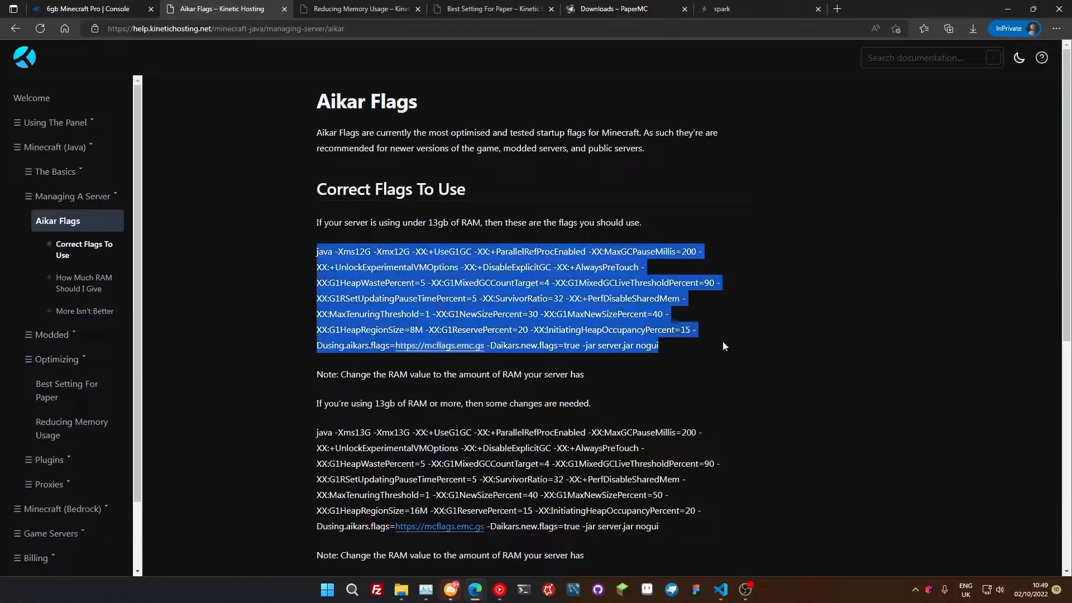
pyautogui.click(722, 346)
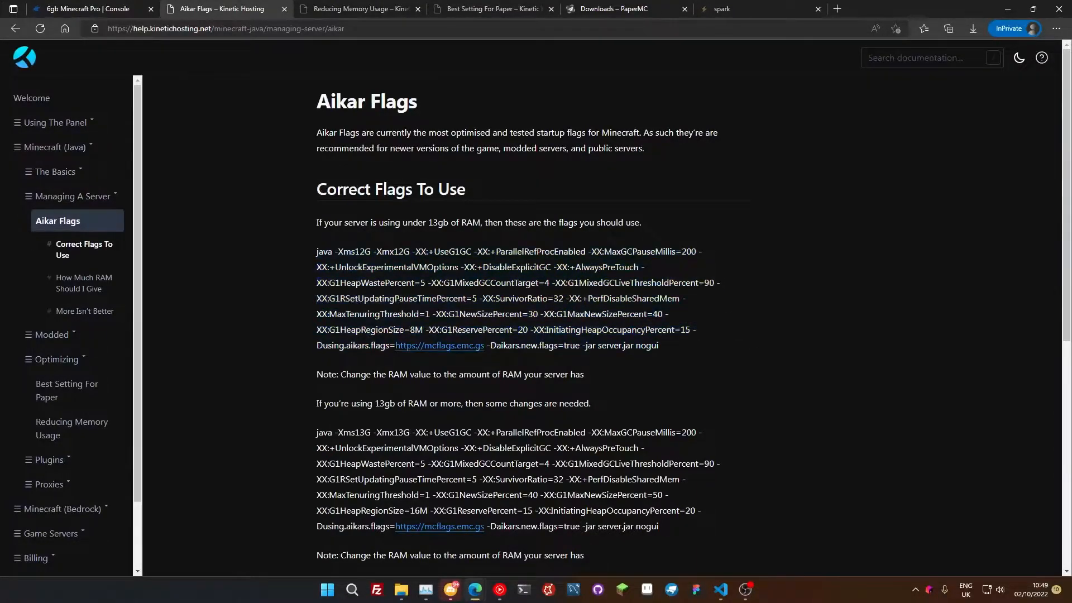
pyautogui.scroll(-3)
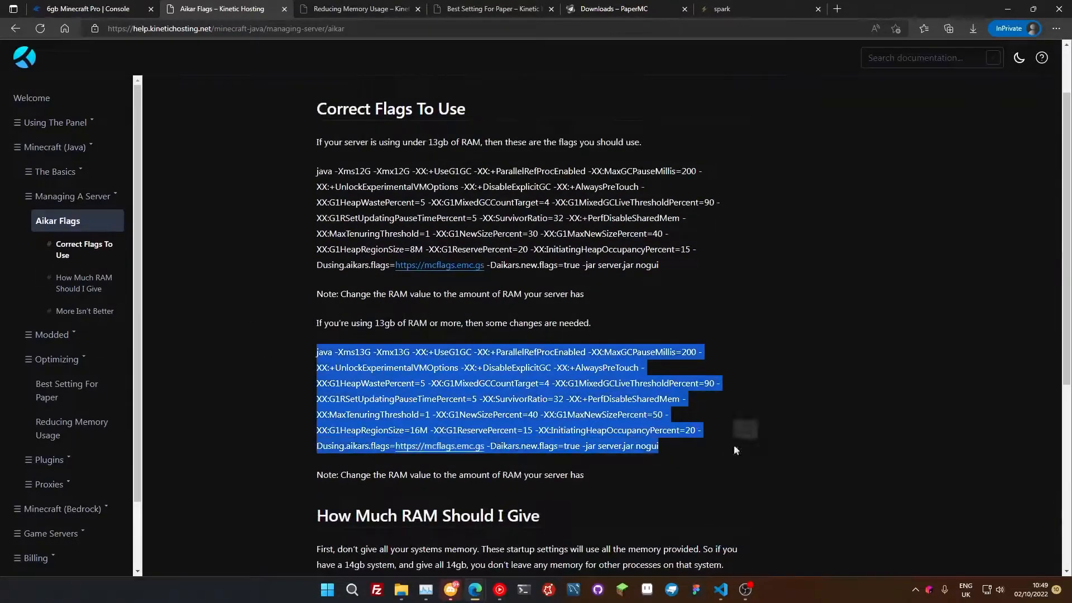
pyautogui.scroll(3)
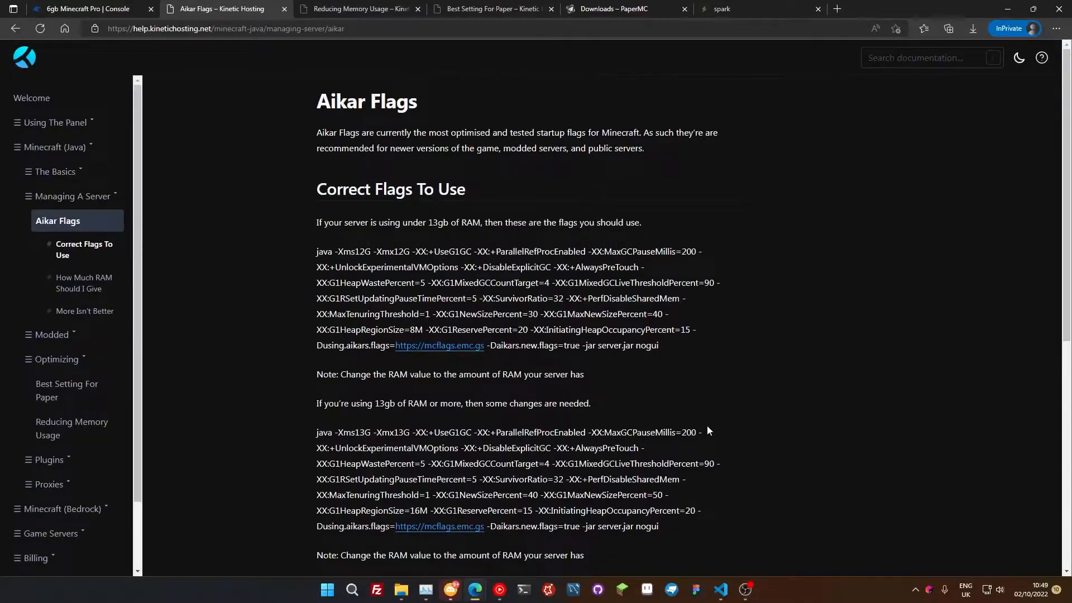
pyautogui.scroll(-3)
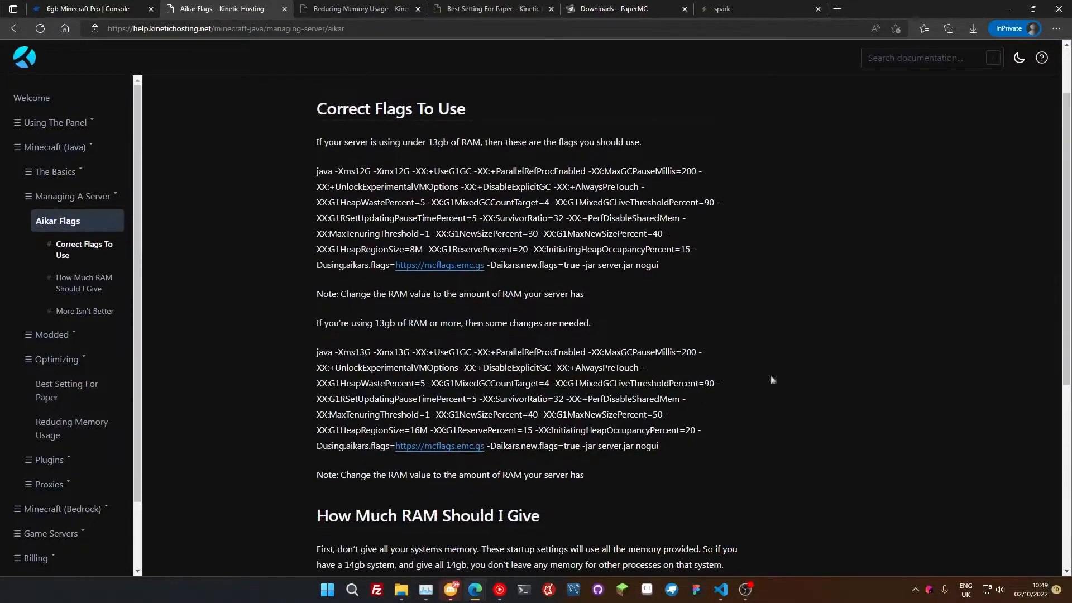
pyautogui.scroll(-3)
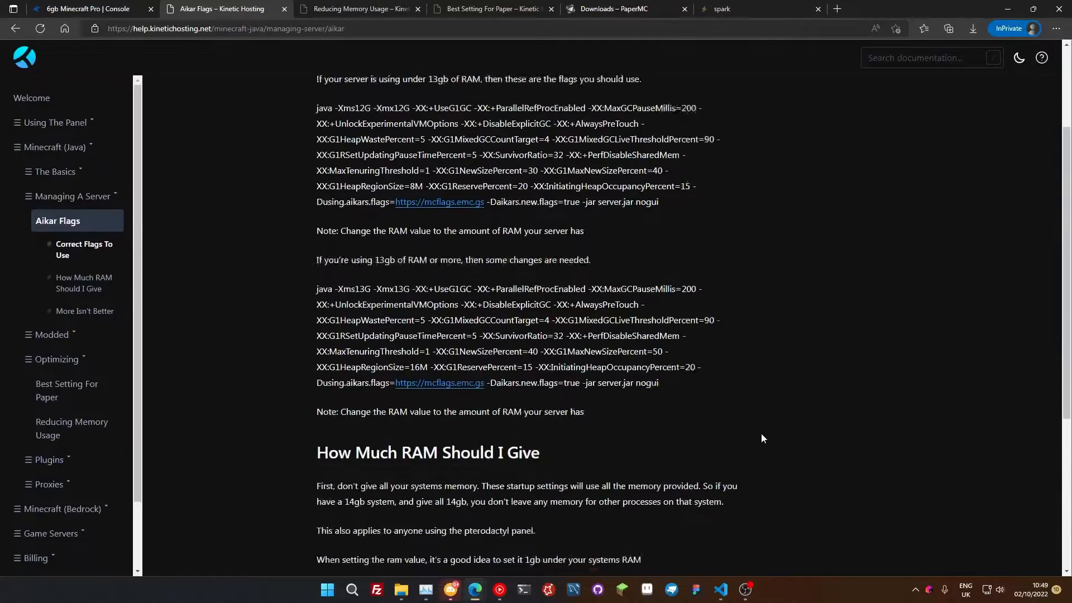
pyautogui.scroll(-3)
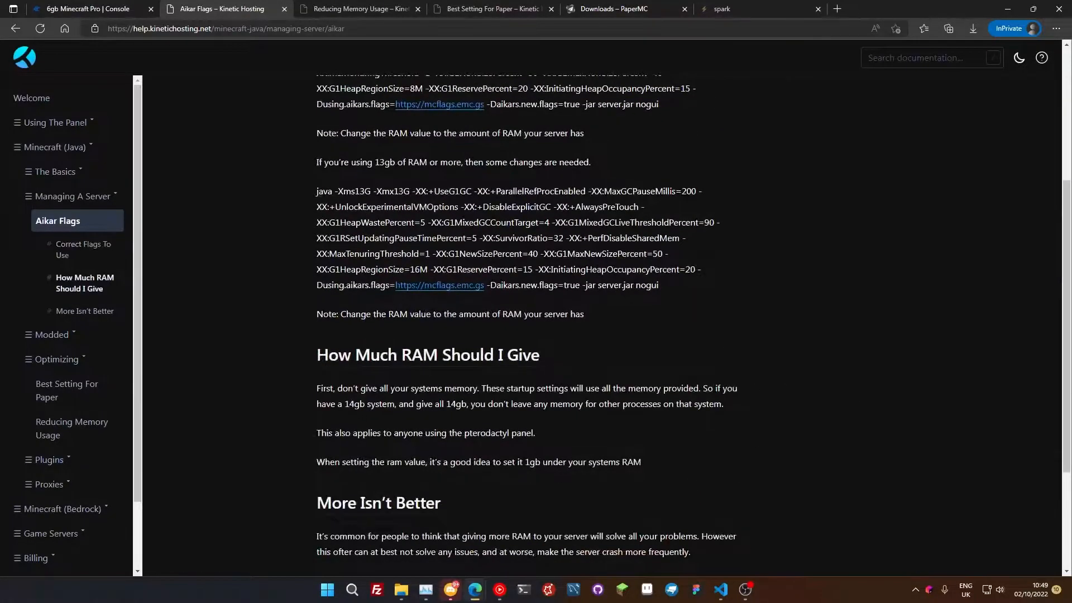
pyautogui.moveTo(679, 459)
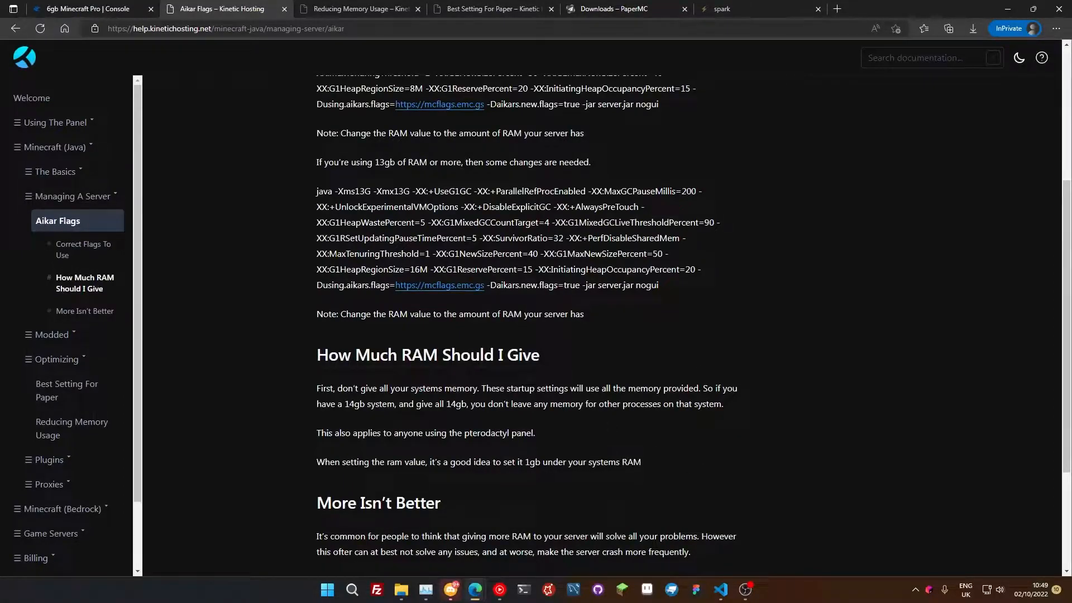
pyautogui.click(88, 9)
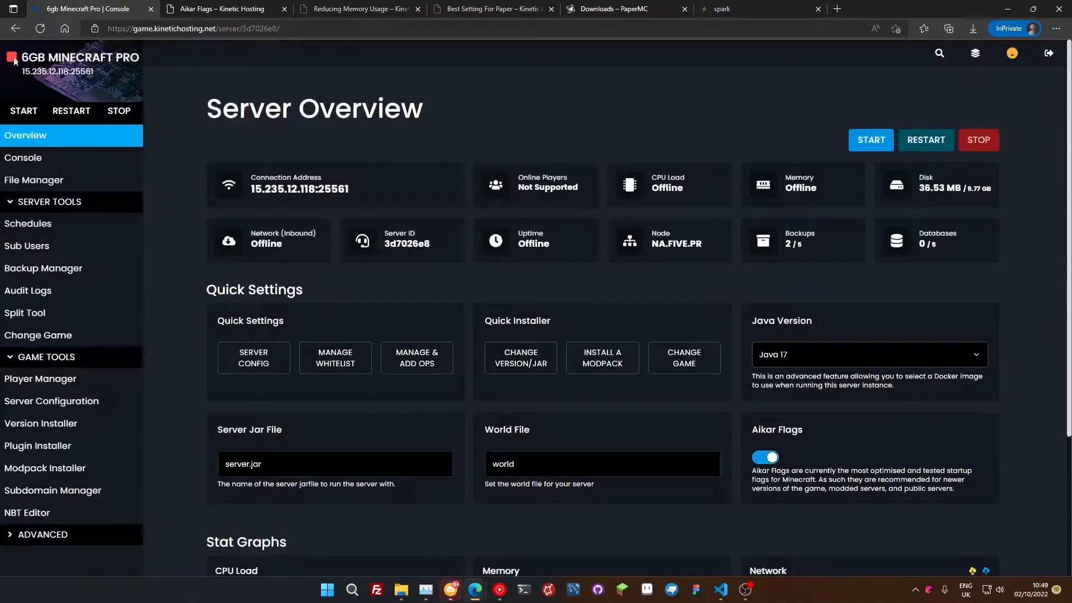
pyautogui.moveTo(592, 429)
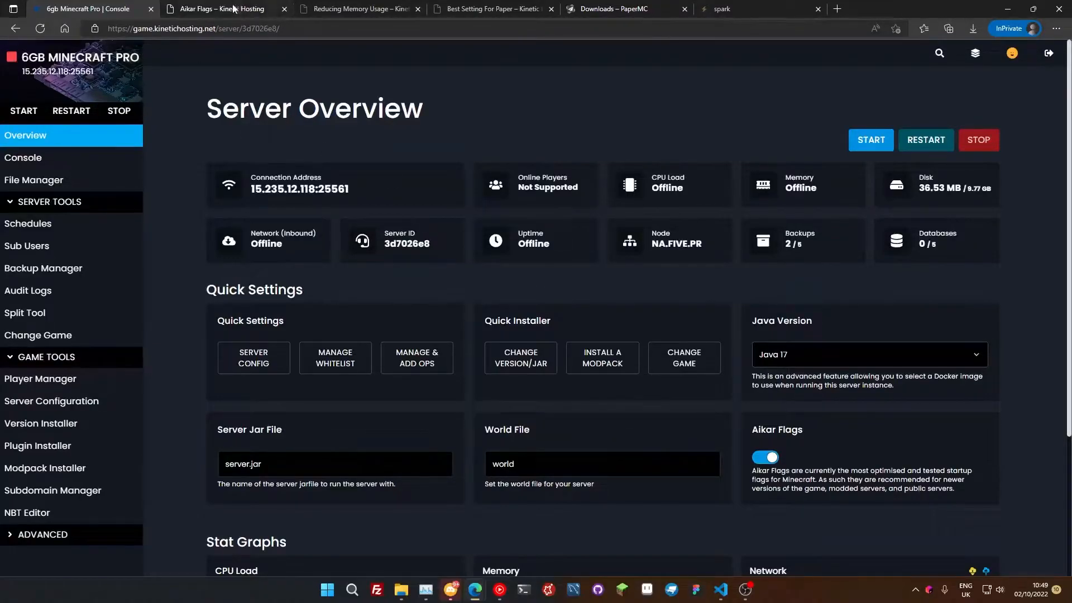
pyautogui.moveTo(109, 140)
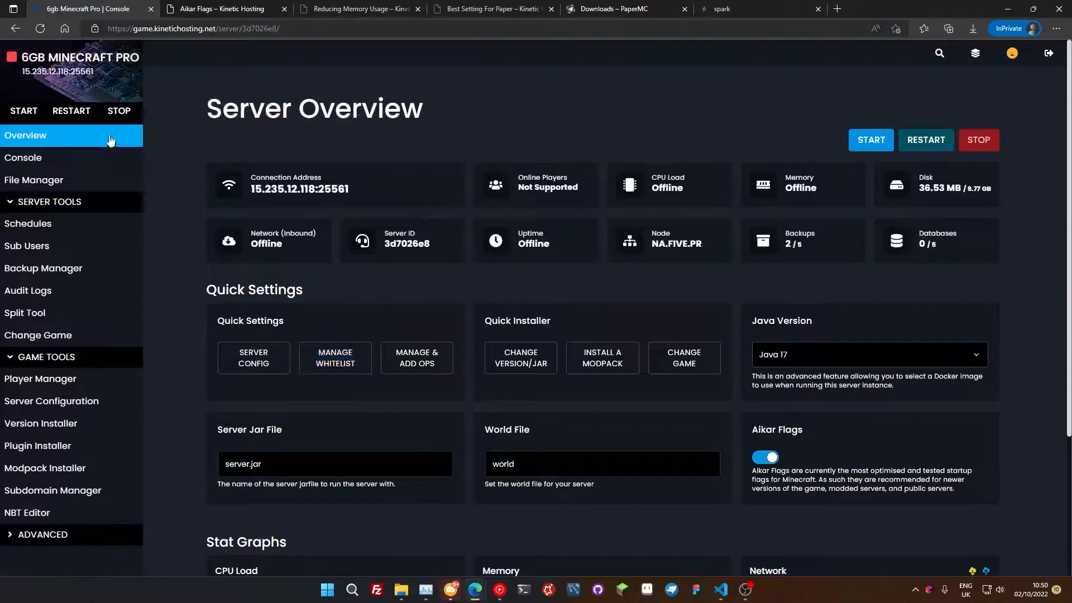
pyautogui.moveTo(362, 472)
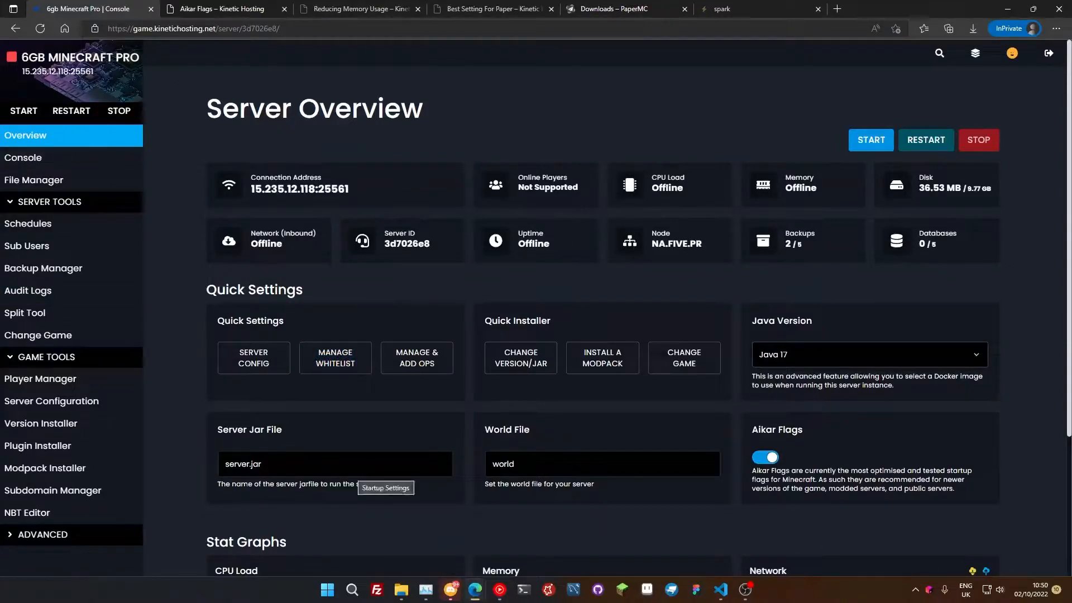
pyautogui.moveTo(441, 425)
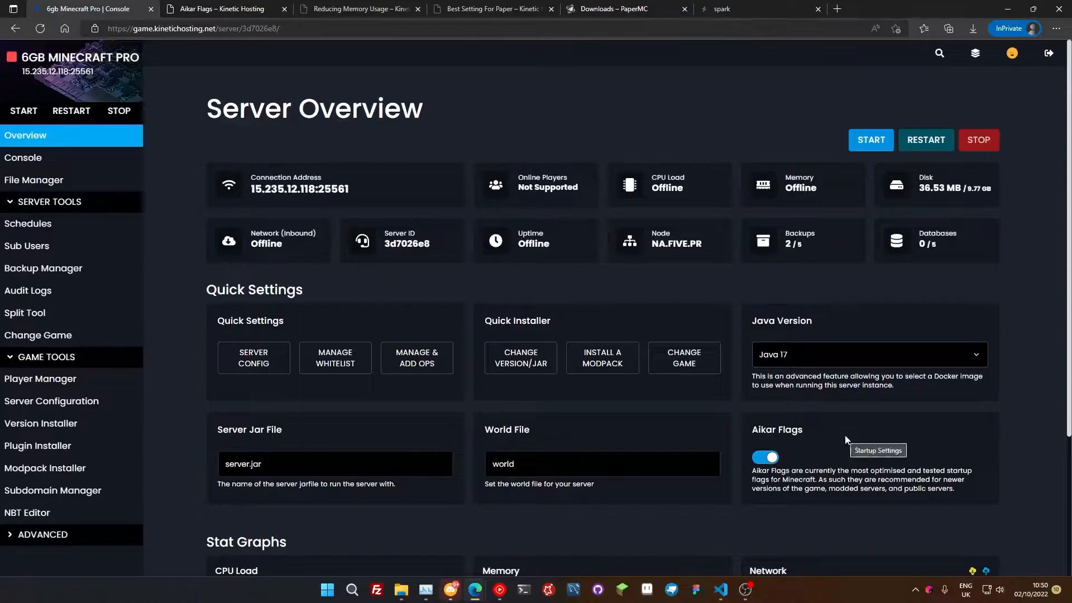
pyautogui.moveTo(851, 441)
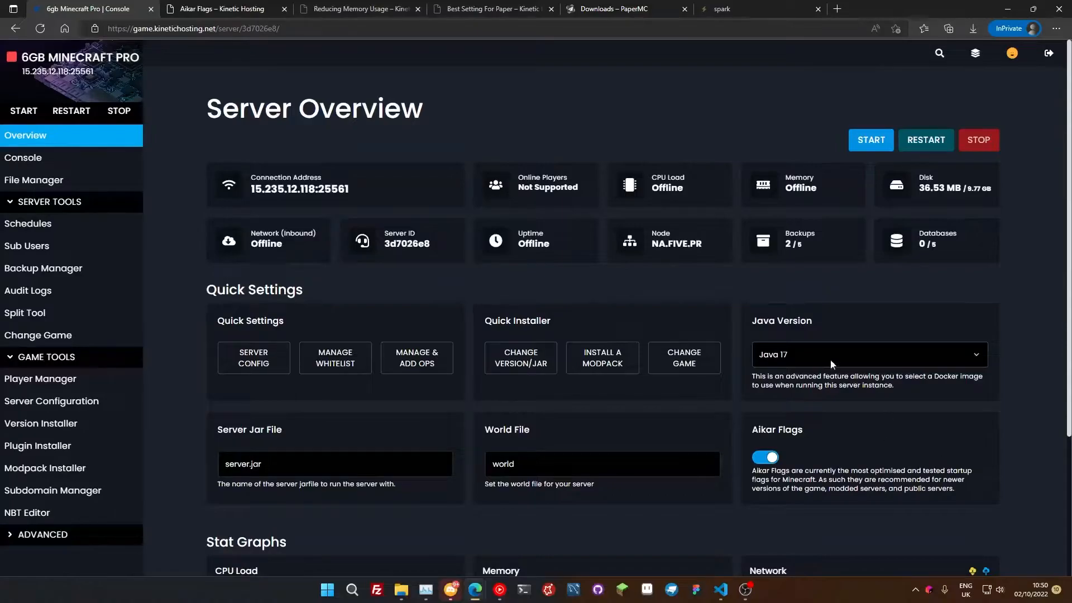
pyautogui.moveTo(844, 437)
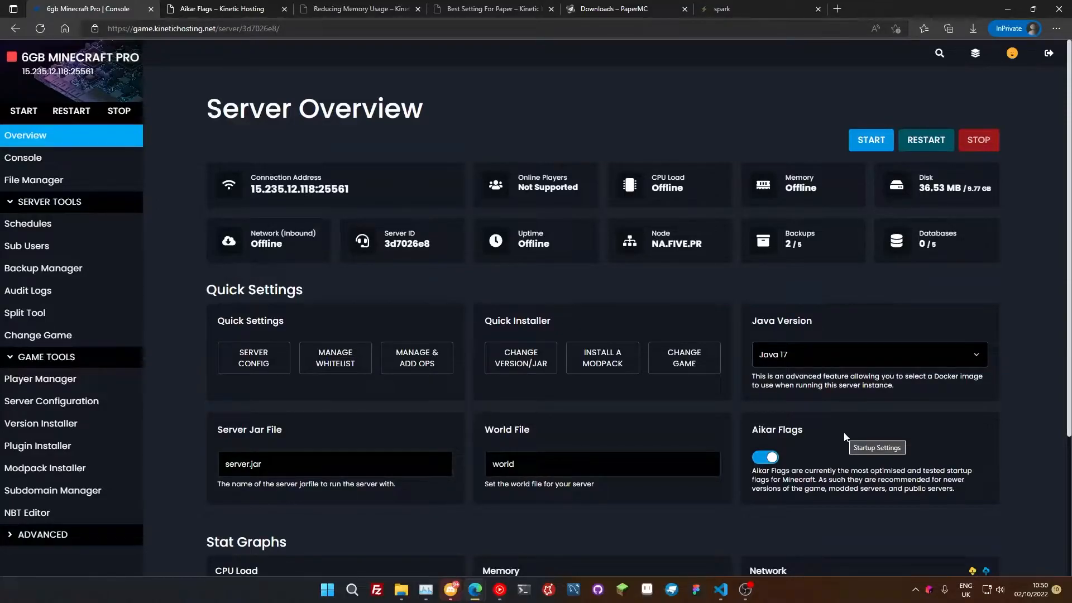
pyautogui.moveTo(906, 438)
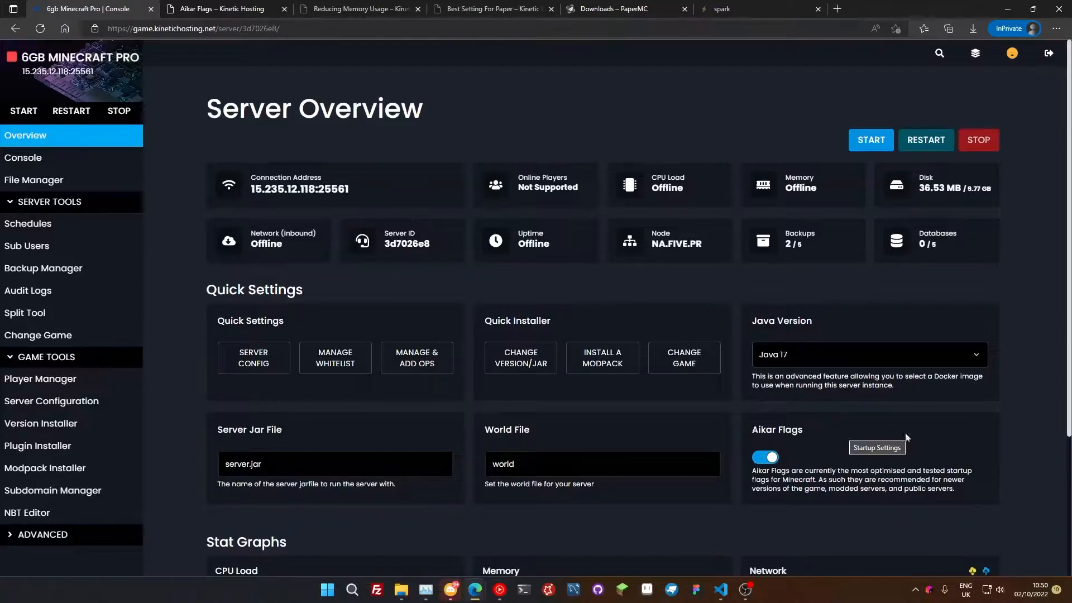
pyautogui.moveTo(812, 342)
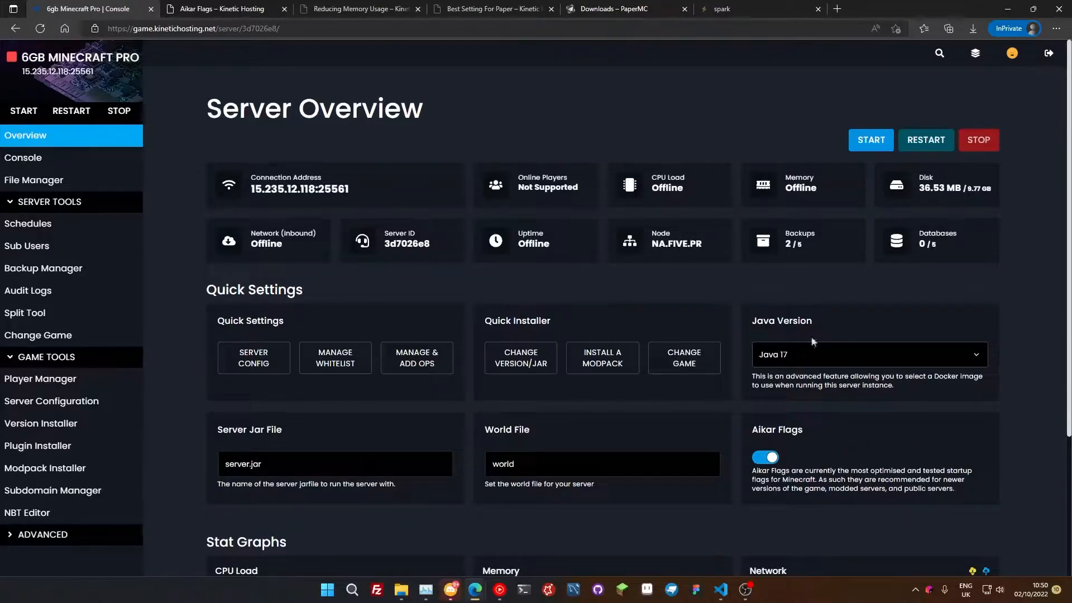
# - Switch the server's Java version to OpenJ9 17 and confirm the choice
pyautogui.click(868, 354)
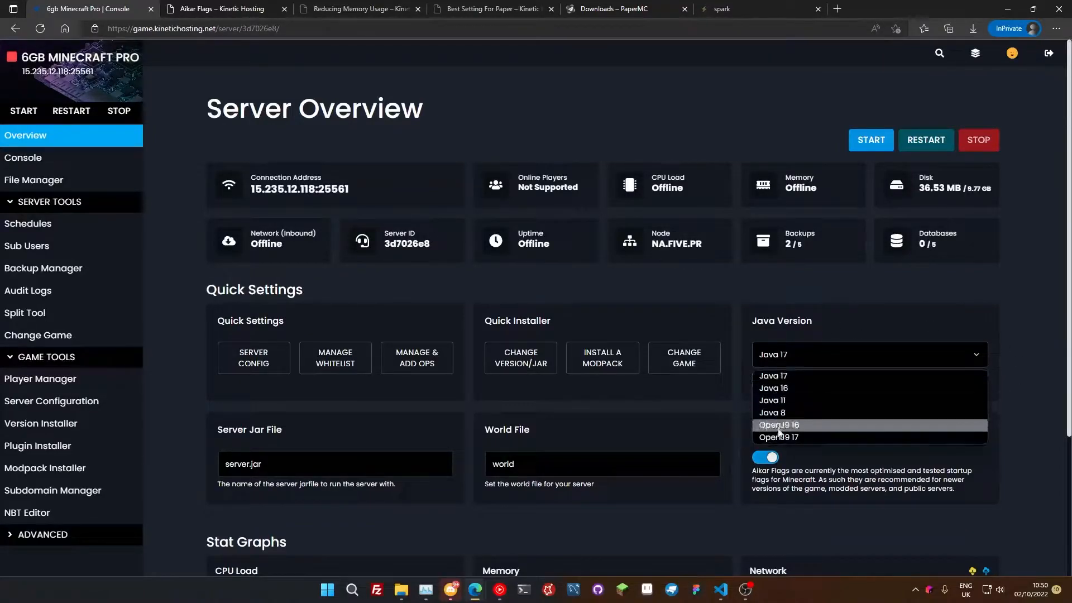
pyautogui.click(777, 437)
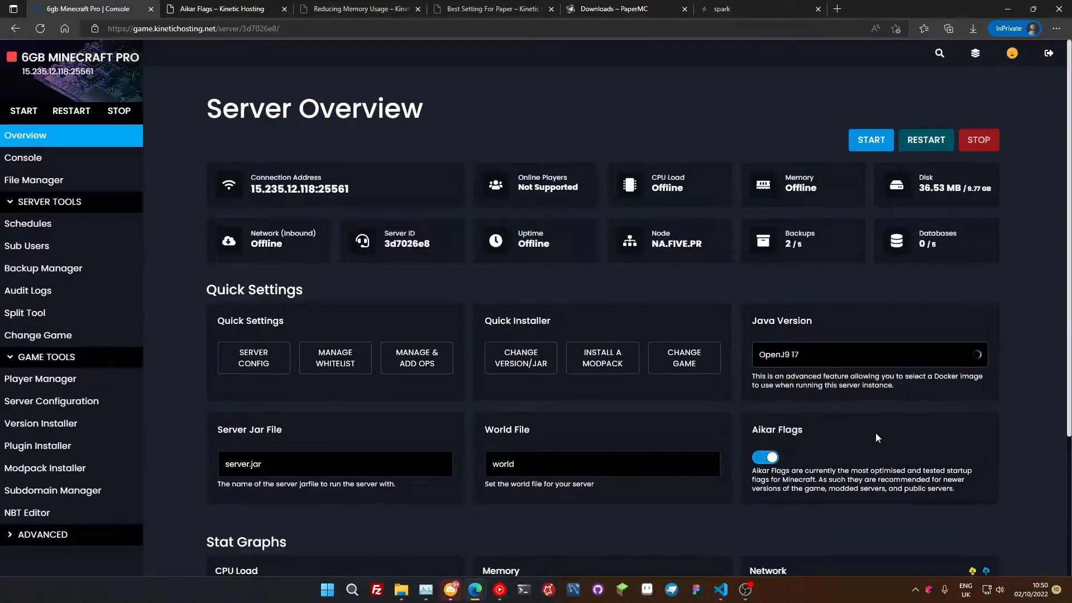
pyautogui.moveTo(866, 436)
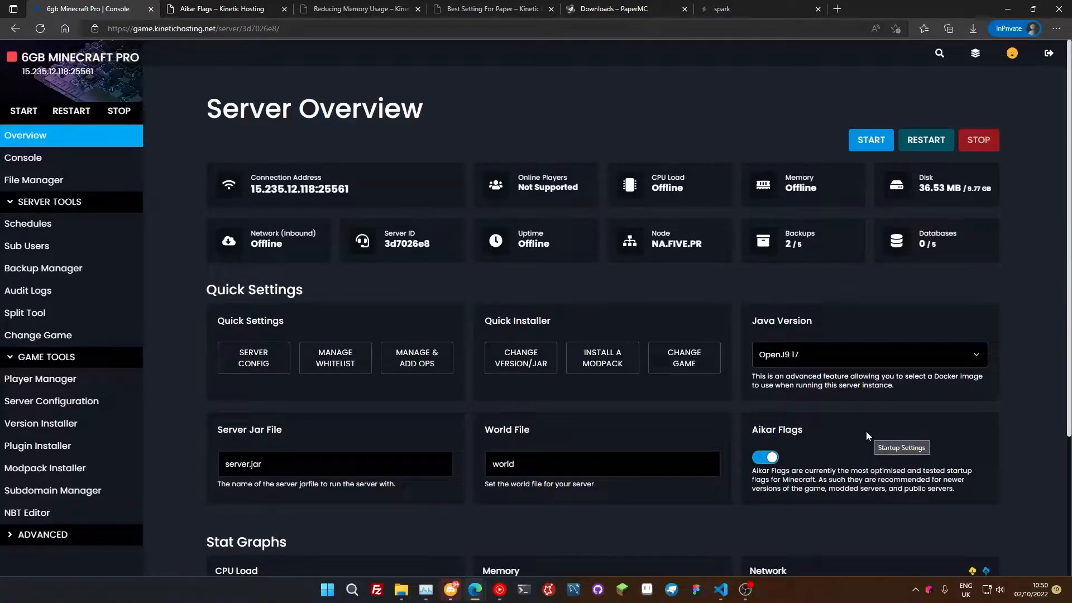
pyautogui.click(868, 354)
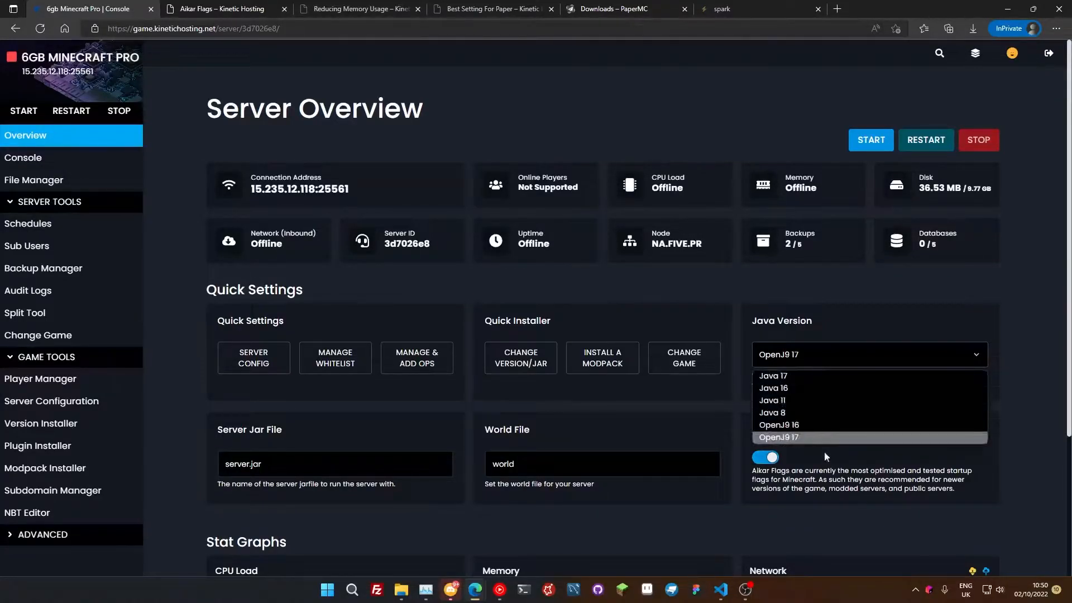
pyautogui.moveTo(813, 443)
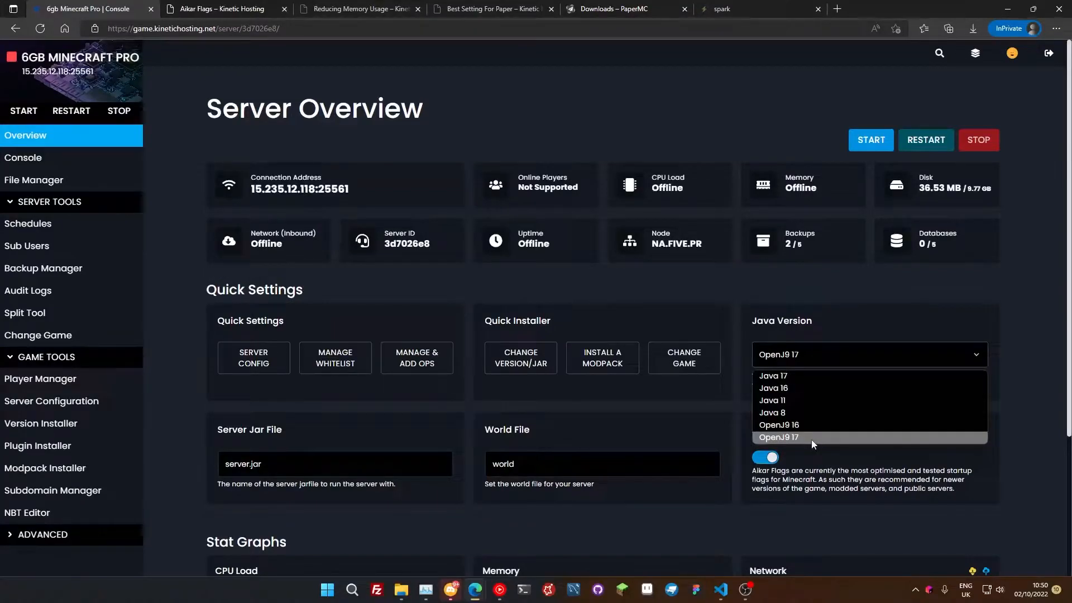
pyautogui.moveTo(795, 445)
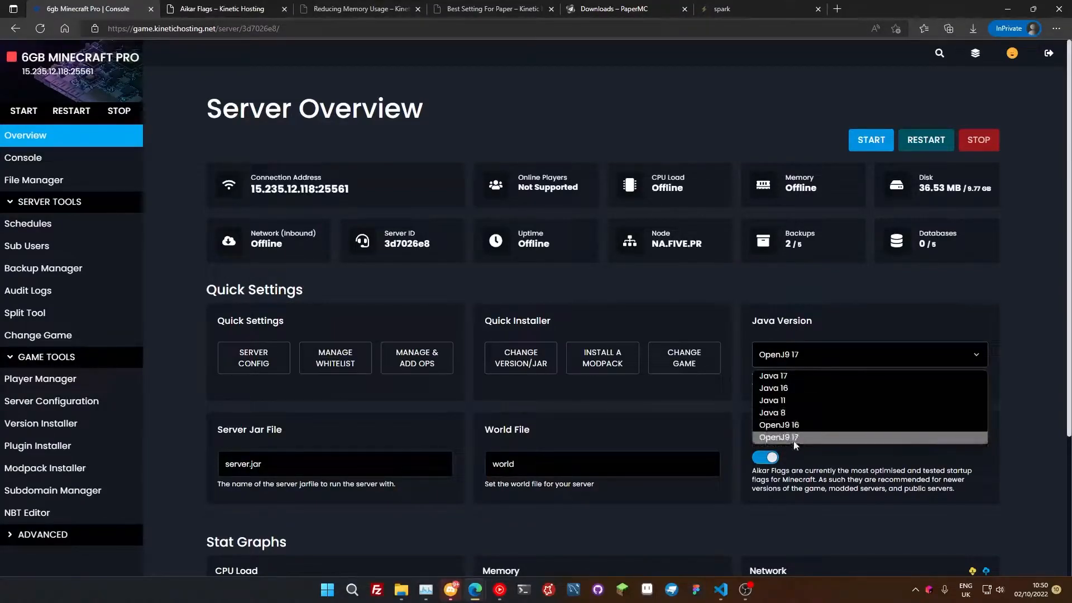
pyautogui.moveTo(776, 412)
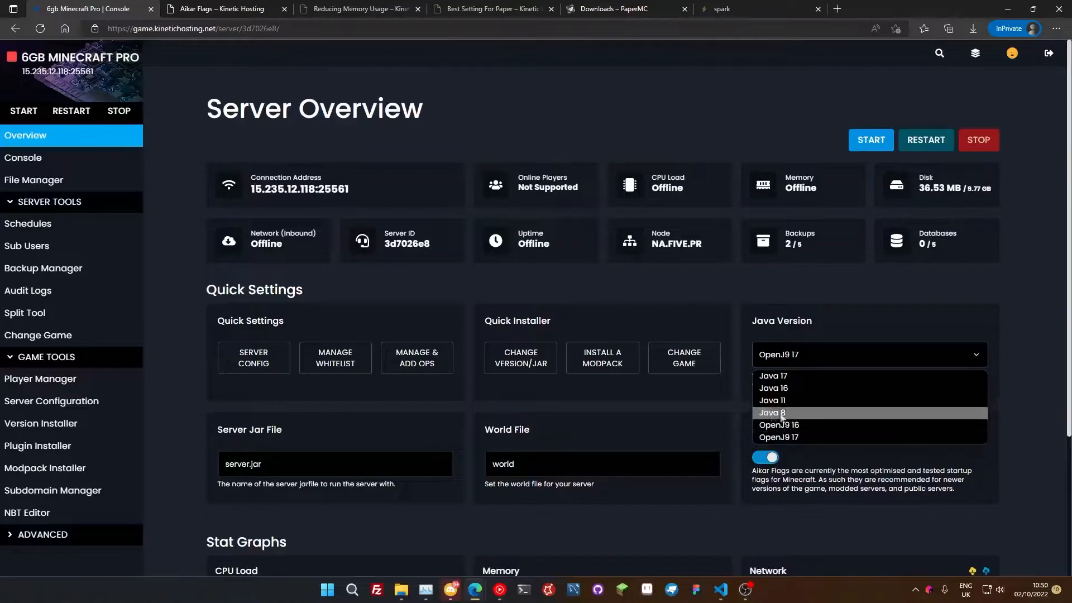
pyautogui.moveTo(778, 425)
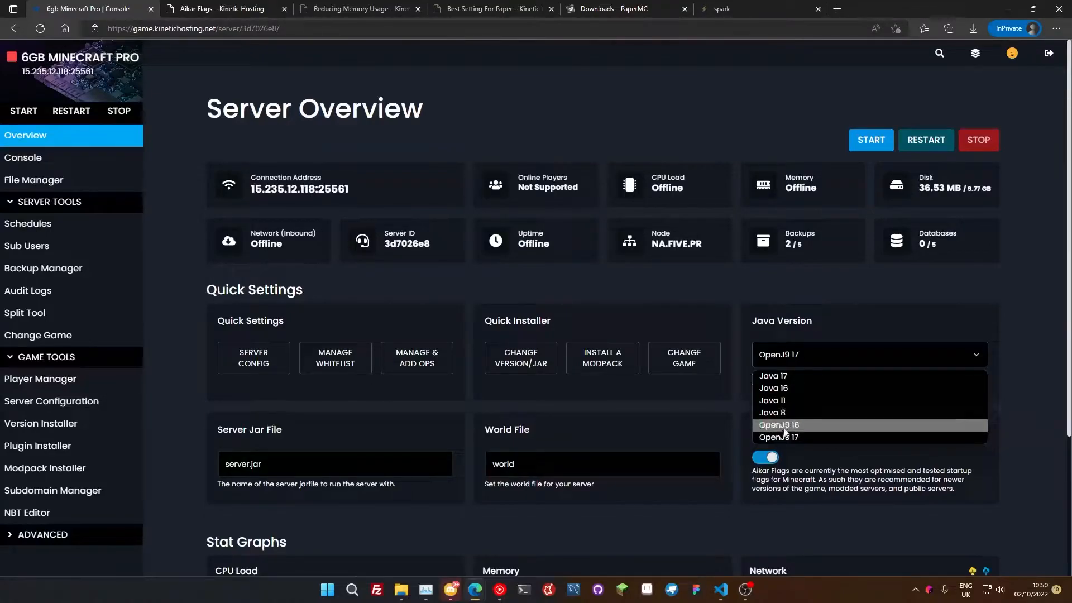
pyautogui.click(778, 437)
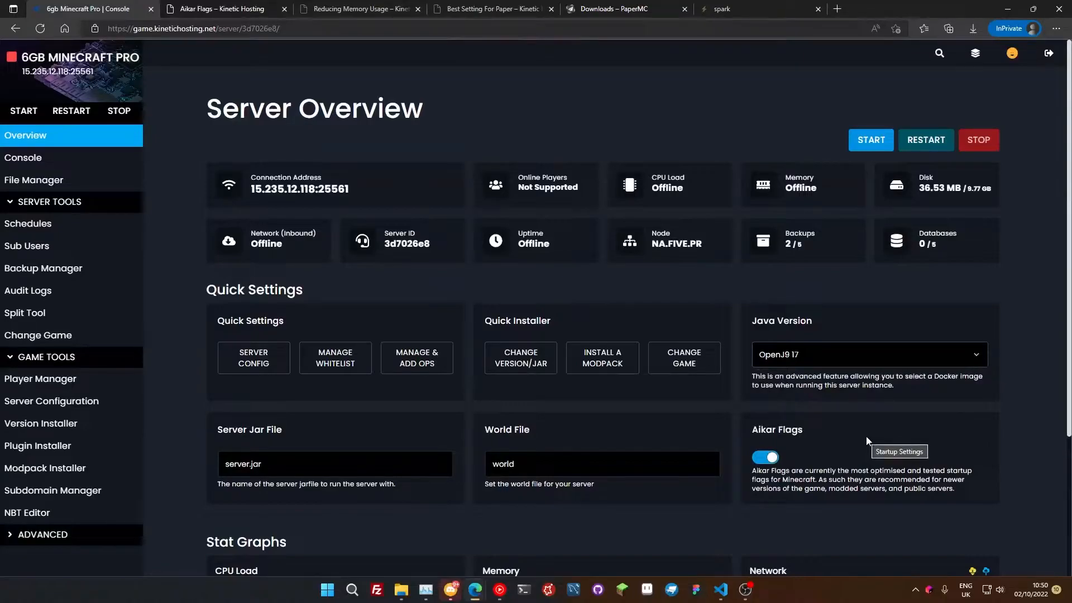
pyautogui.moveTo(795, 368)
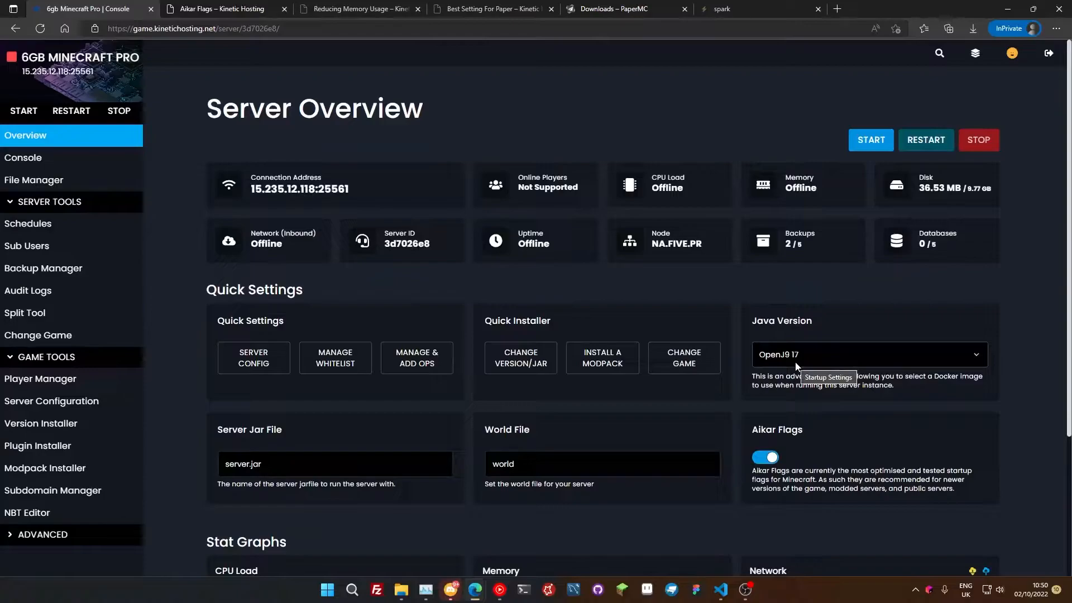
pyautogui.click(868, 354)
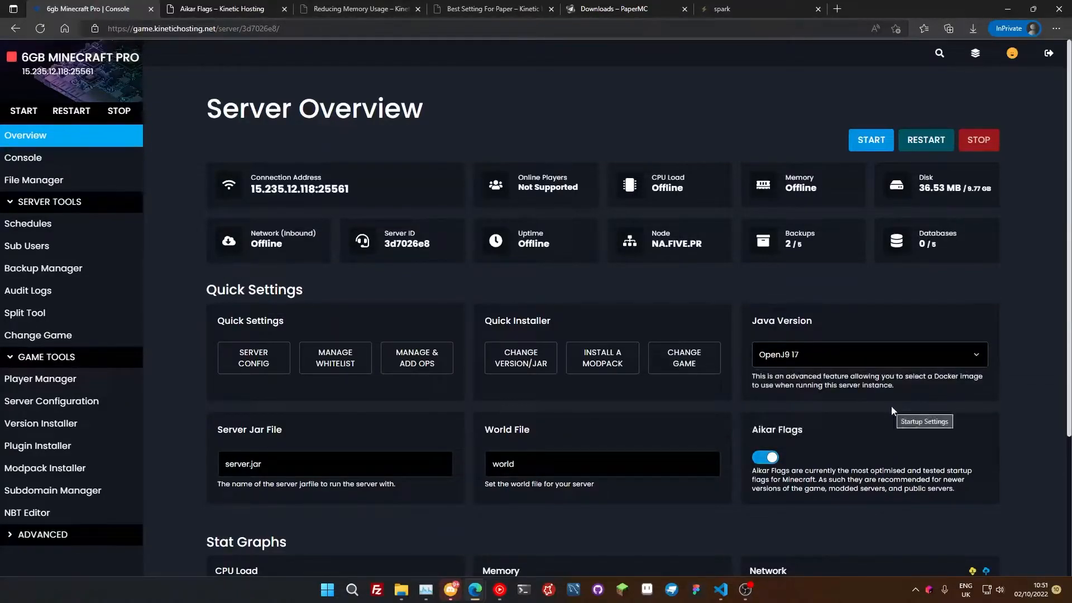
pyautogui.moveTo(921, 415)
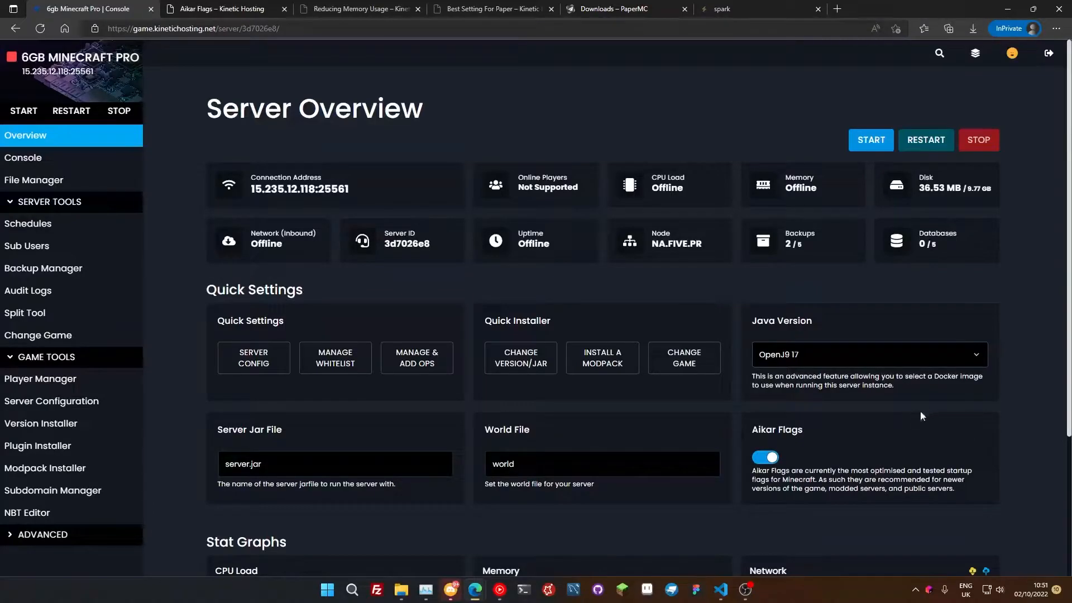
pyautogui.moveTo(915, 417)
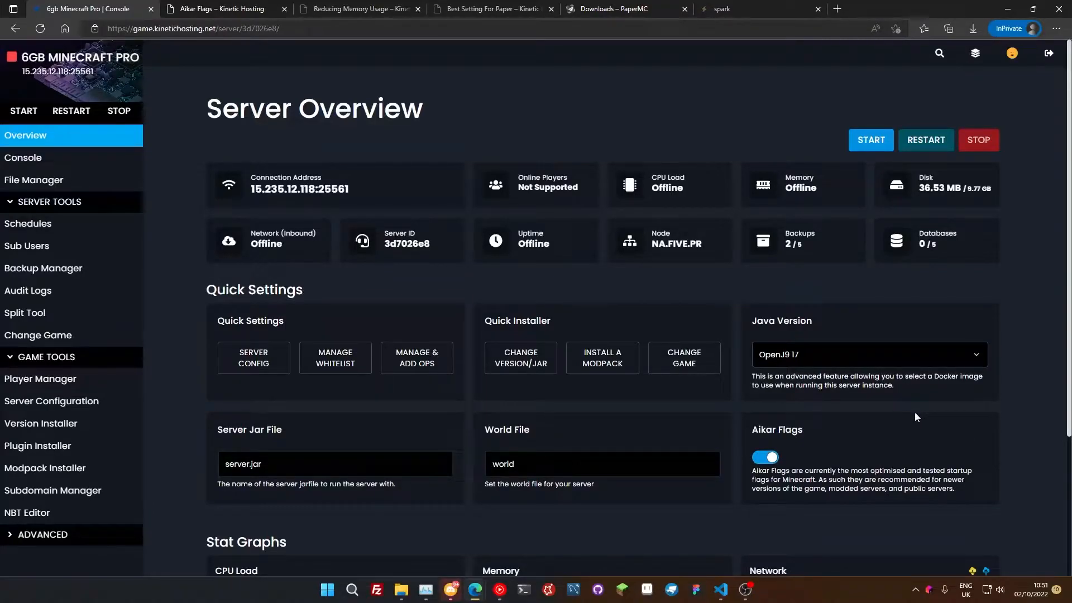
pyautogui.moveTo(853, 395)
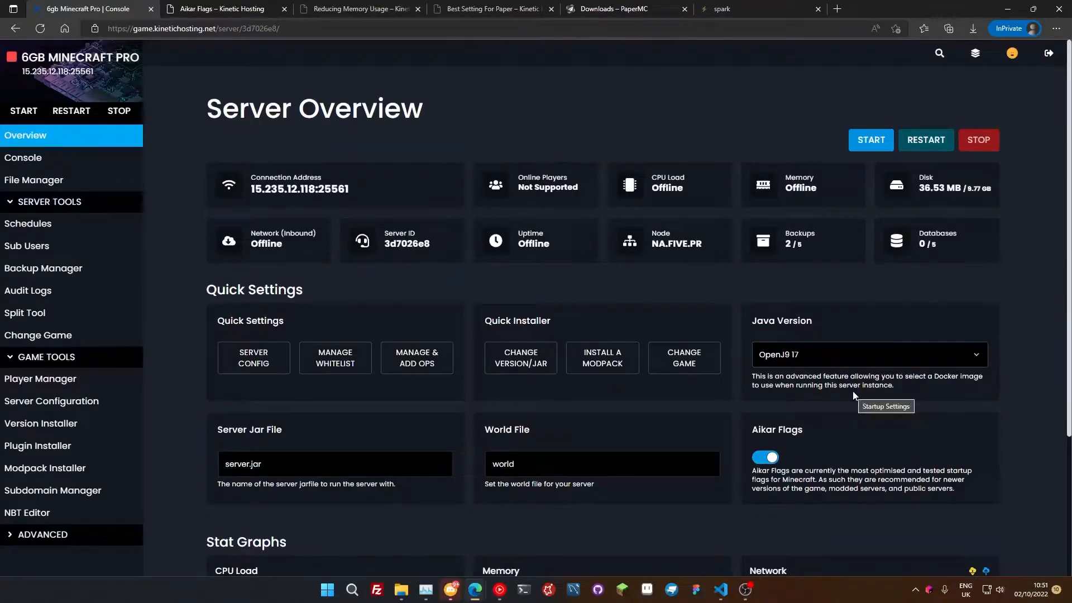
pyautogui.moveTo(789, 369)
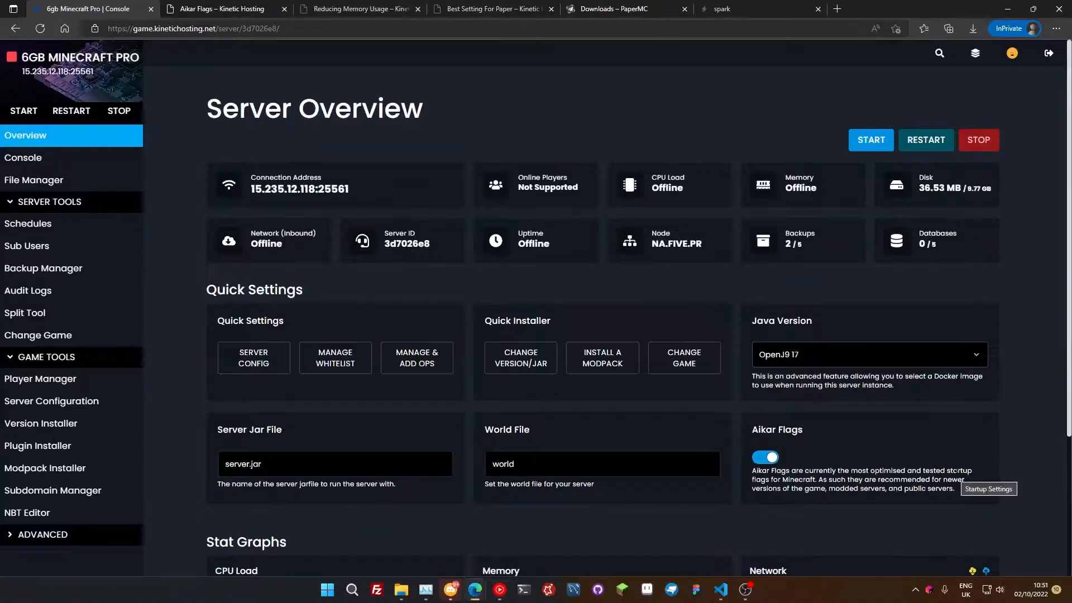
pyautogui.moveTo(834, 372)
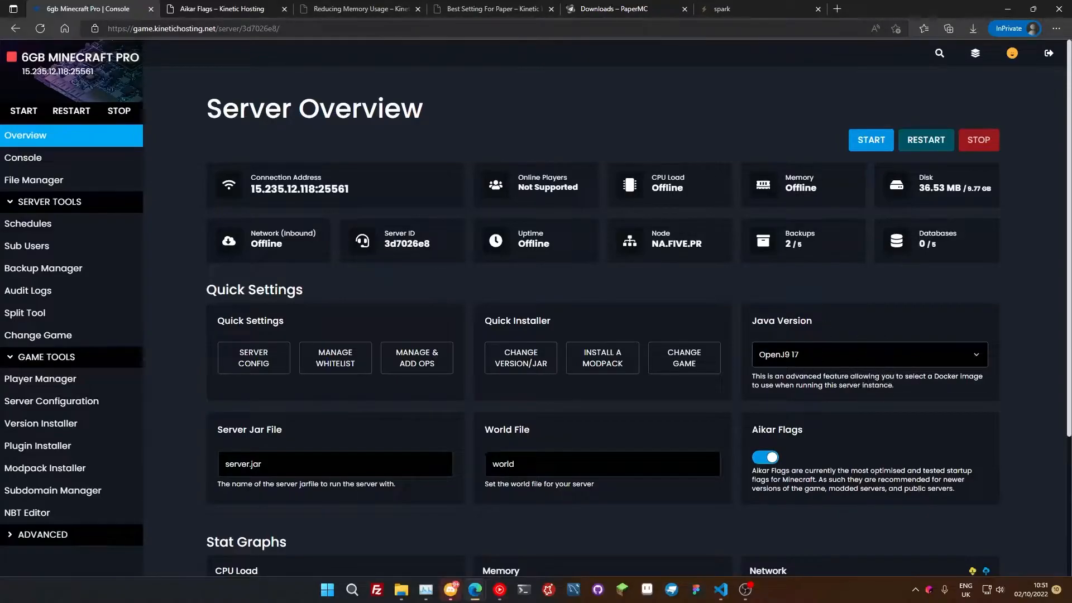
pyautogui.moveTo(859, 368)
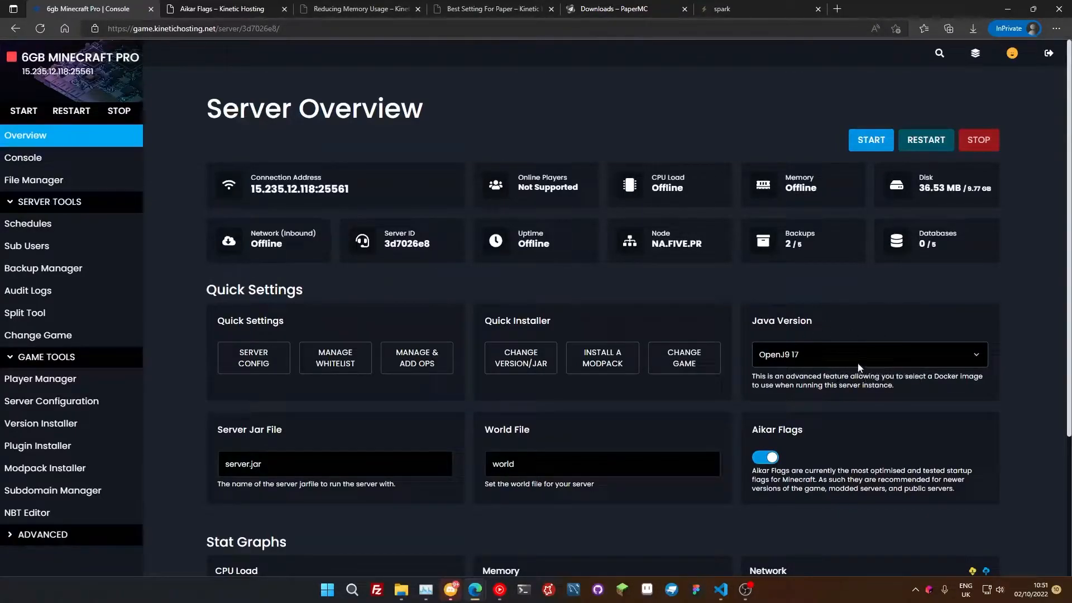
# - Open the File Manager, which lists only server.jar and server.properties
pyautogui.click(868, 354)
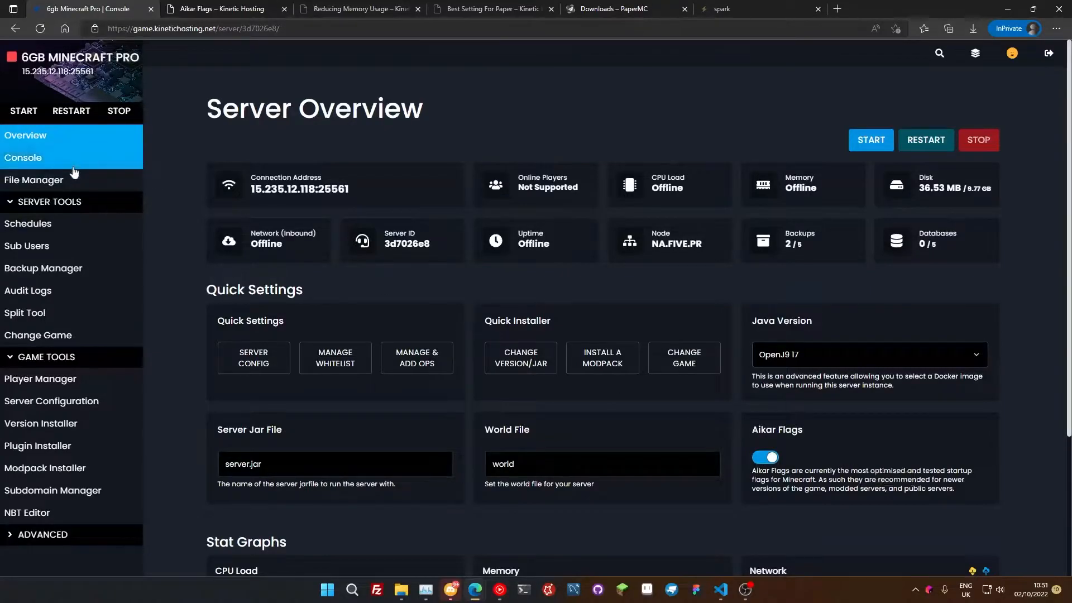
pyautogui.click(22, 157)
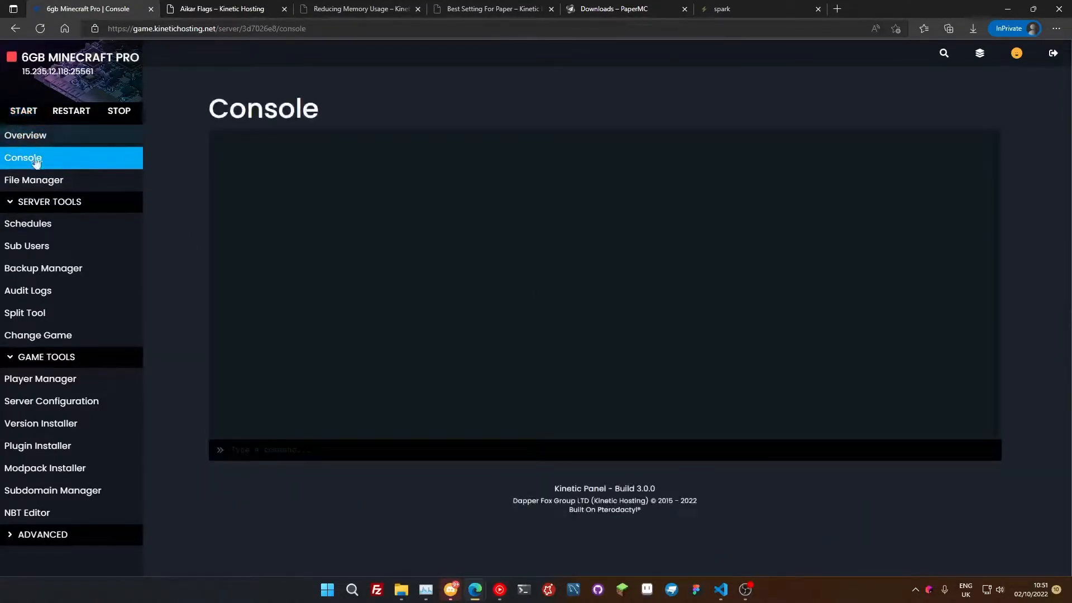
pyautogui.click(33, 179)
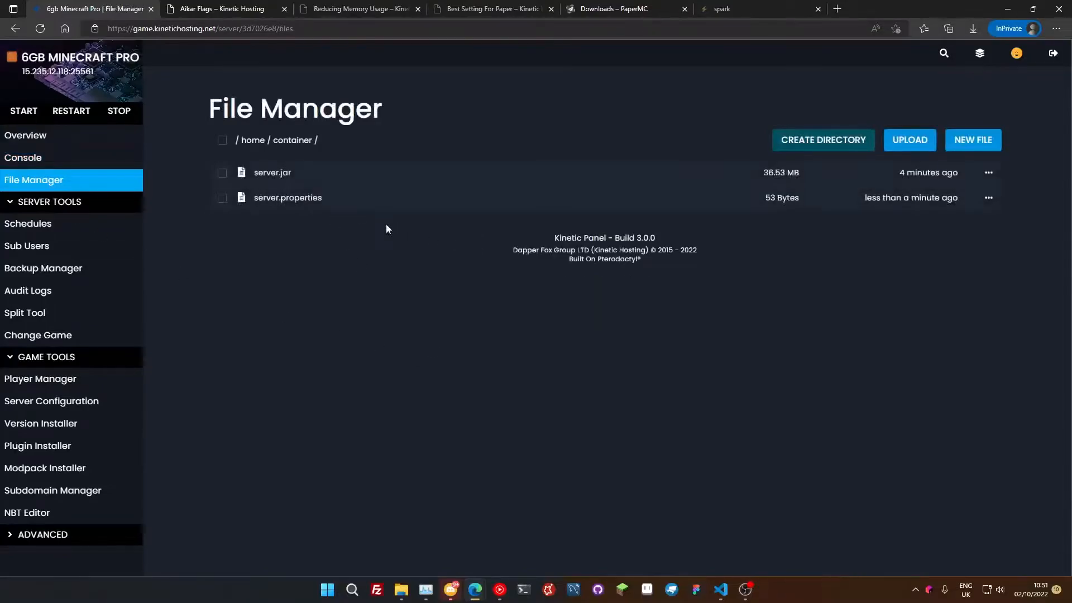
pyautogui.moveTo(393, 225)
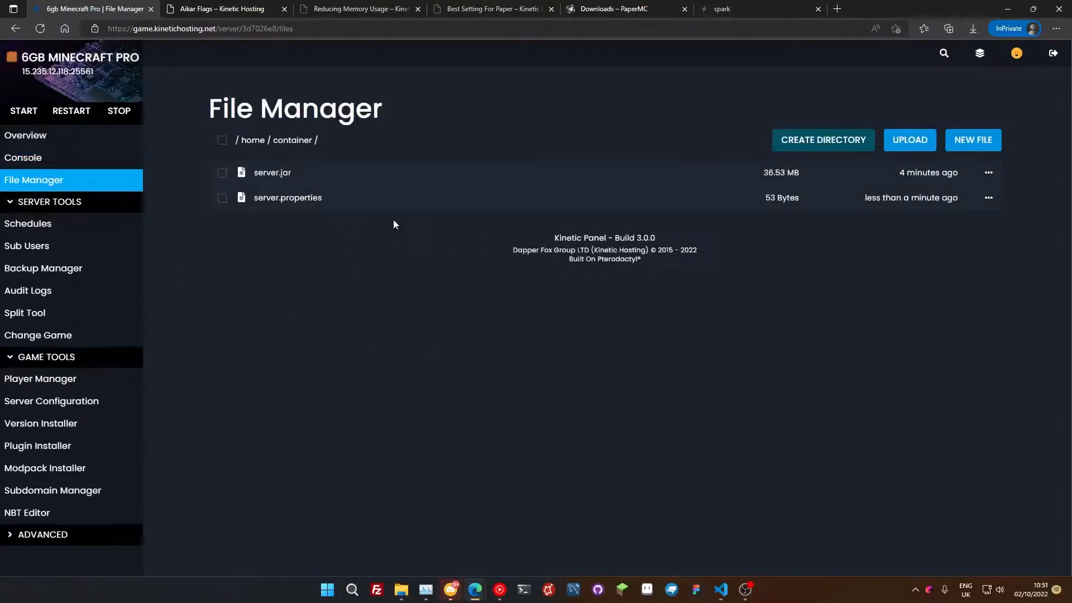
# - Start the Paper 1.19.2 server, accept the EULA, and view the generated files
pyautogui.click(25, 135)
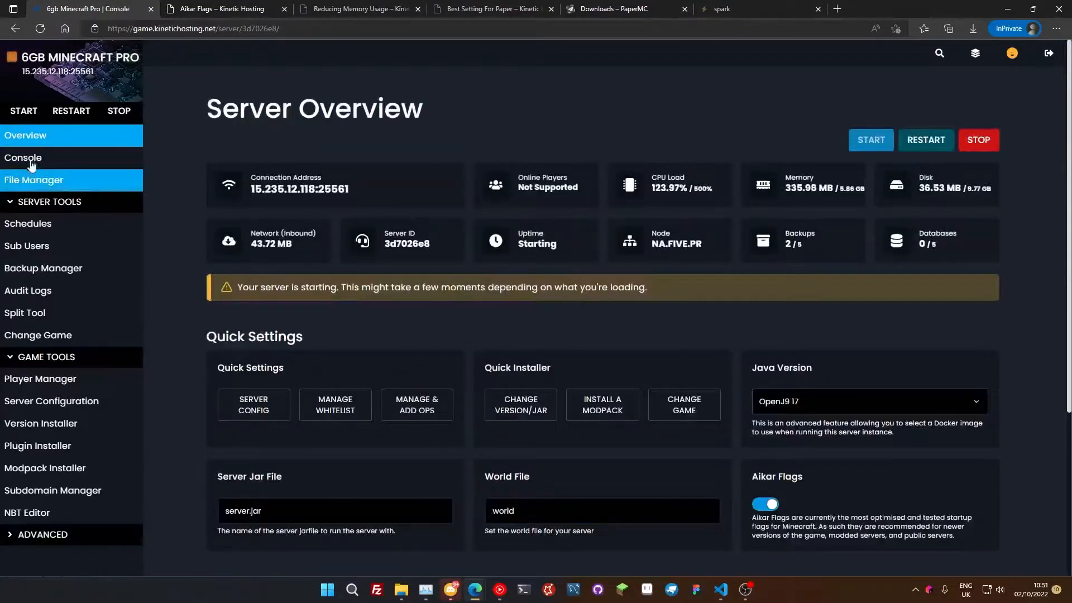
pyautogui.click(22, 158)
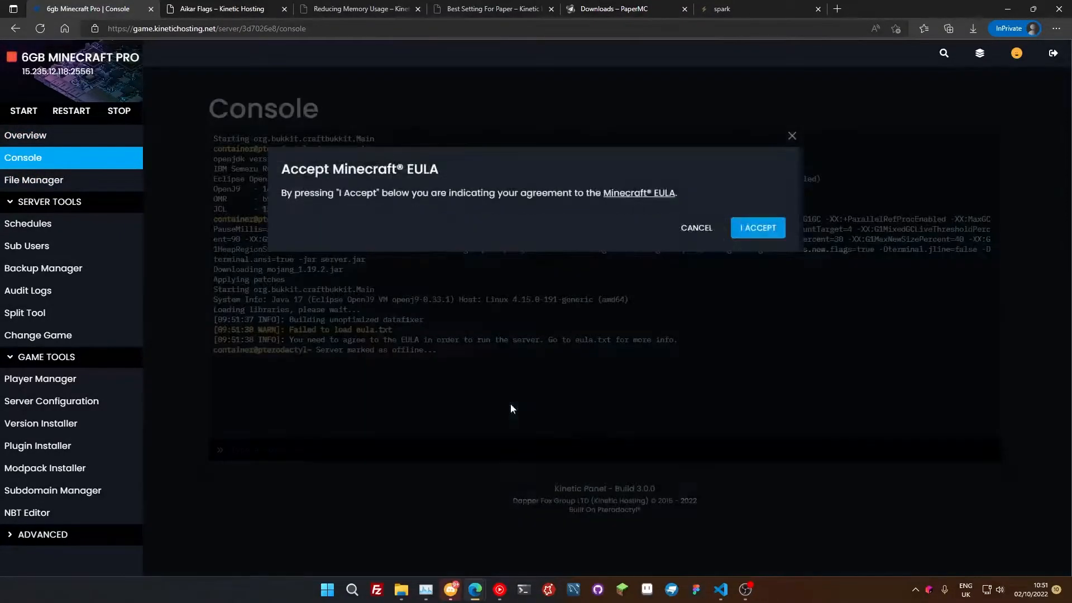
pyautogui.click(757, 228)
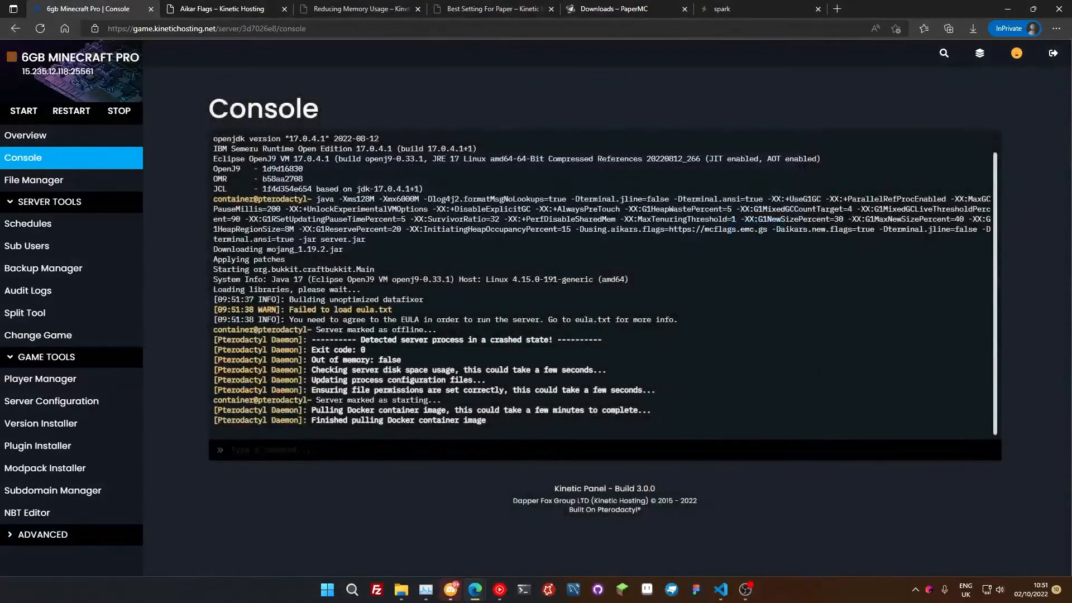
pyautogui.scroll(-3)
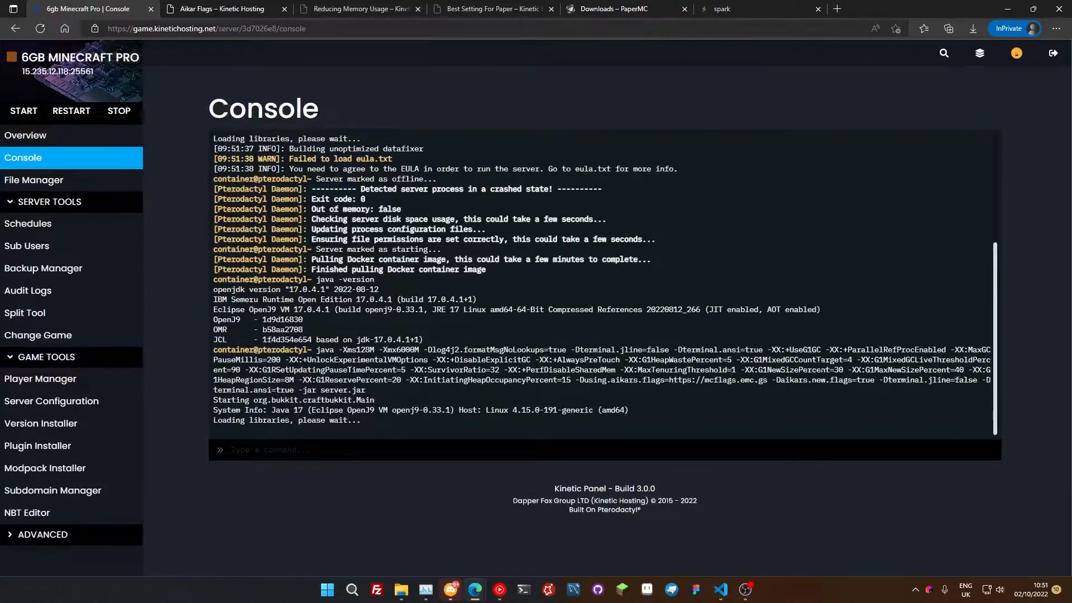
pyautogui.scroll(-3)
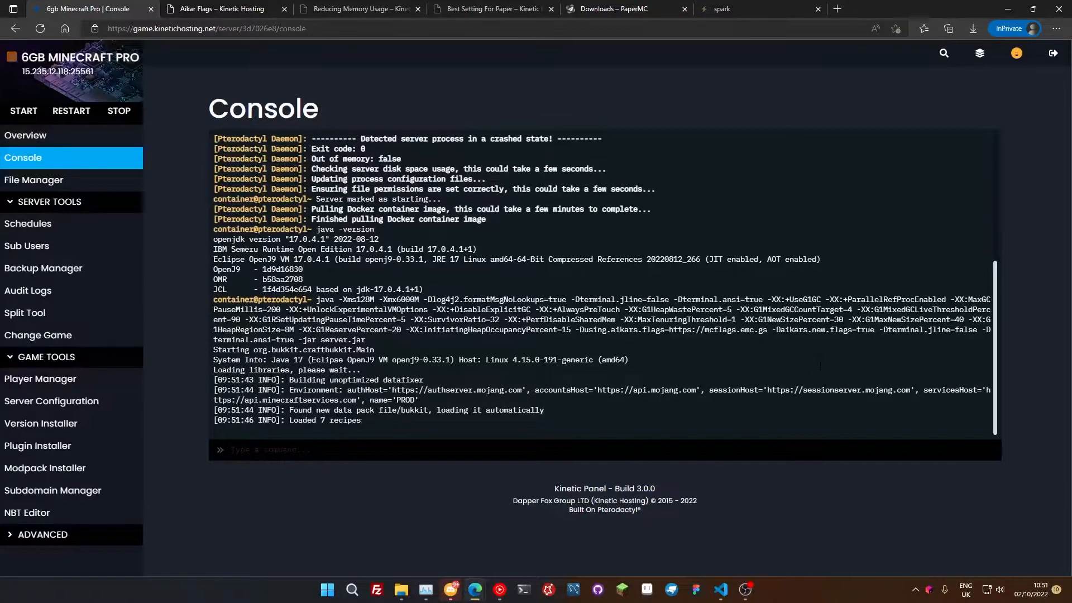
pyautogui.scroll(-3)
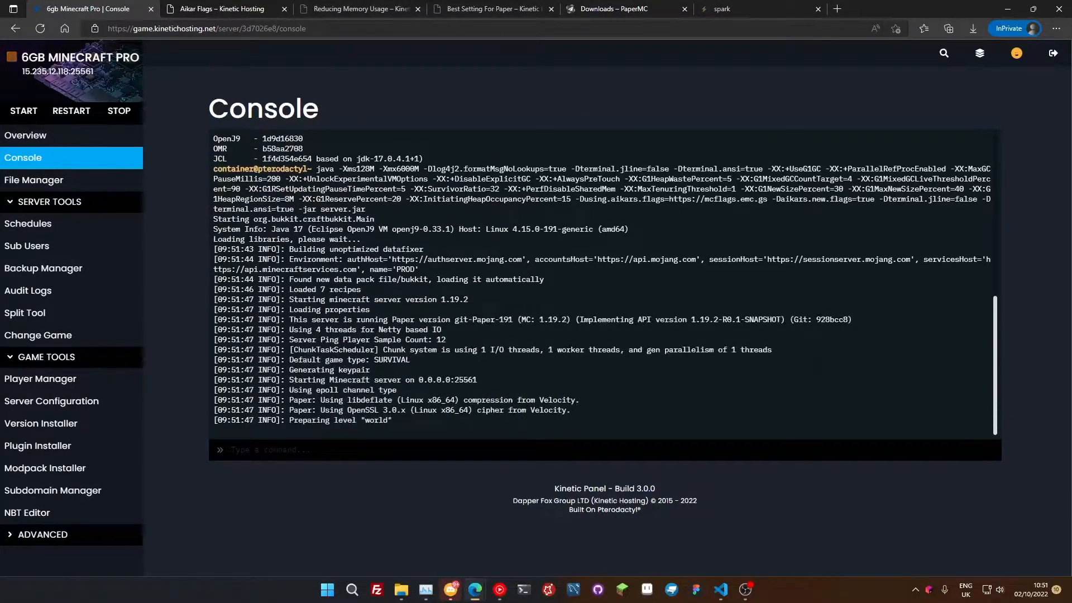
pyautogui.click(33, 180)
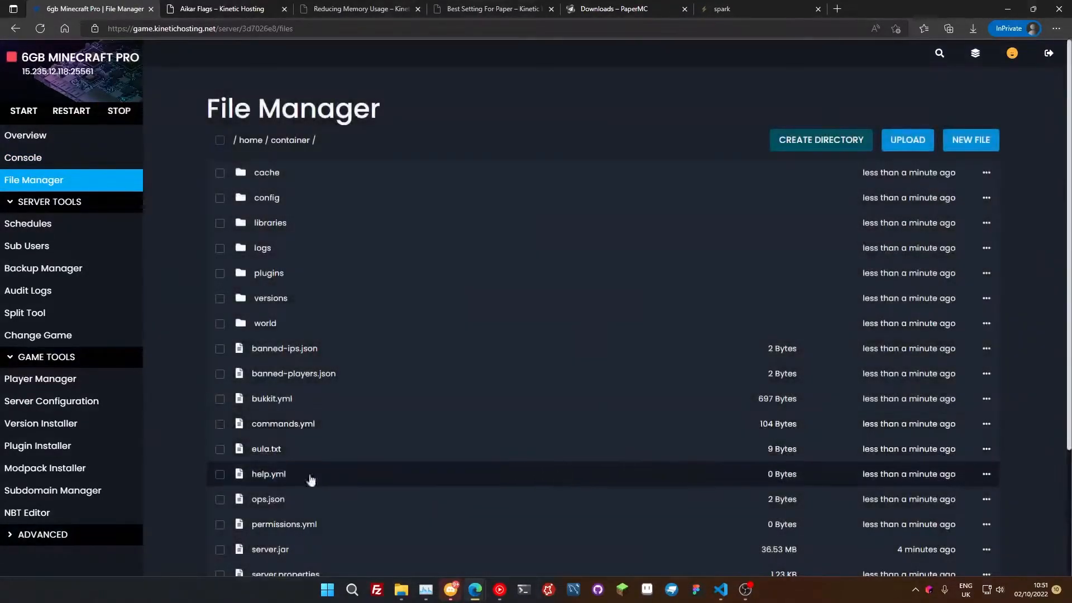
# - Scroll the file list and open server.properties in the editor
pyautogui.scroll(-3)
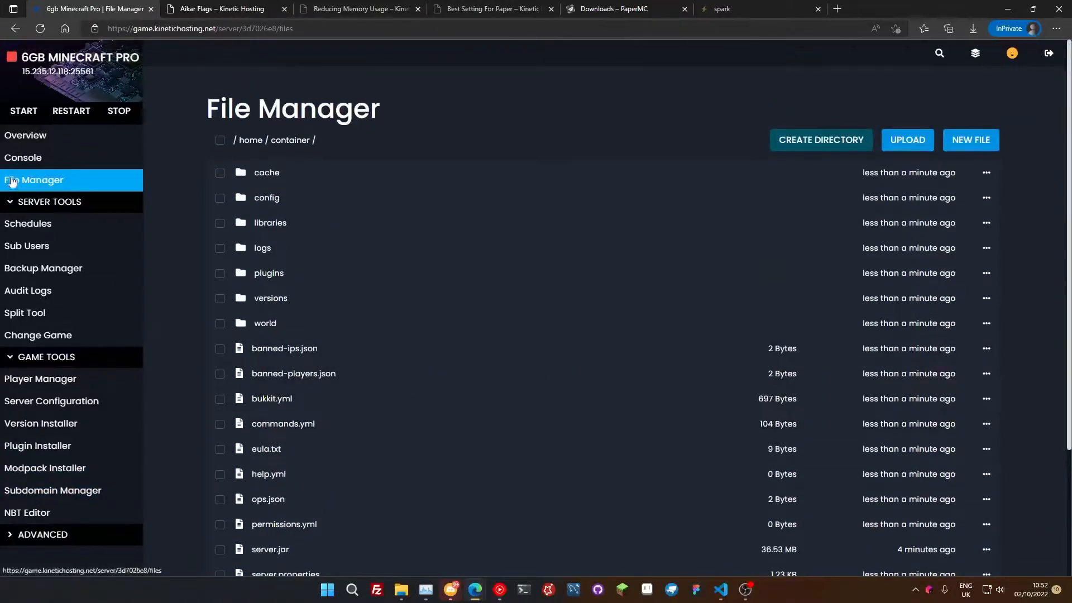
pyautogui.scroll(-3)
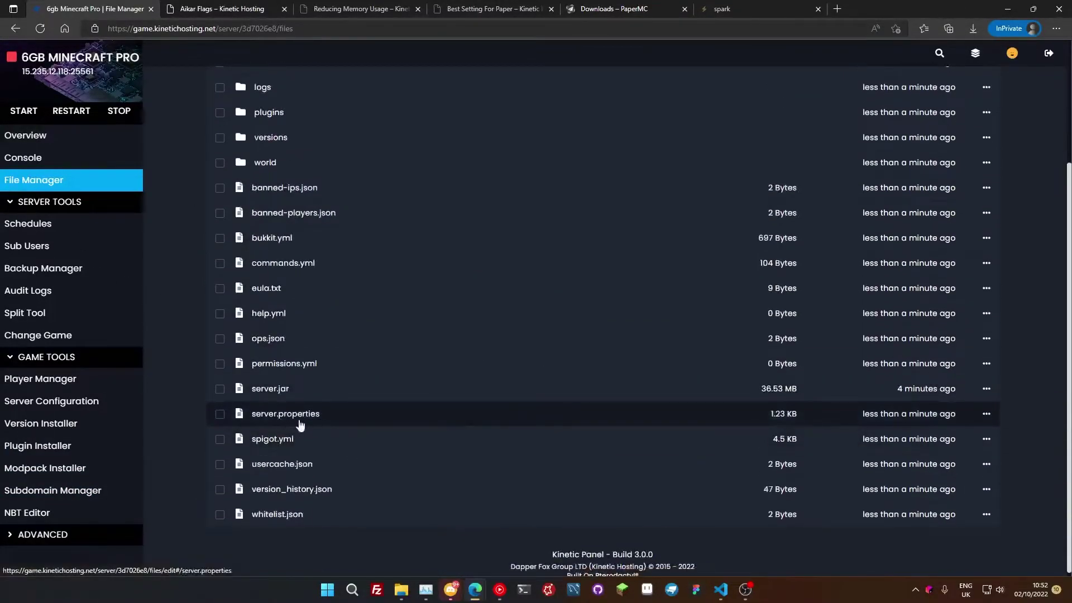
pyautogui.click(286, 413)
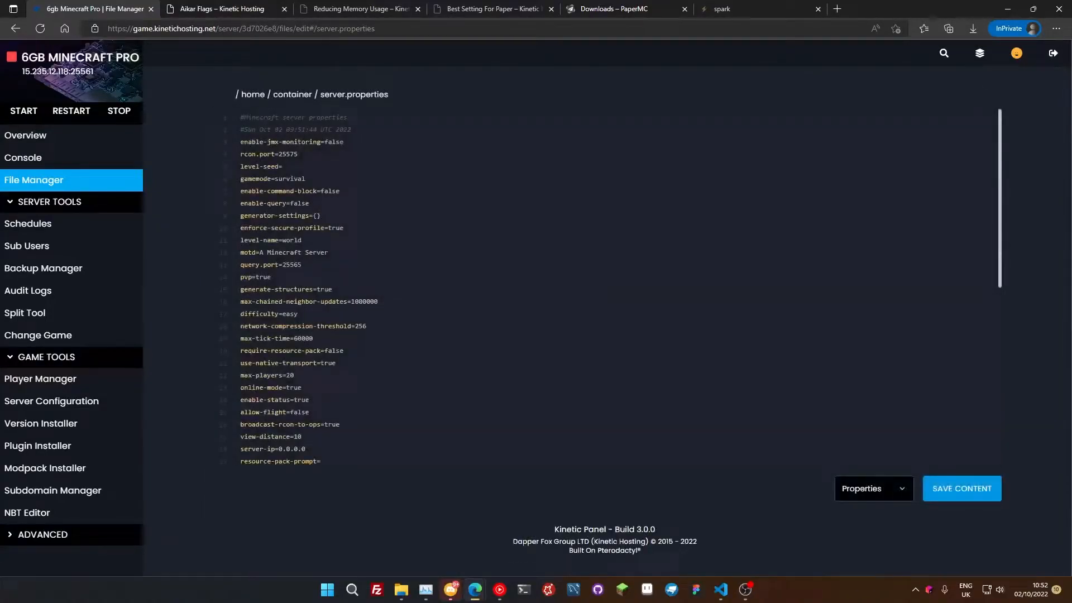
# - In Server Configuration, set SIMULATION-DISTANCE to 5 and VIEW-DISTANCE to 6
pyautogui.click(52, 400)
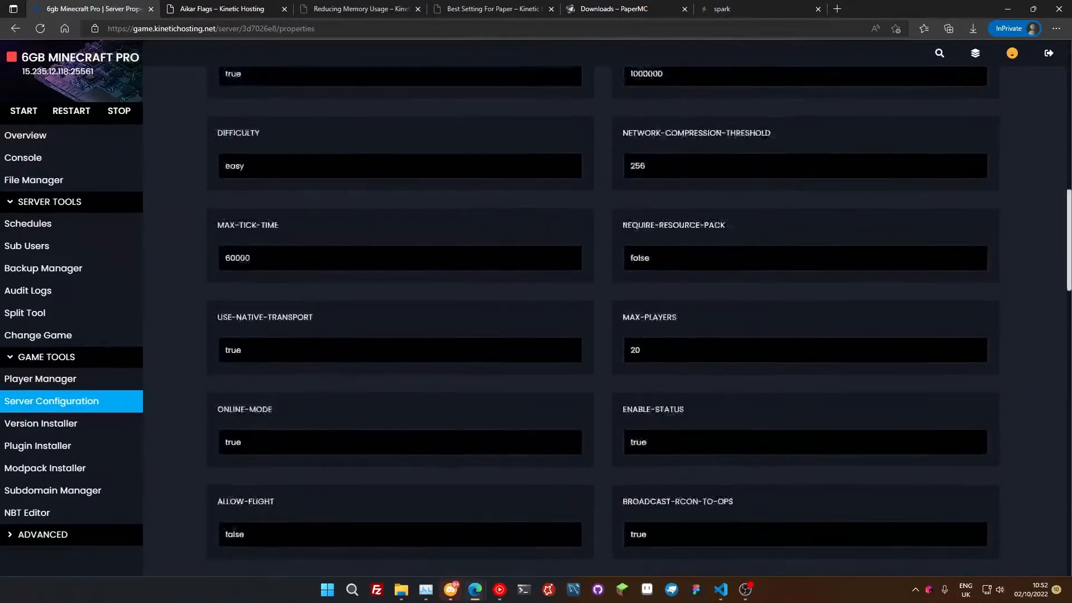
pyautogui.scroll(-3)
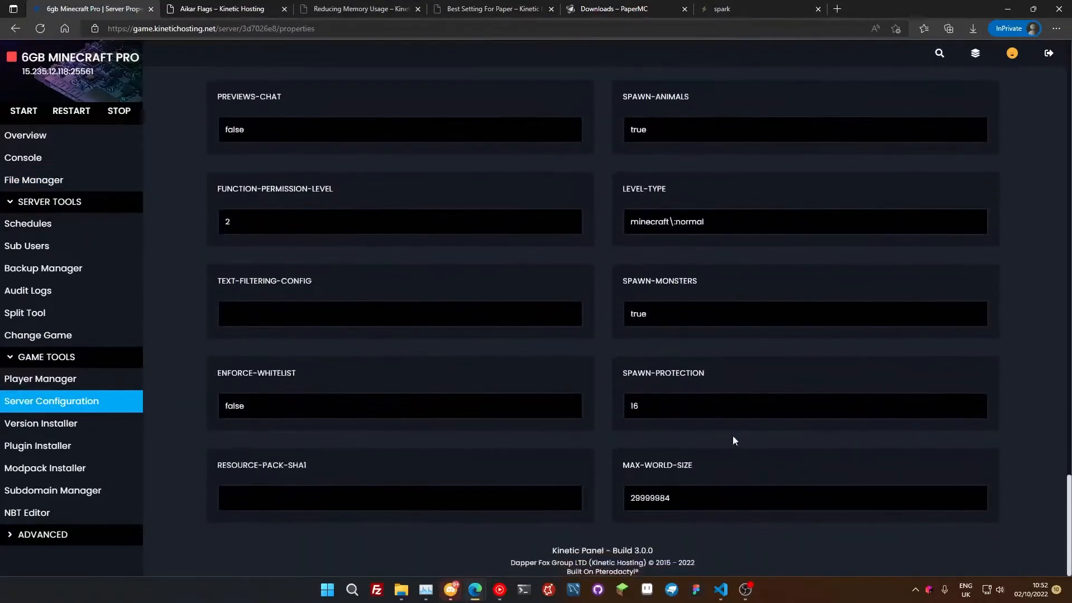
pyautogui.scroll(-3)
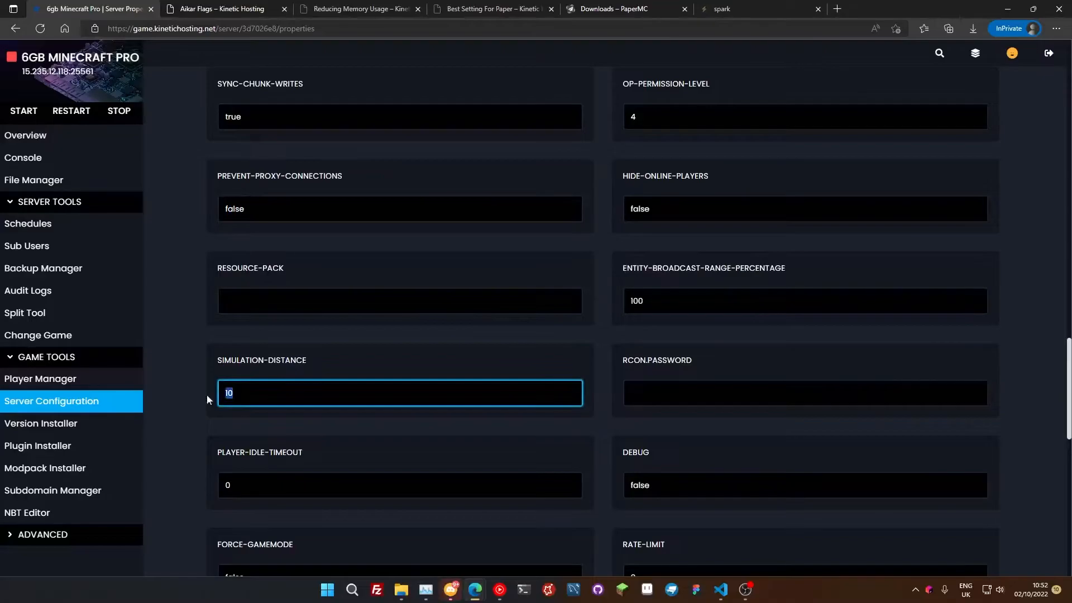
pyautogui.write('5')
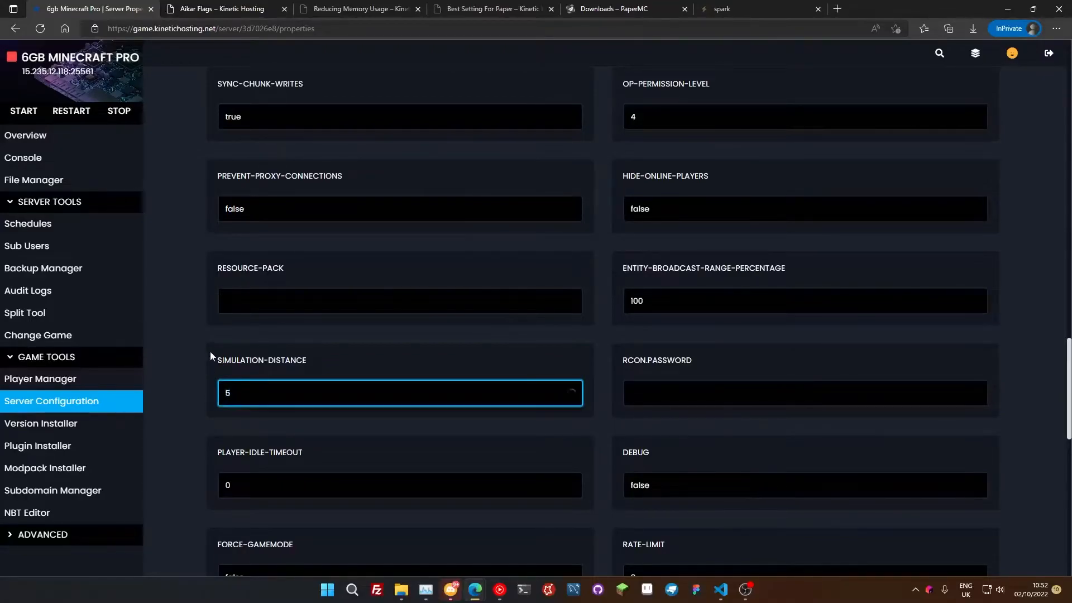
pyautogui.scroll(-3)
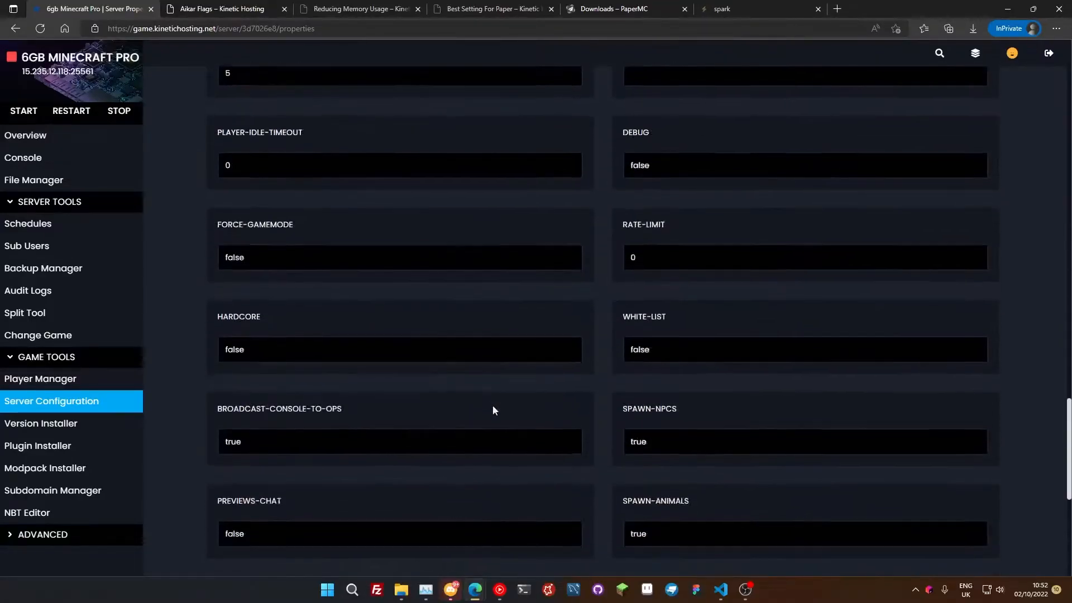
pyautogui.scroll(-3)
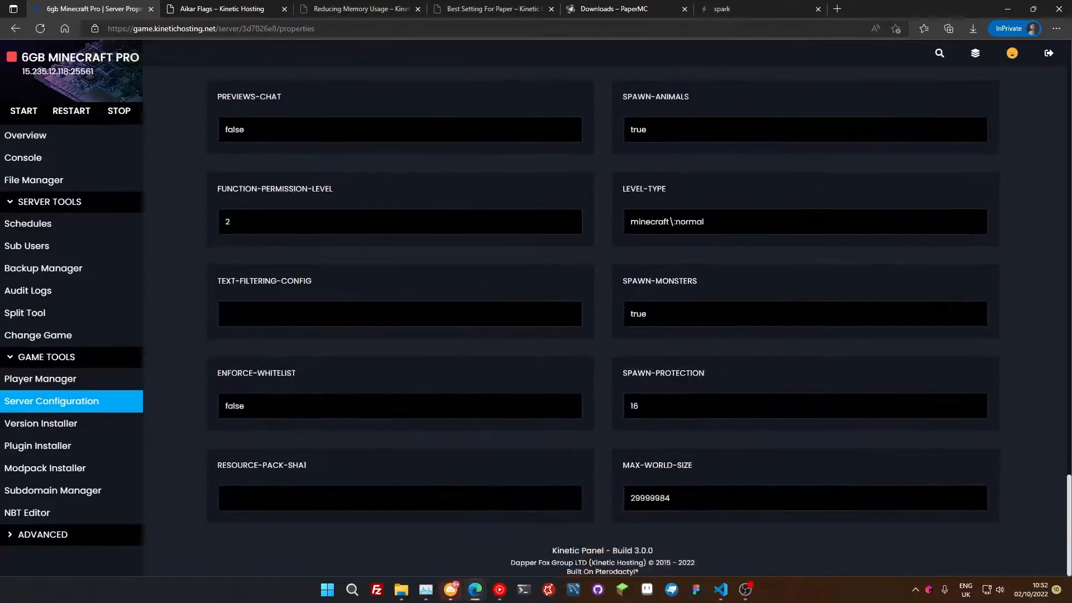
pyautogui.scroll(3)
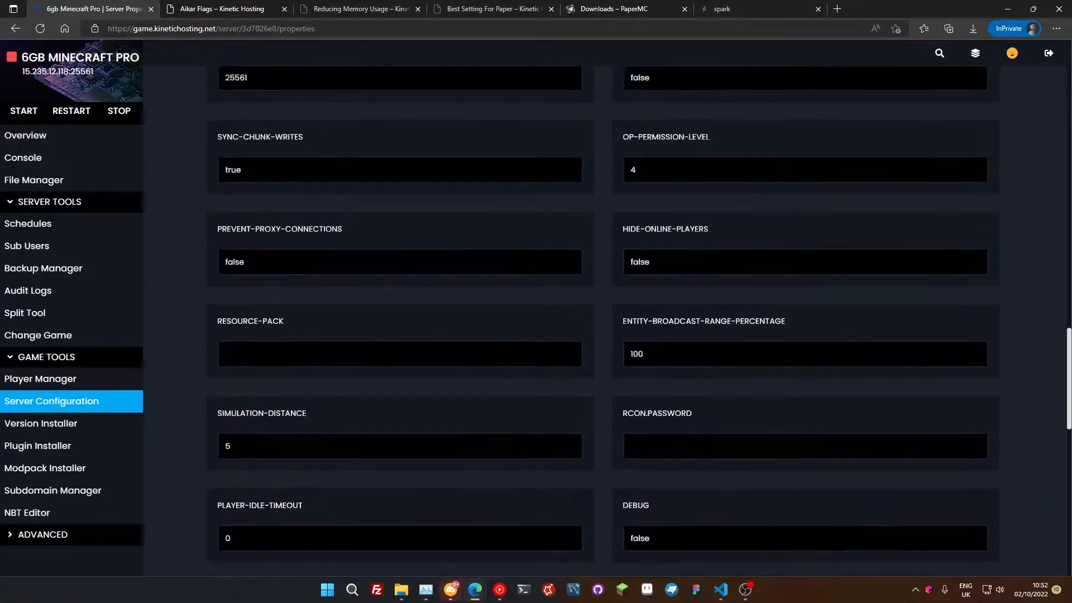
pyautogui.scroll(3)
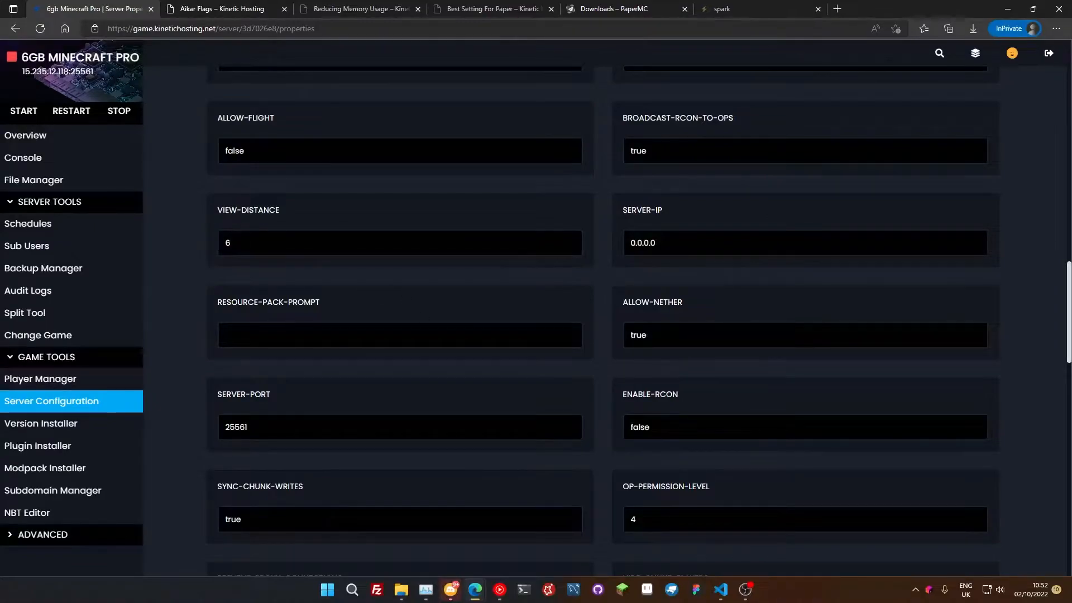
pyautogui.scroll(-3)
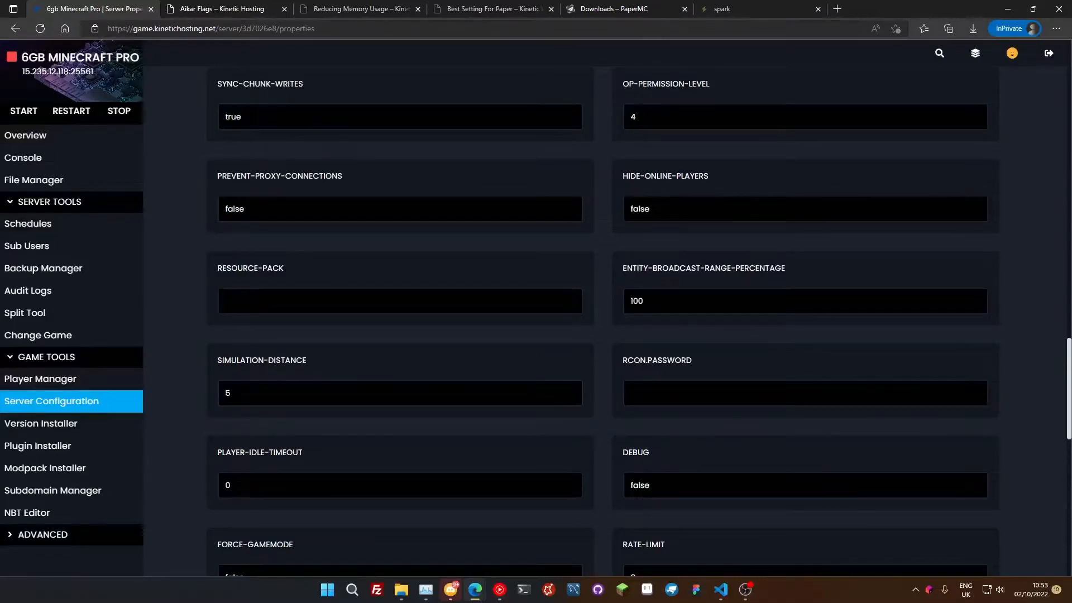
pyautogui.scroll(3)
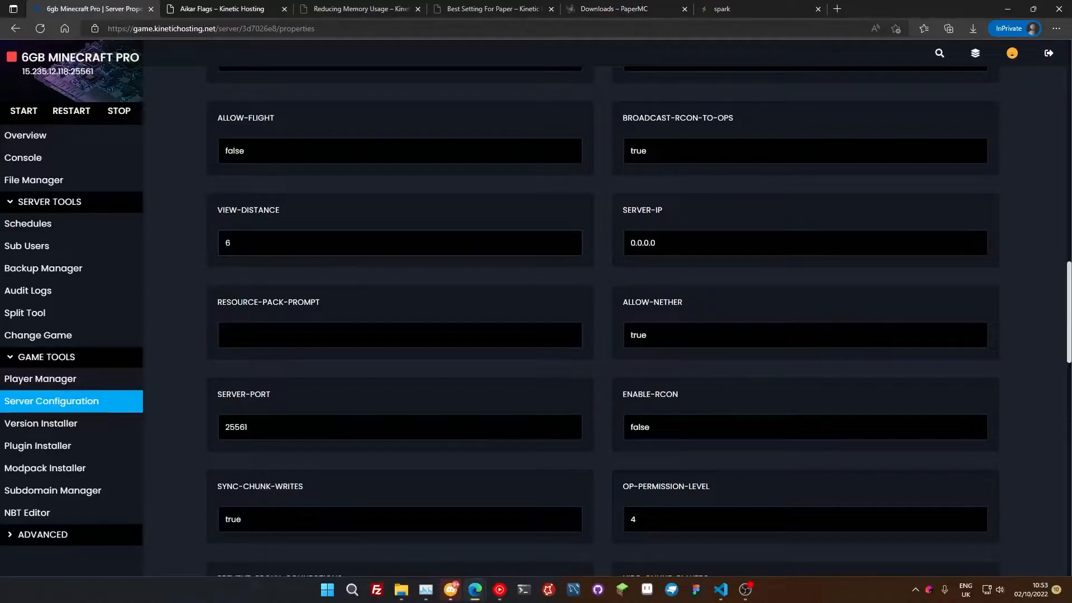
pyautogui.moveTo(301, 235)
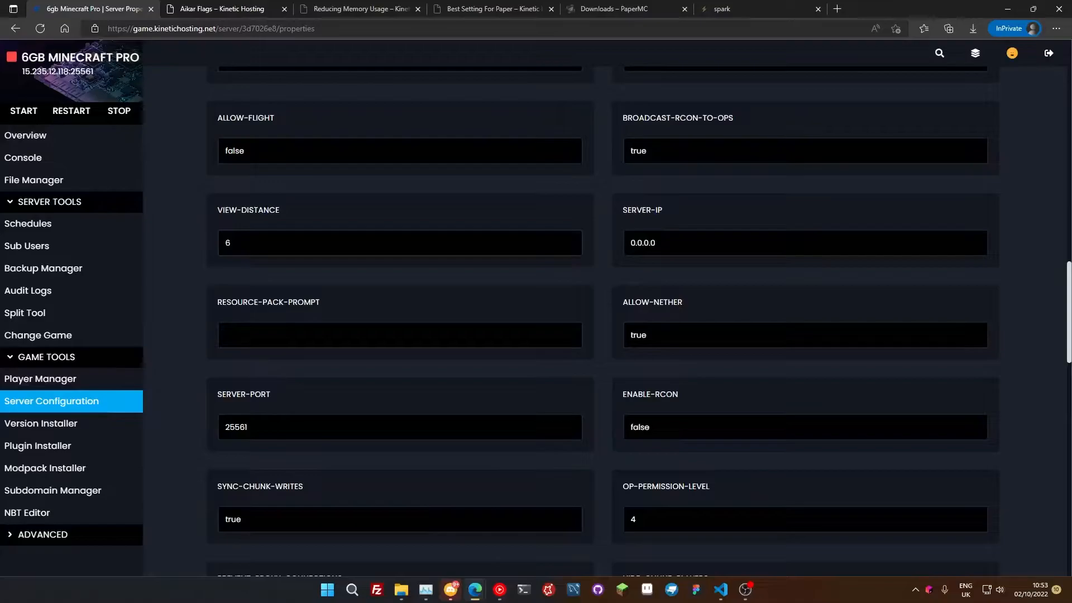
# - Go back to the File Manager and open bukkit.yml in the editor
pyautogui.click(33, 179)
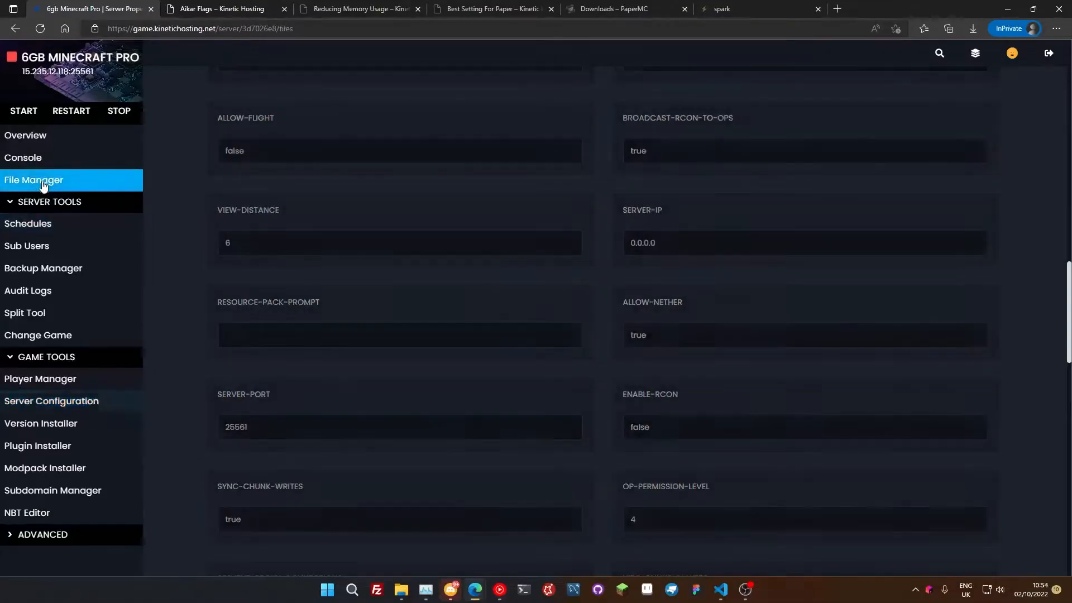
pyautogui.click(33, 180)
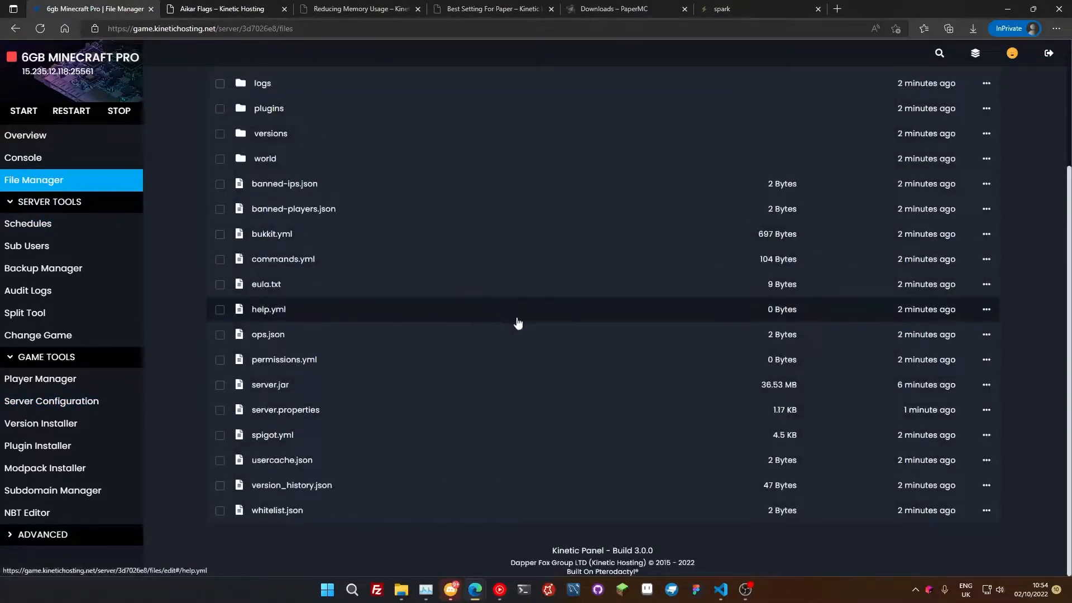
pyautogui.moveTo(322, 237)
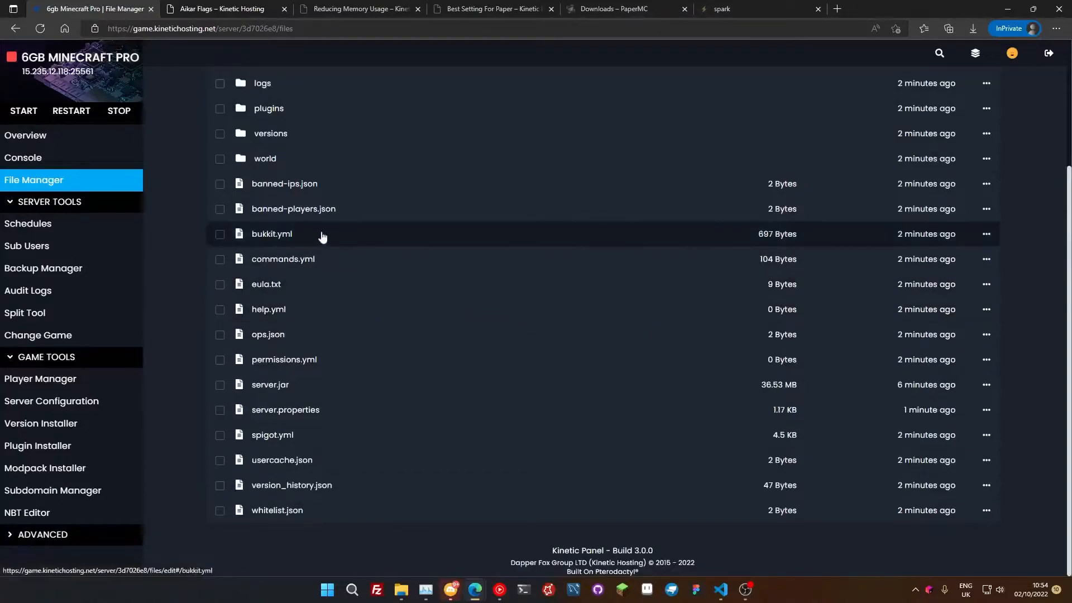
pyautogui.click(271, 234)
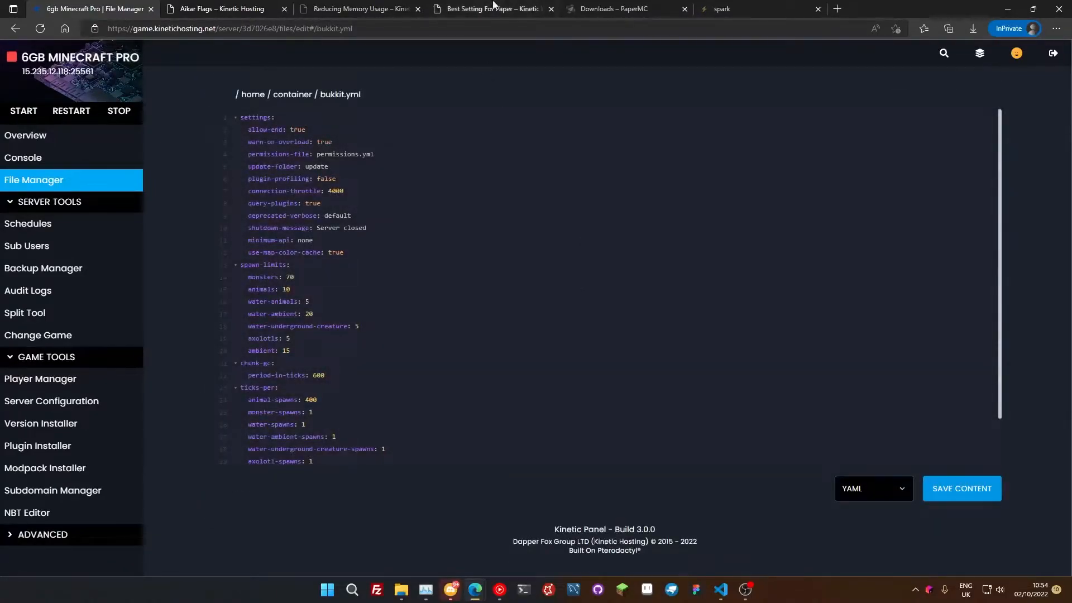
# - Skim the Best Setting For Paper guide's Bukkit, Spigot and Paper values, then return to Aikar Flags
pyautogui.click(490, 8)
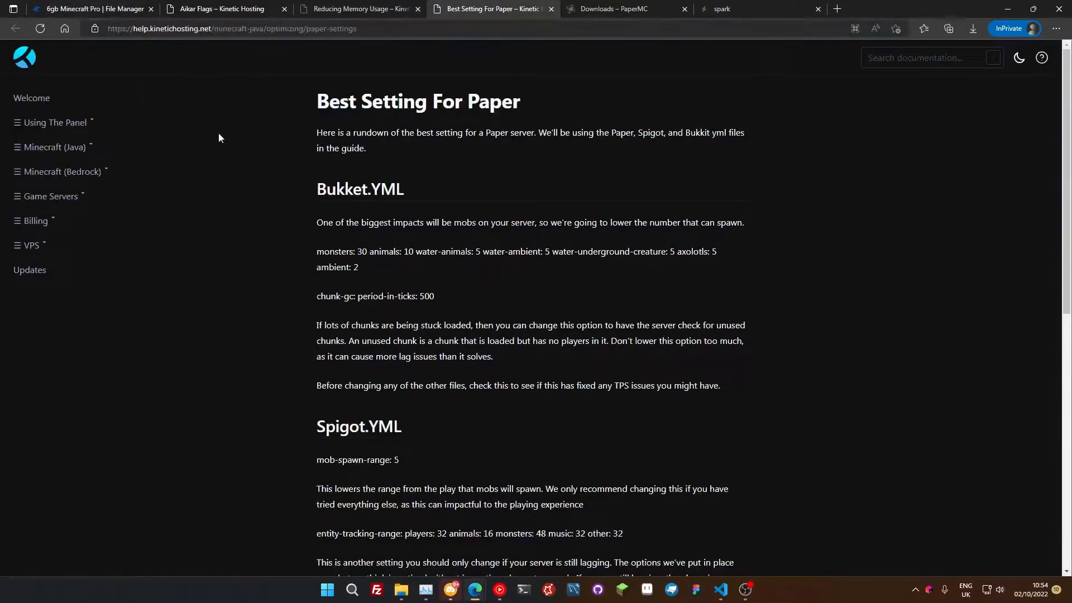
pyautogui.scroll(-3)
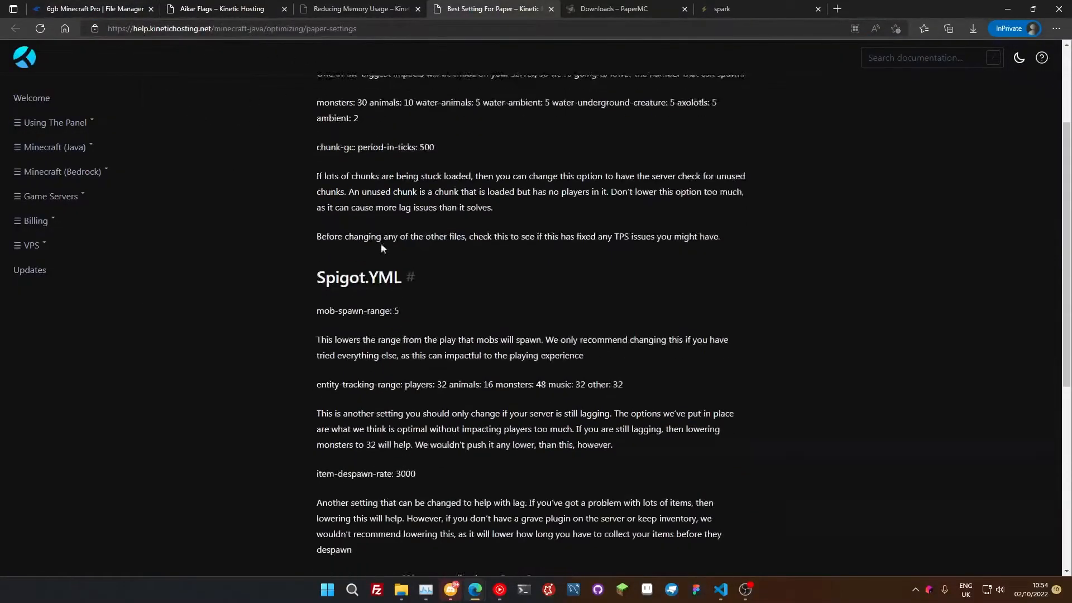
pyautogui.scroll(-3)
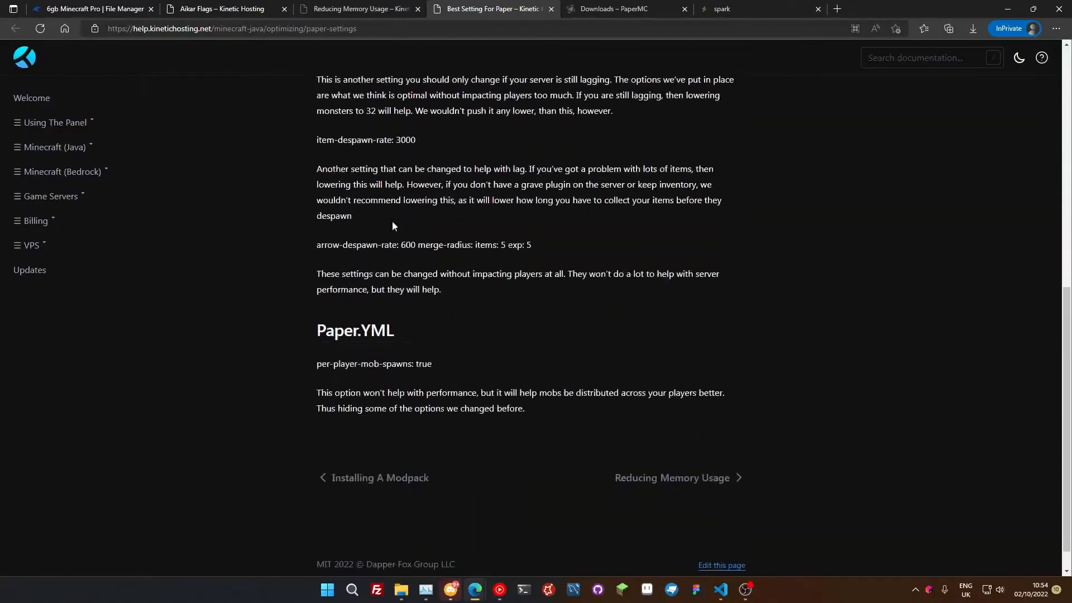
pyautogui.scroll(3)
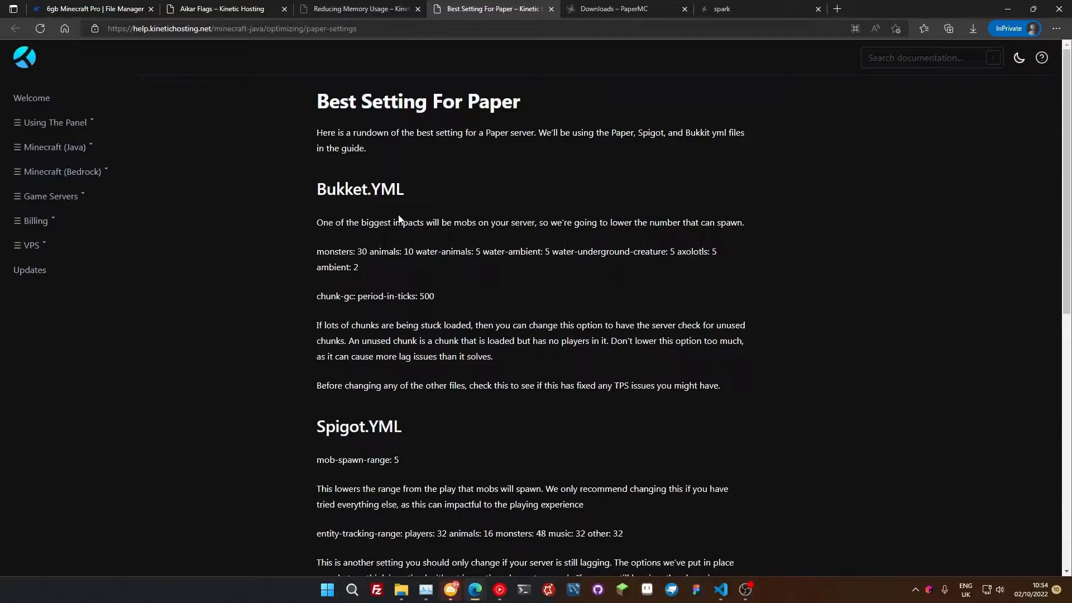
pyautogui.moveTo(399, 222)
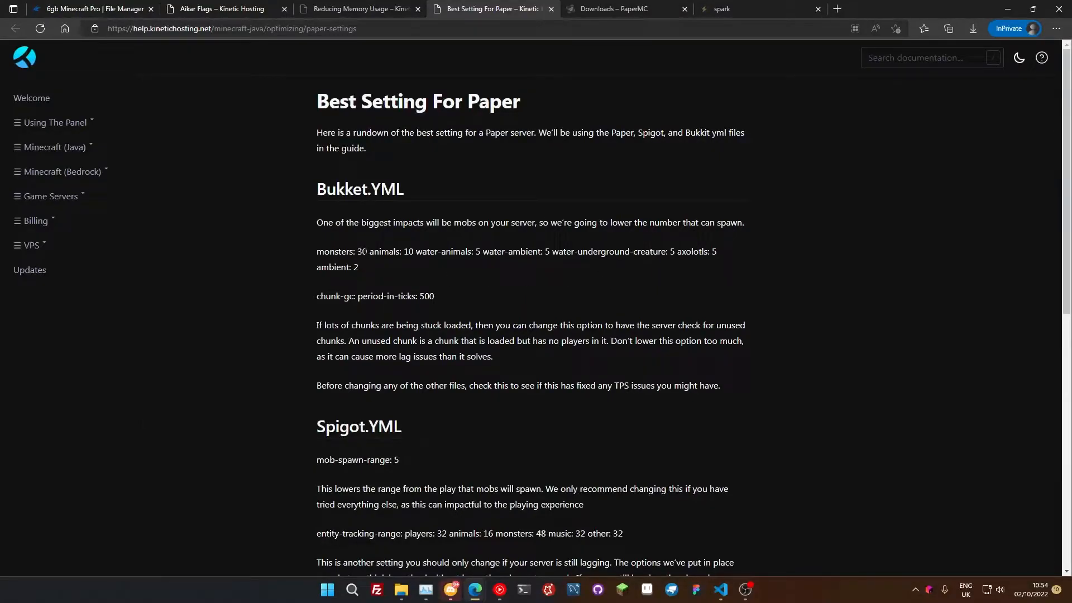
pyautogui.moveTo(384, 285)
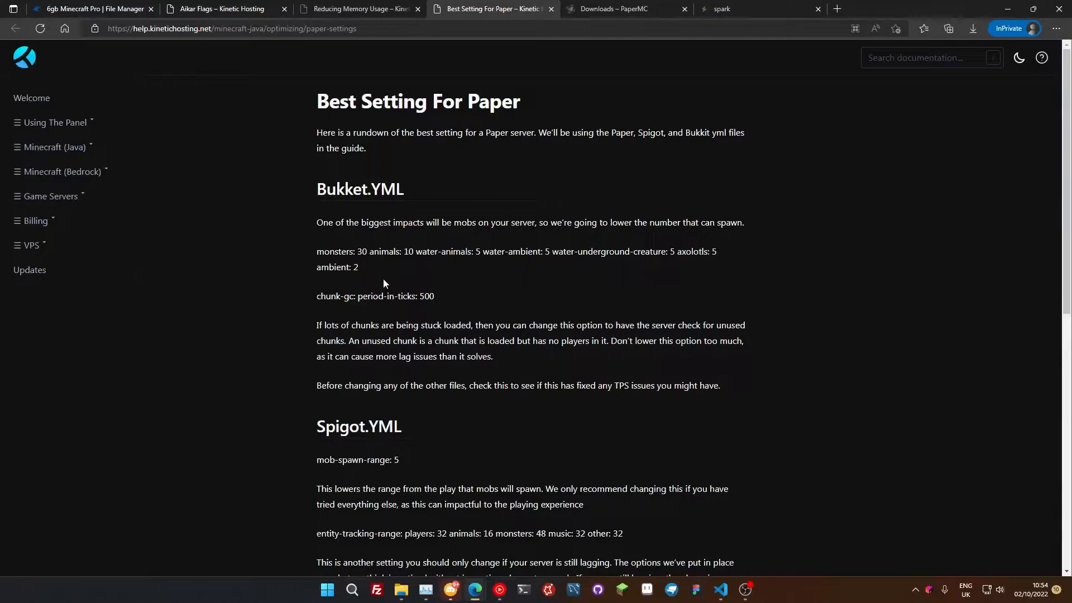
pyautogui.moveTo(383, 284)
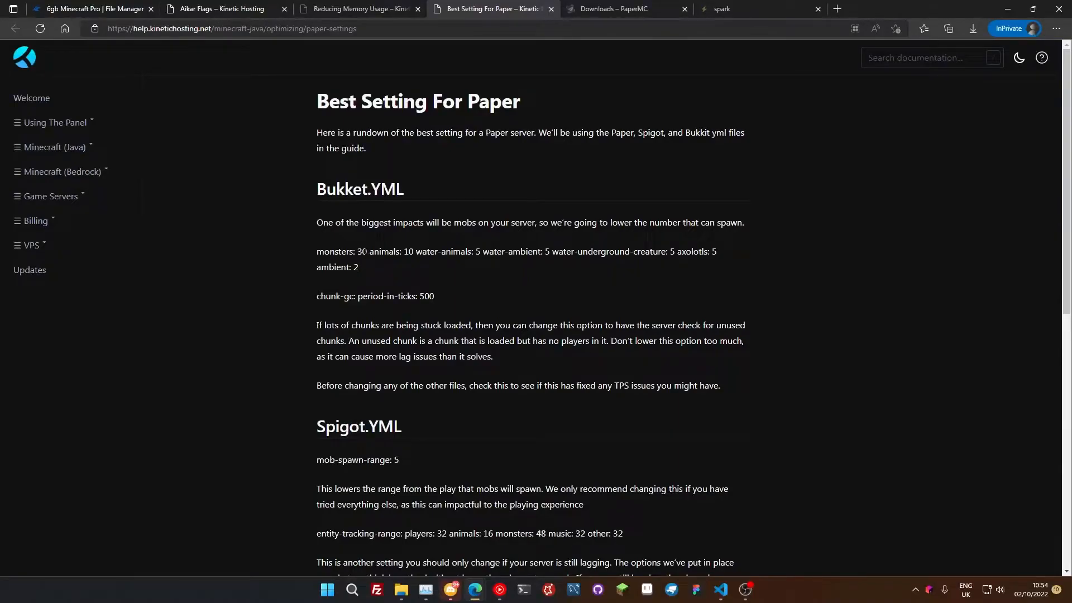
pyautogui.moveTo(399, 283)
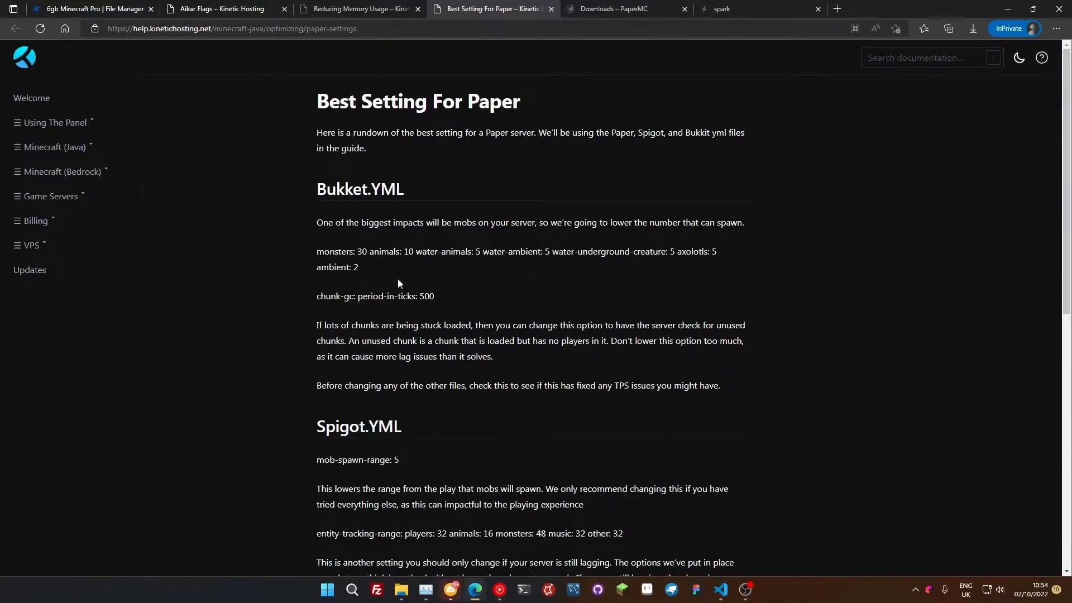
pyautogui.moveTo(399, 284)
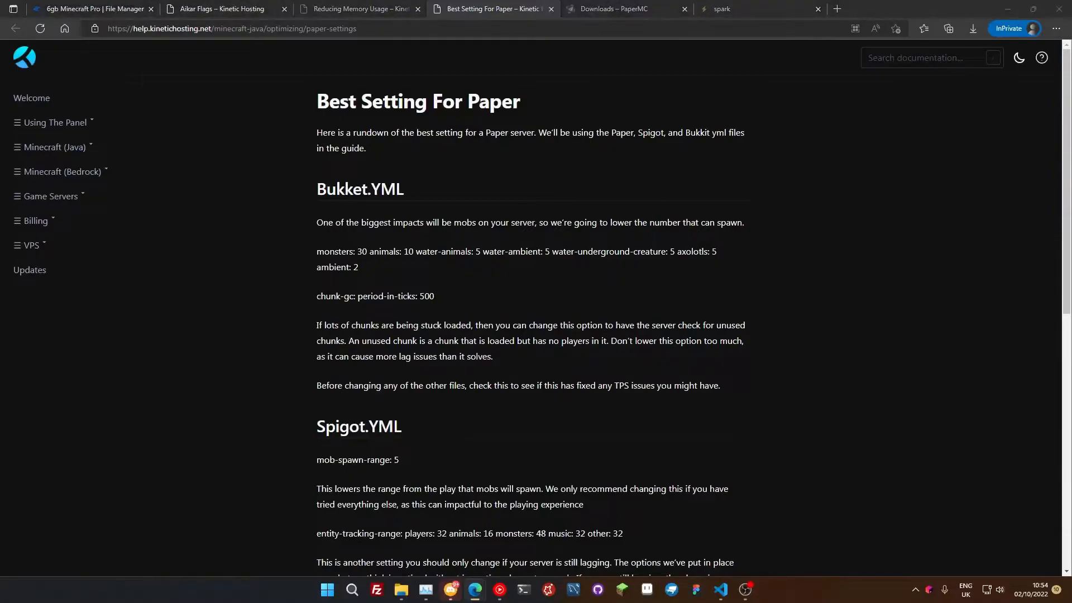
pyautogui.click(220, 9)
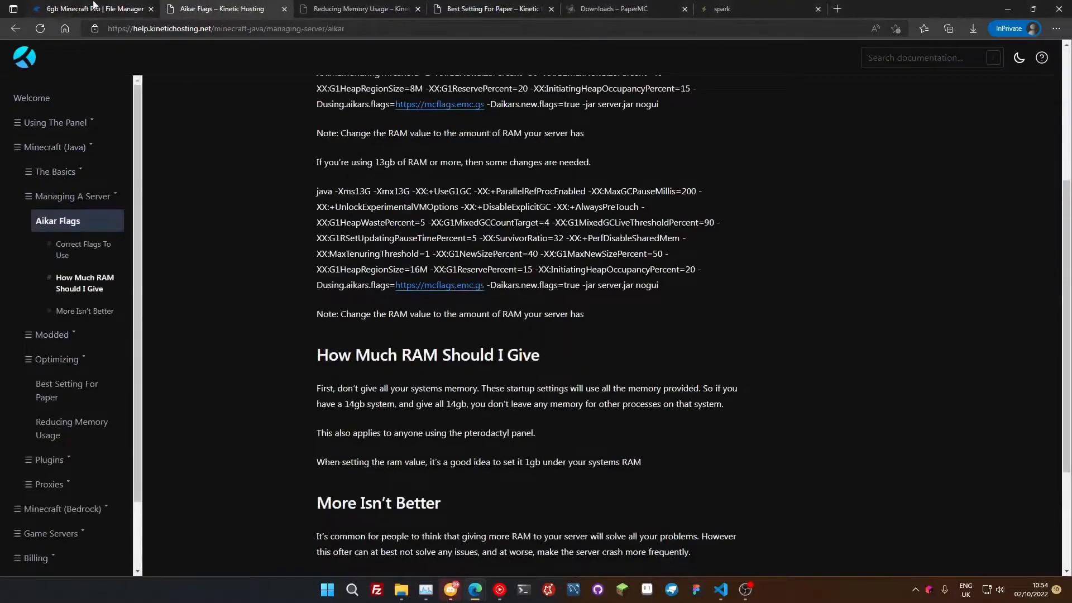
# - In bukkit.yml, set water-ambient to 5, ambient to 2 and chunk-gc period-in-ticks to 500
pyautogui.click(96, 9)
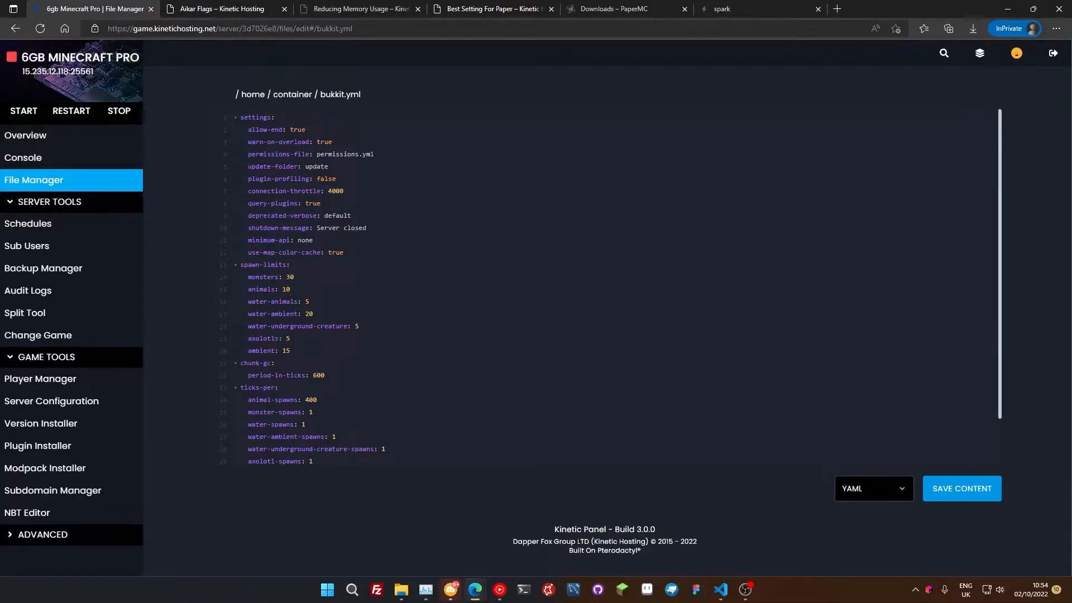
pyautogui.click(290, 288)
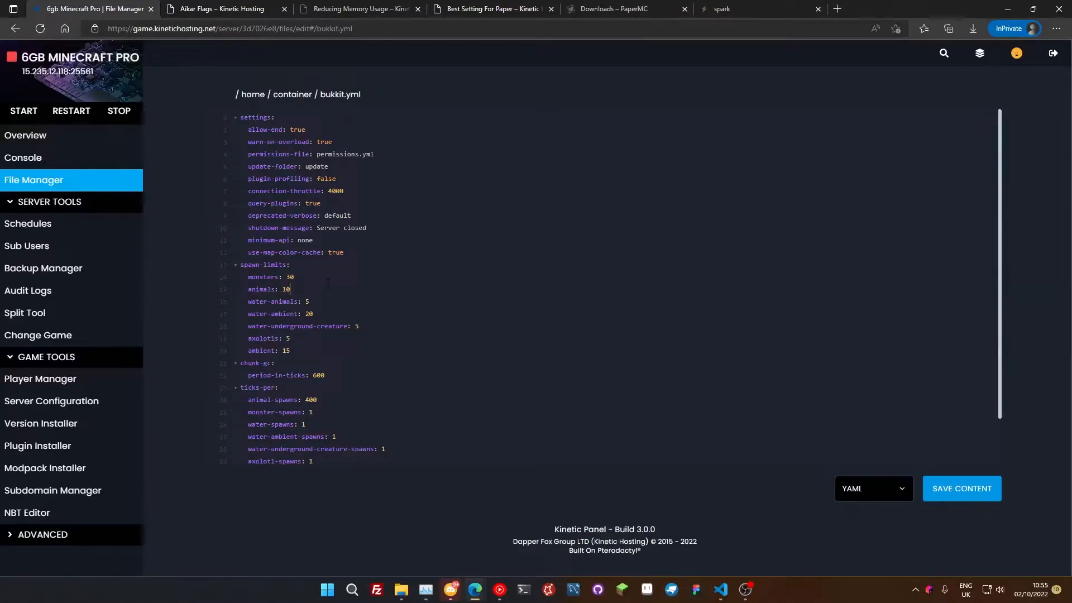
pyautogui.moveTo(322, 286)
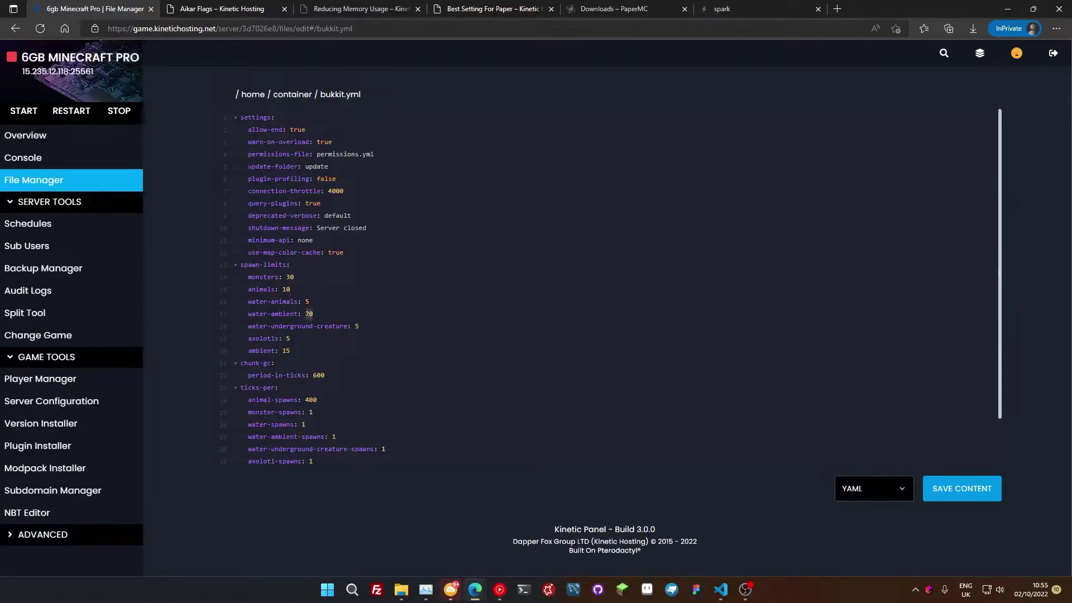
pyautogui.click(311, 302)
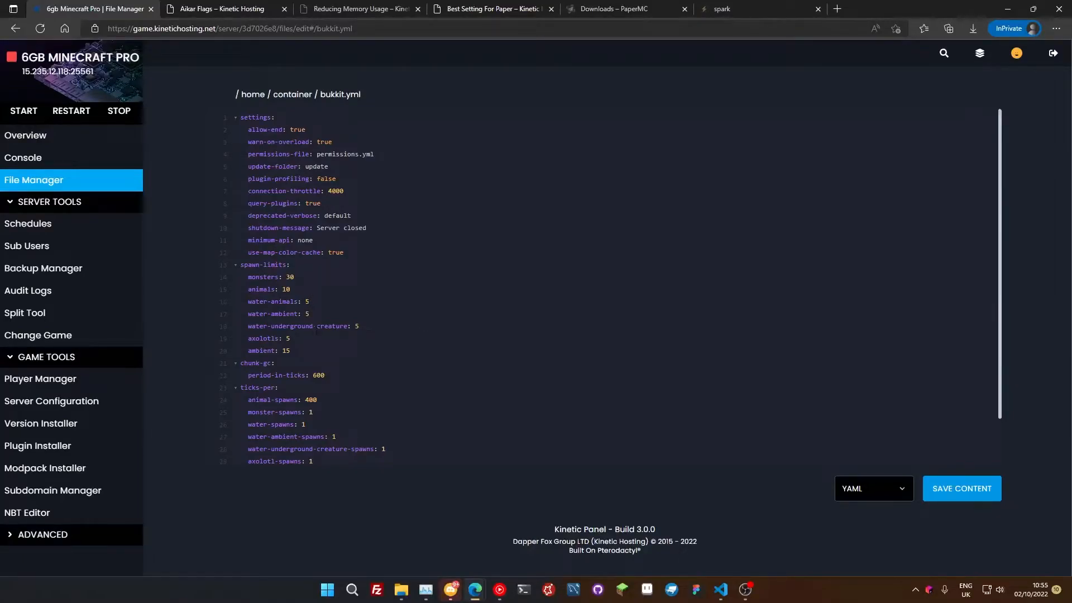
pyautogui.click(288, 350)
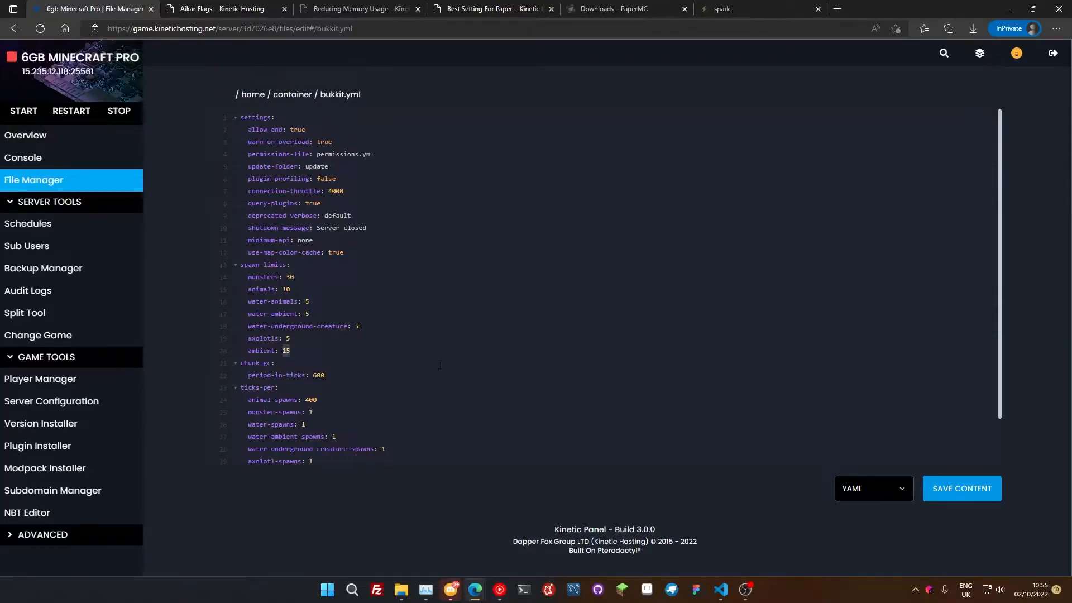
pyautogui.write('2')
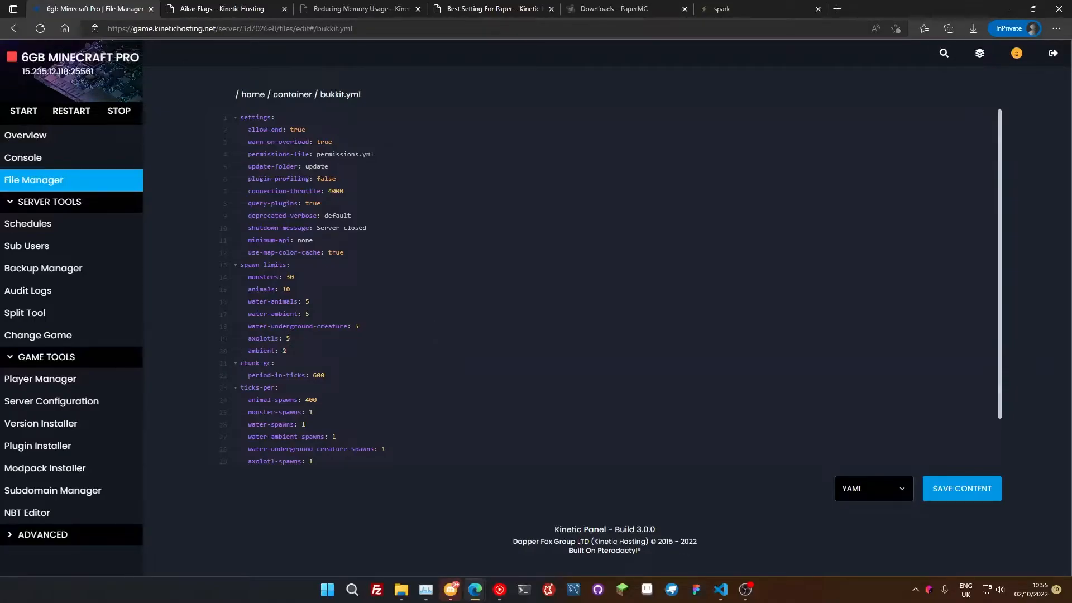
pyautogui.click(289, 338)
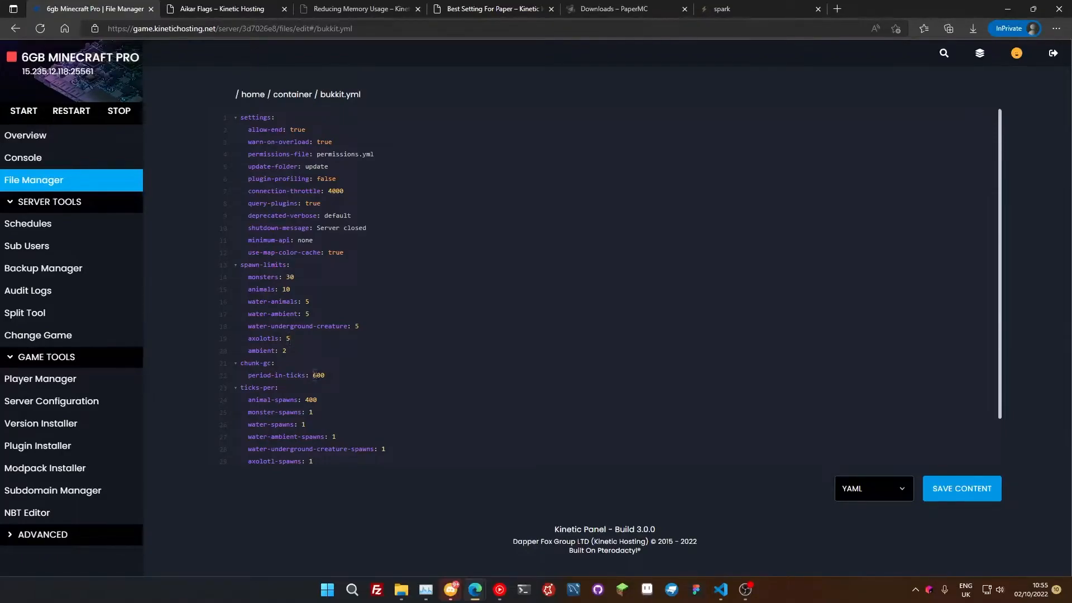
pyautogui.write('500')
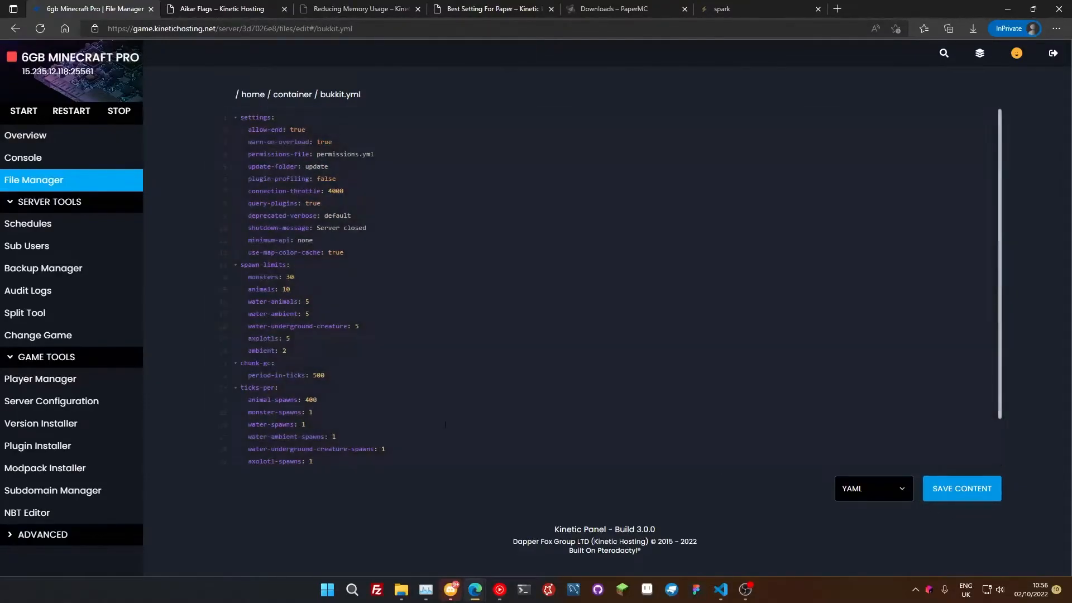
pyautogui.moveTo(292, 94)
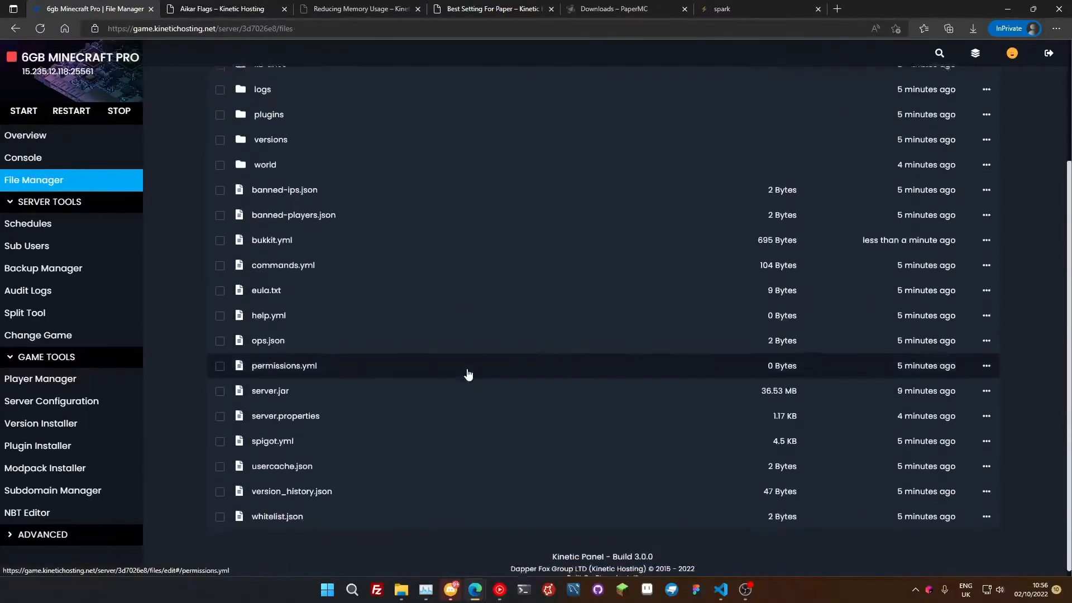
# - Open spigot.yml and set entity-tracking-range players 32, animals 16 and other 32
pyautogui.click(271, 440)
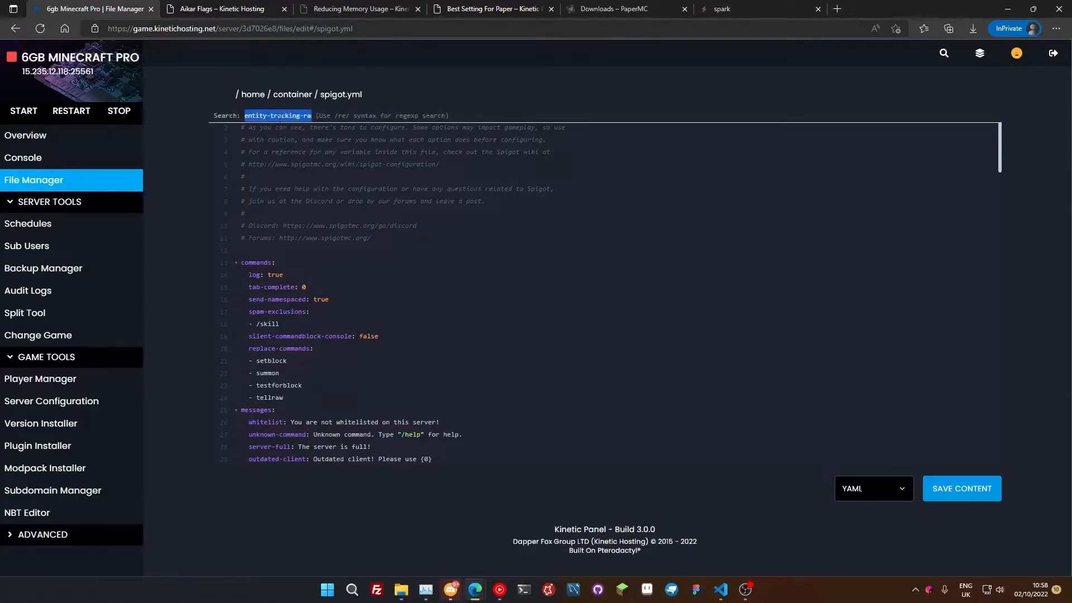
pyautogui.click(289, 115)
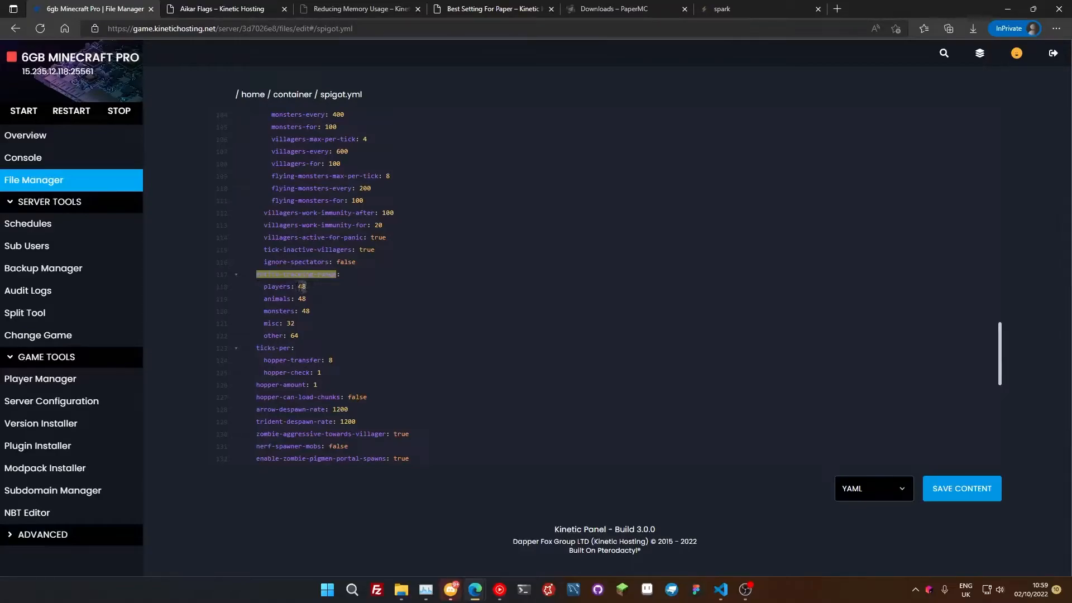
pyautogui.write('32')
pyautogui.click(284, 298)
pyautogui.write('16')
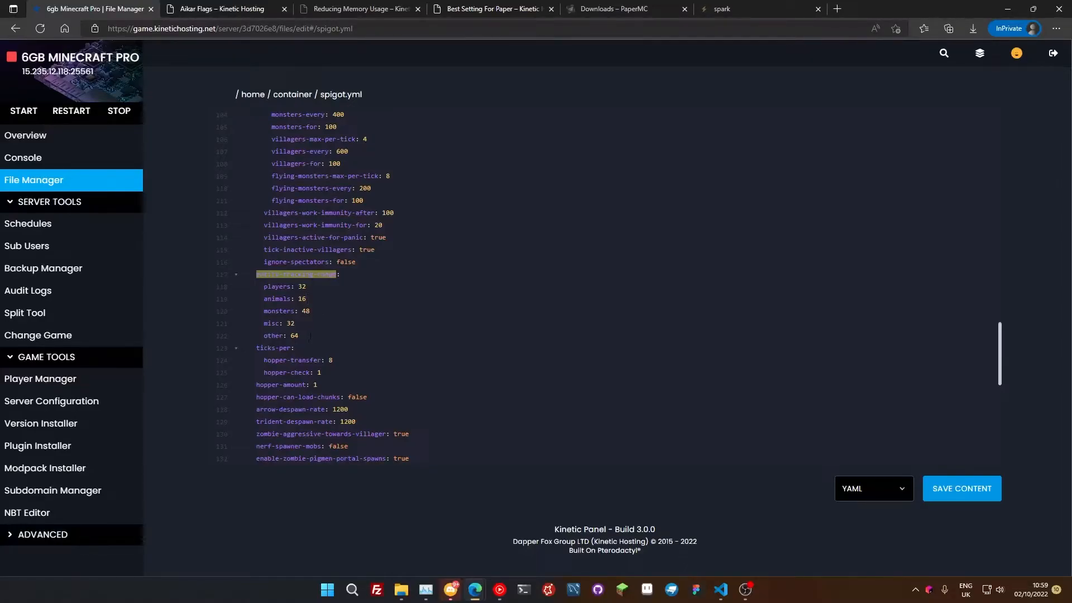
pyautogui.doubleClick(292, 335)
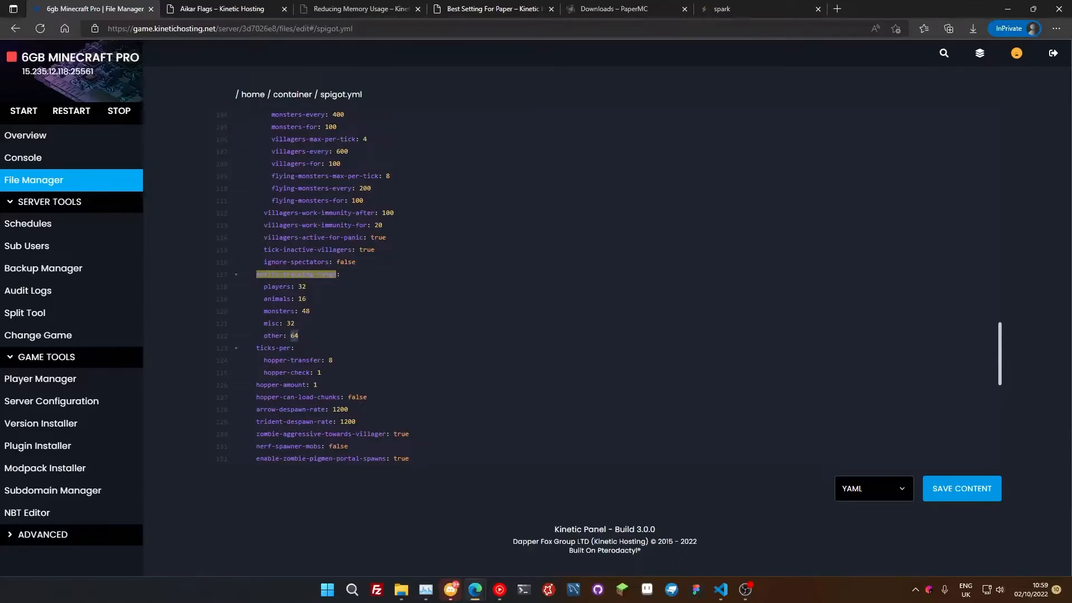
pyautogui.write('32')
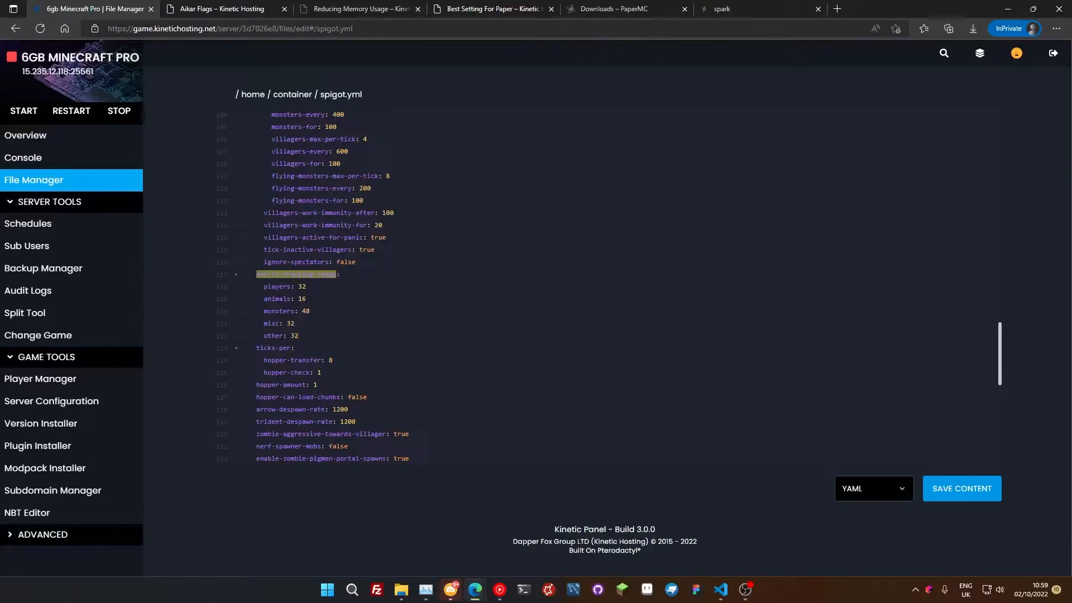
pyautogui.scroll(-3)
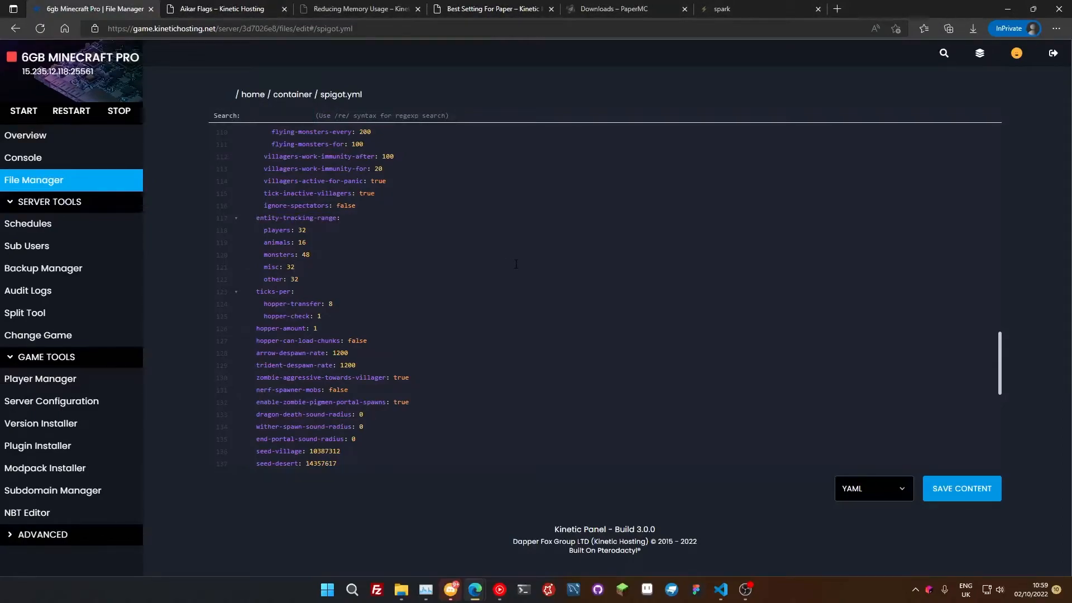
# - Set spigot.yml item-despawn-rate to 6000, then search for arrow-despawn-rate
pyautogui.write('item-despawn-rate')
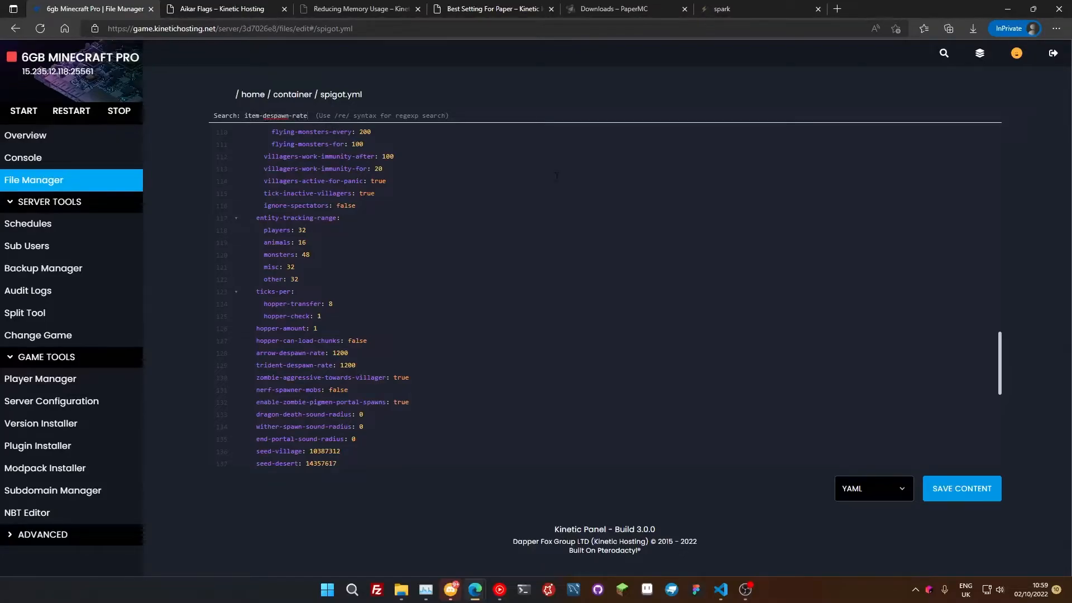
pyautogui.scroll(3)
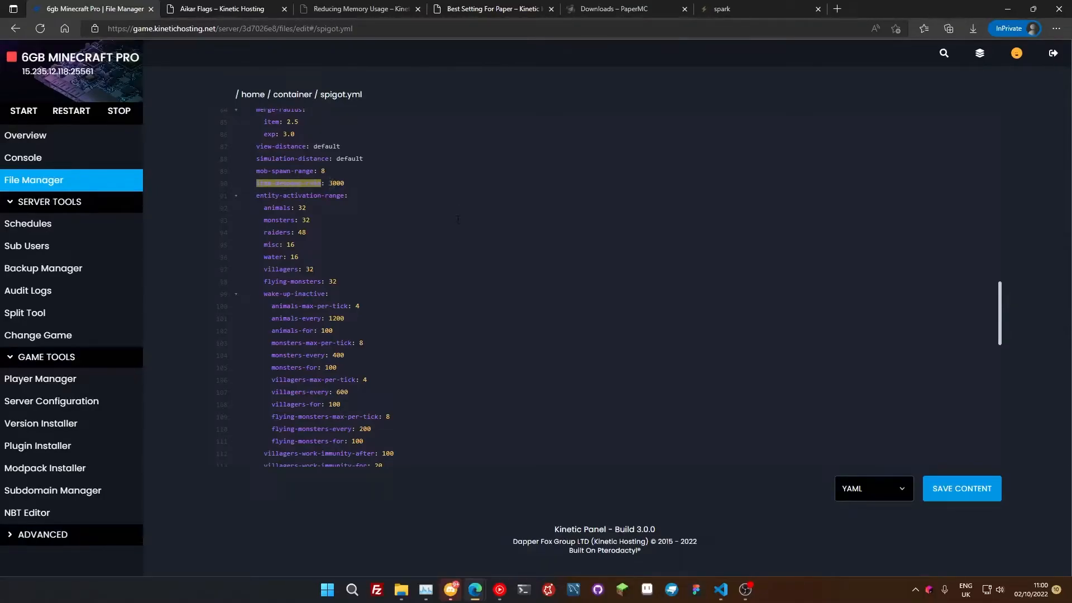
pyautogui.click(307, 208)
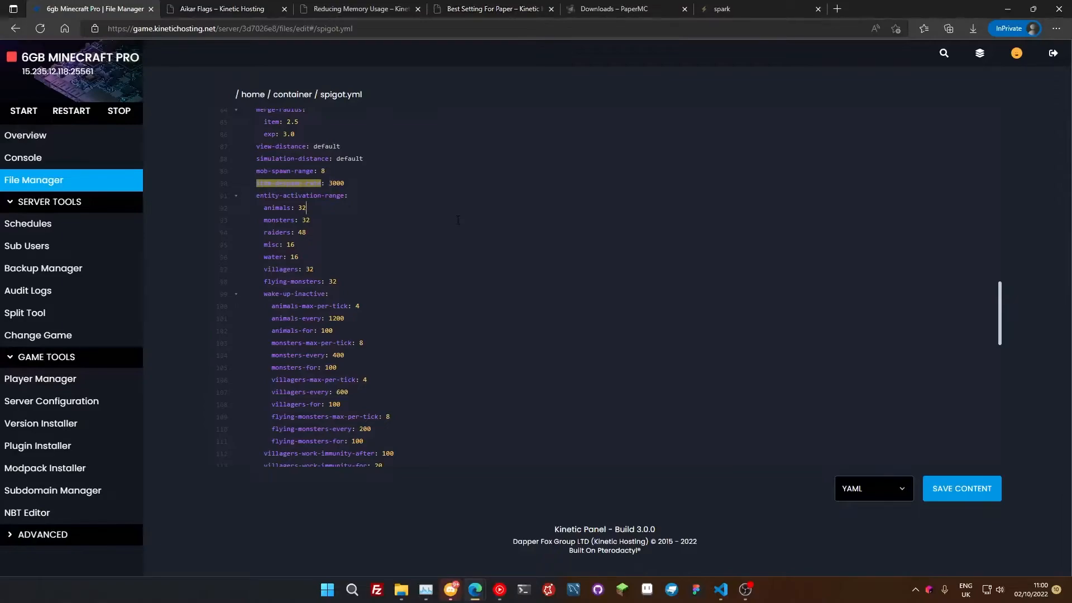
pyautogui.click(345, 183)
pyautogui.write('6')
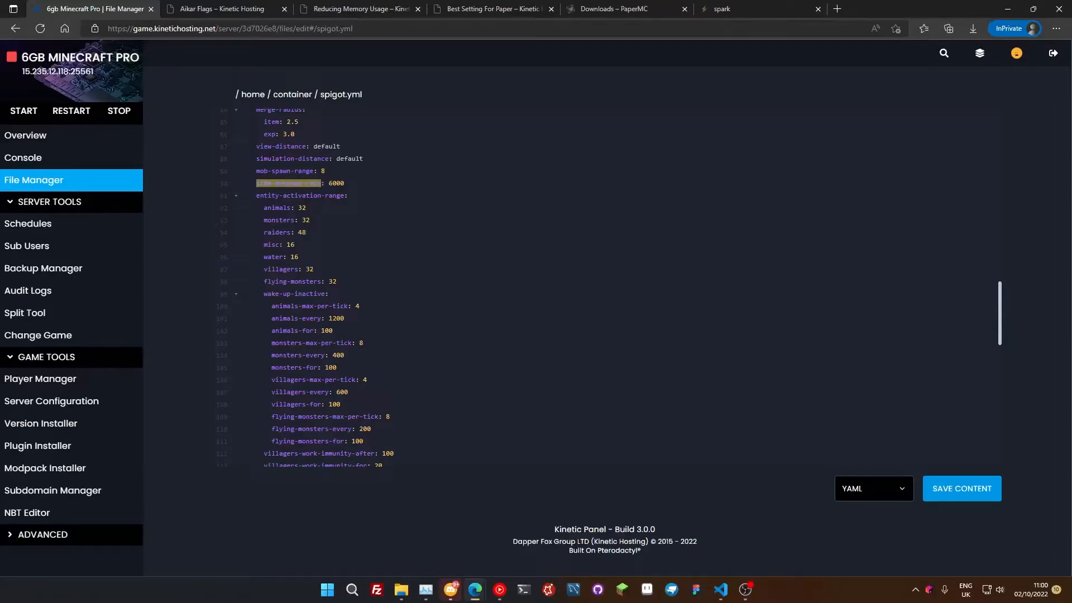
pyautogui.click(305, 232)
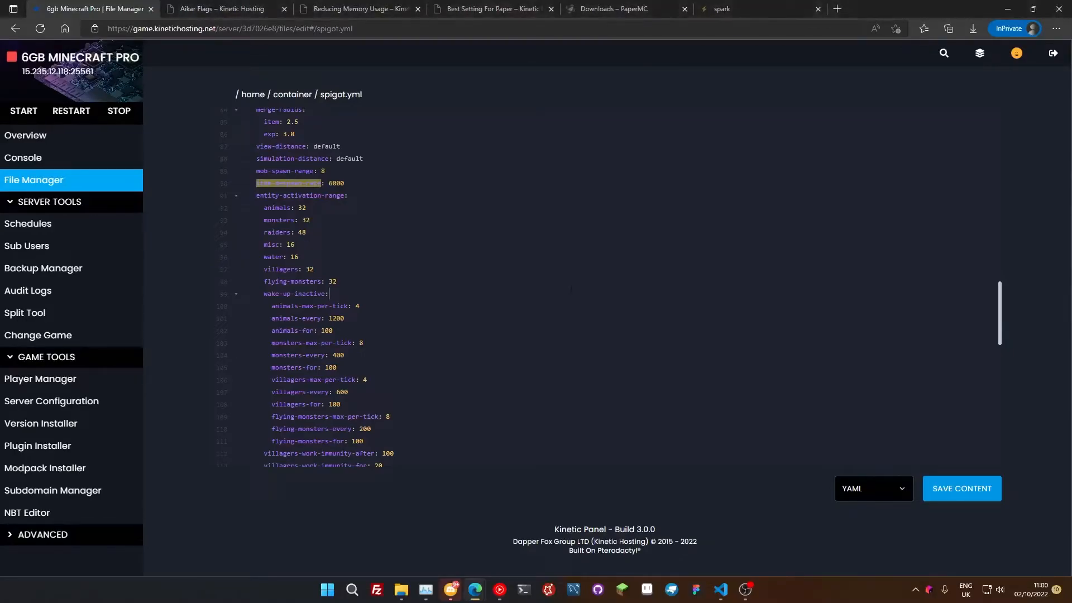
pyautogui.write('arrow-despawn-rate')
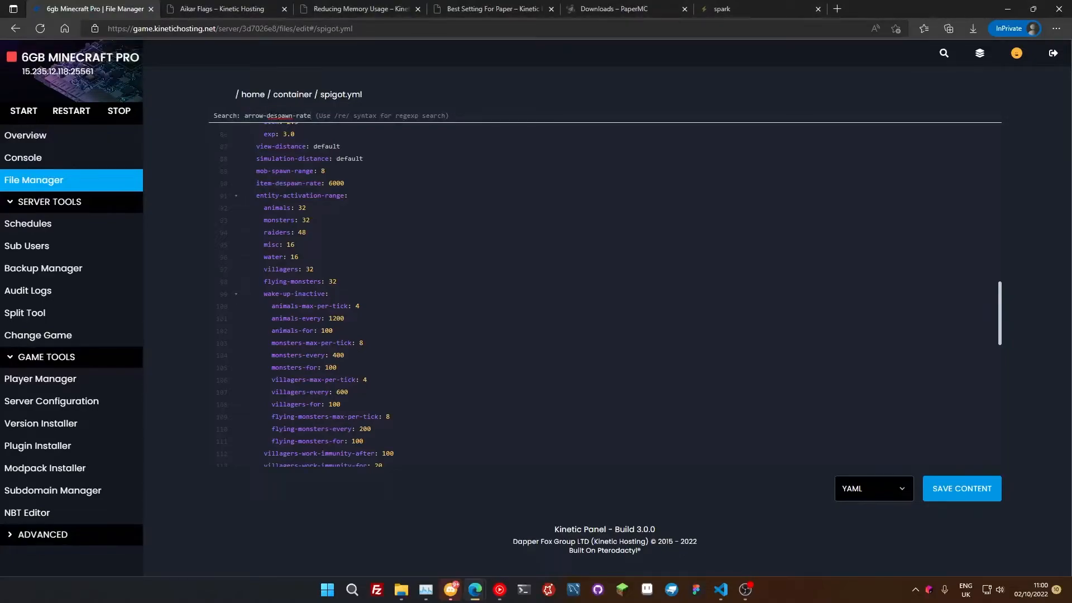
# - Change arrow-despawn-rate to 600 and search spigot.yml for merge-radius
pyautogui.scroll(-3)
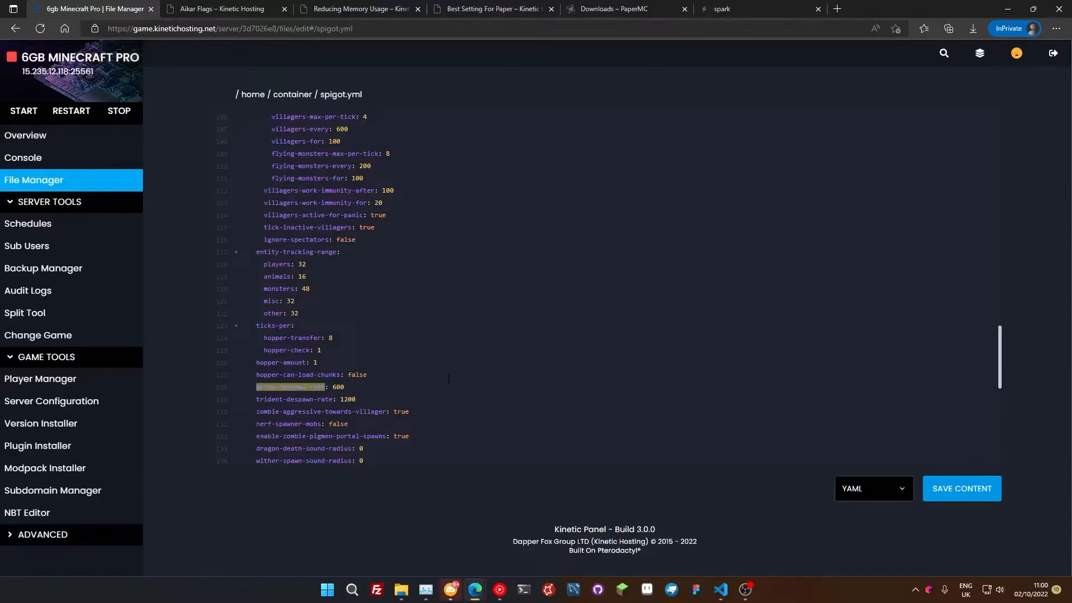
pyautogui.click(368, 375)
pyautogui.write('merge-radius')
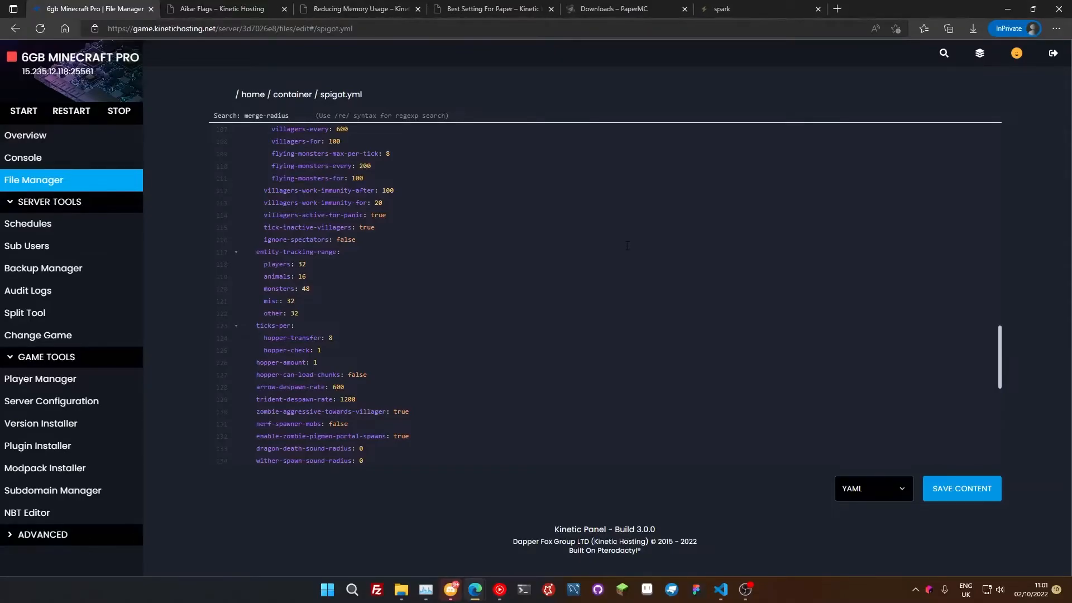
# - Set merge-radius item and exp to 5, save spigot.yml, and return to the file listing
pyautogui.scroll(3)
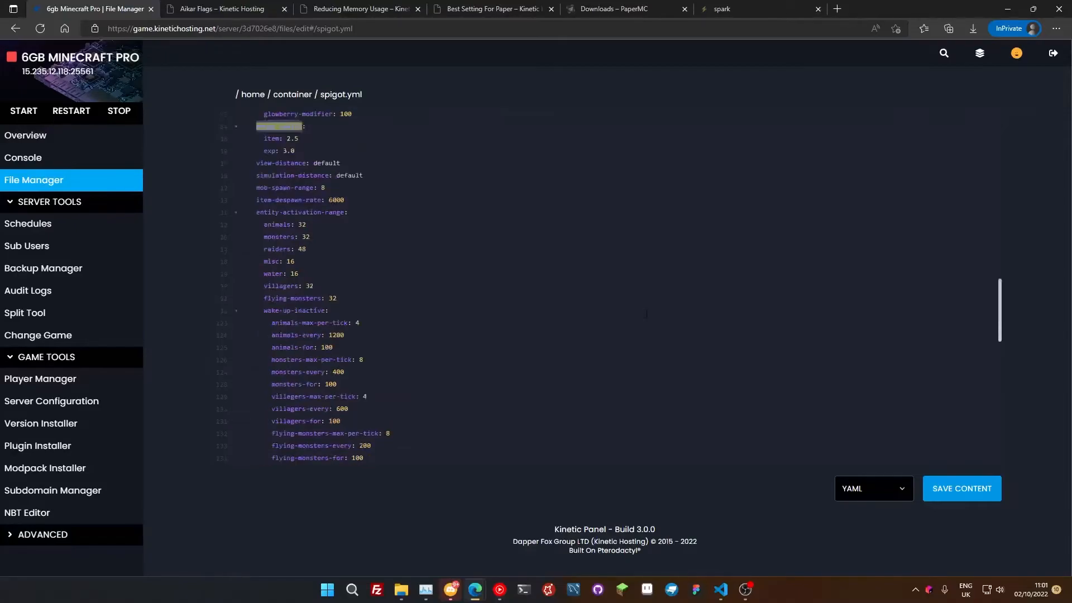
pyautogui.scroll(3)
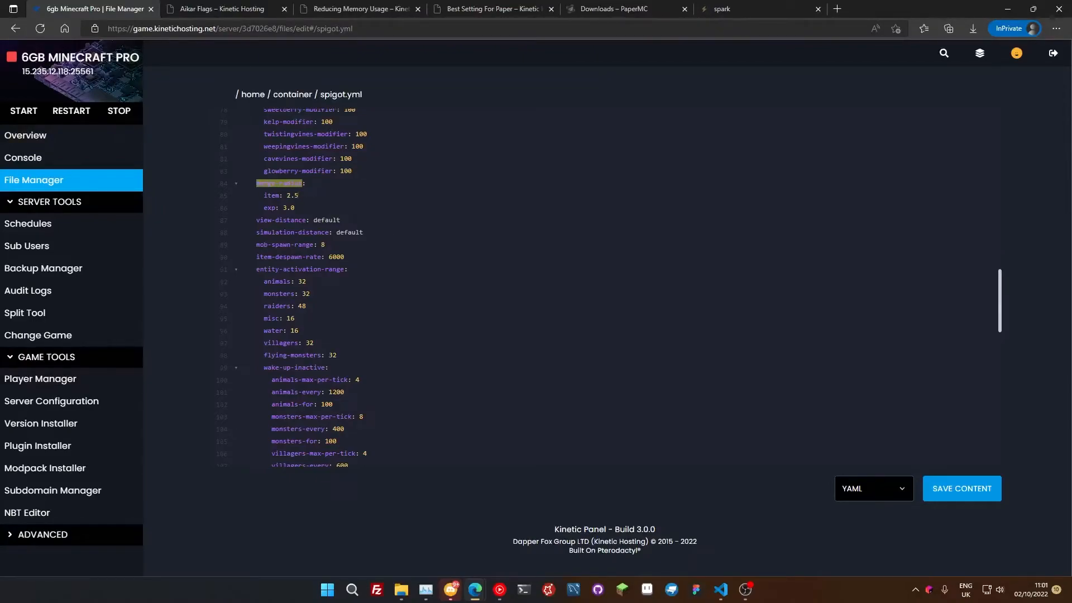
pyautogui.write('5')
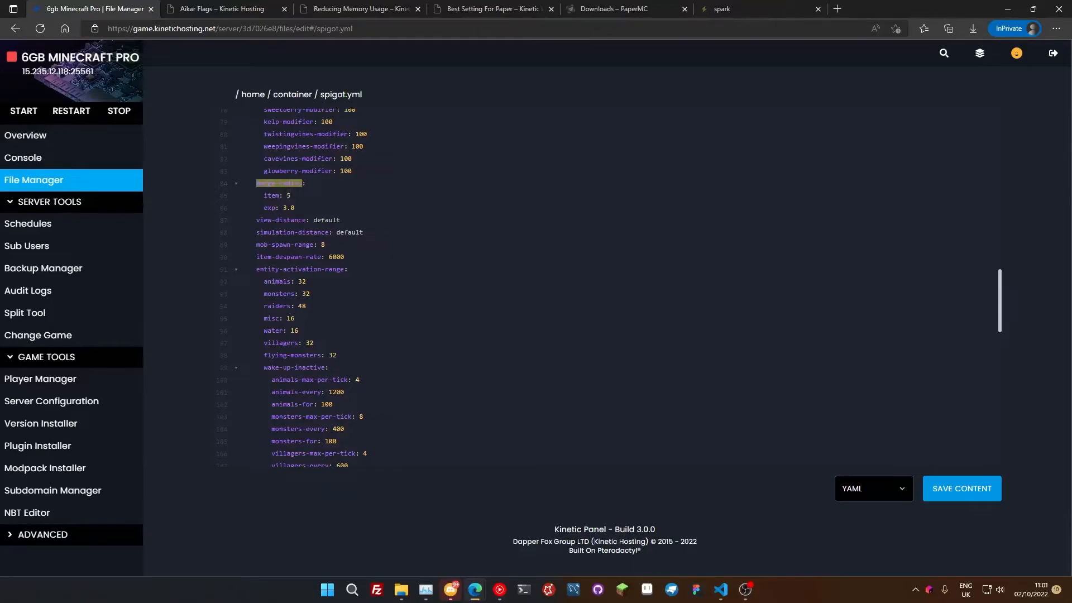
pyautogui.doubleClick(282, 207)
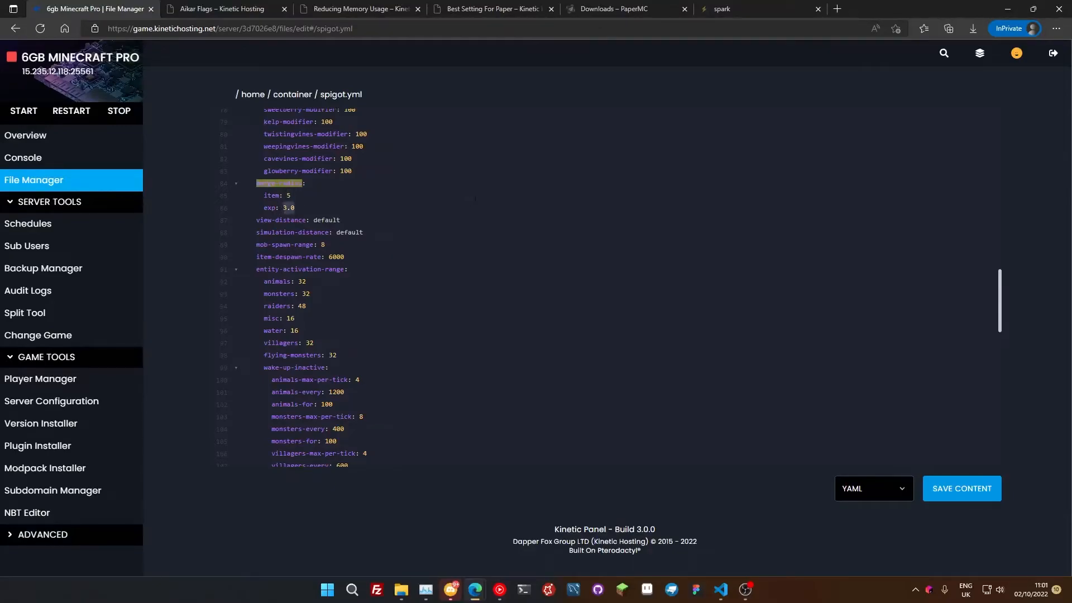
pyautogui.write('5')
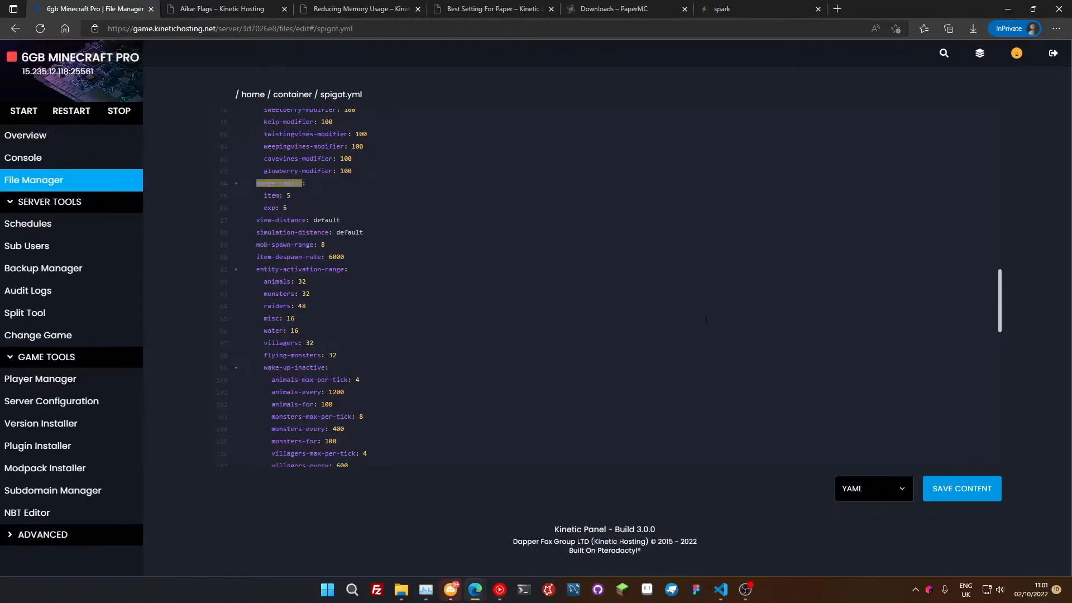
pyautogui.click(287, 207)
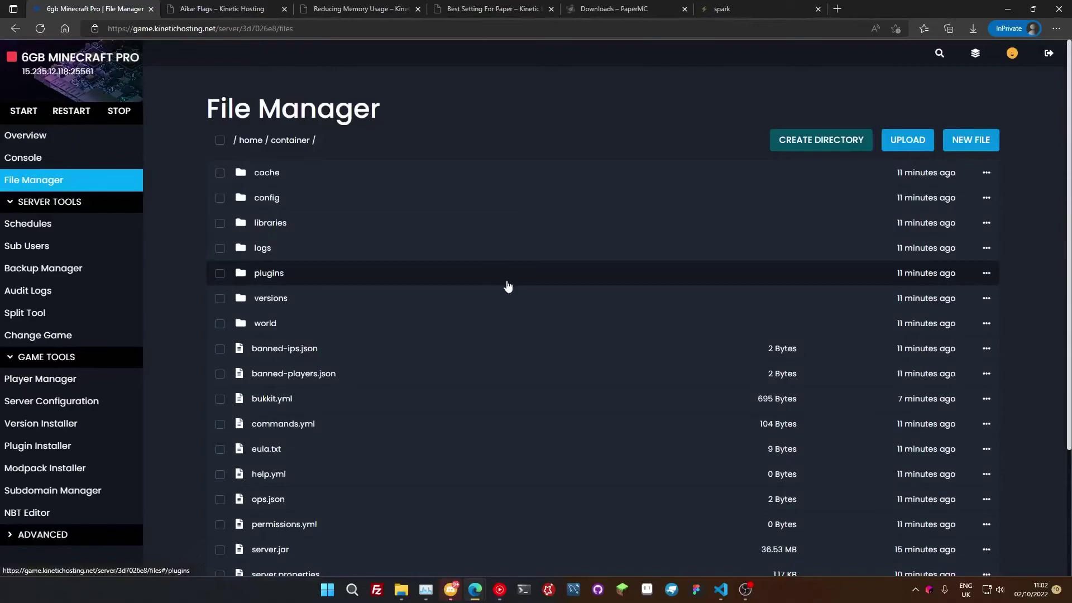
# - Open config/paper-world-defaults.yml and scroll to its per-player-mob-spawns entity spawning settings
pyautogui.click(265, 197)
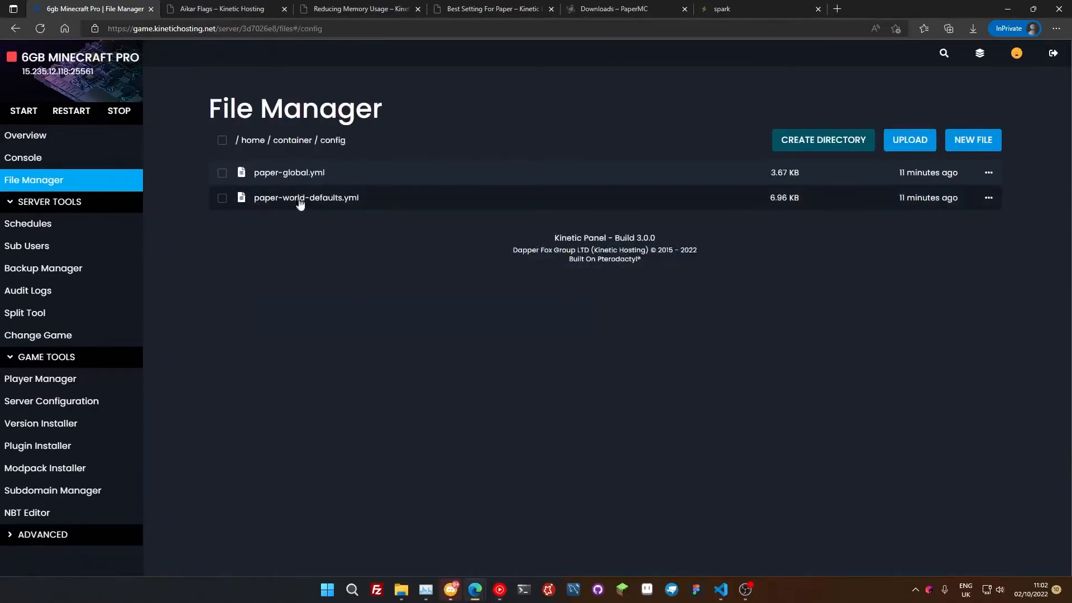
pyautogui.click(305, 197)
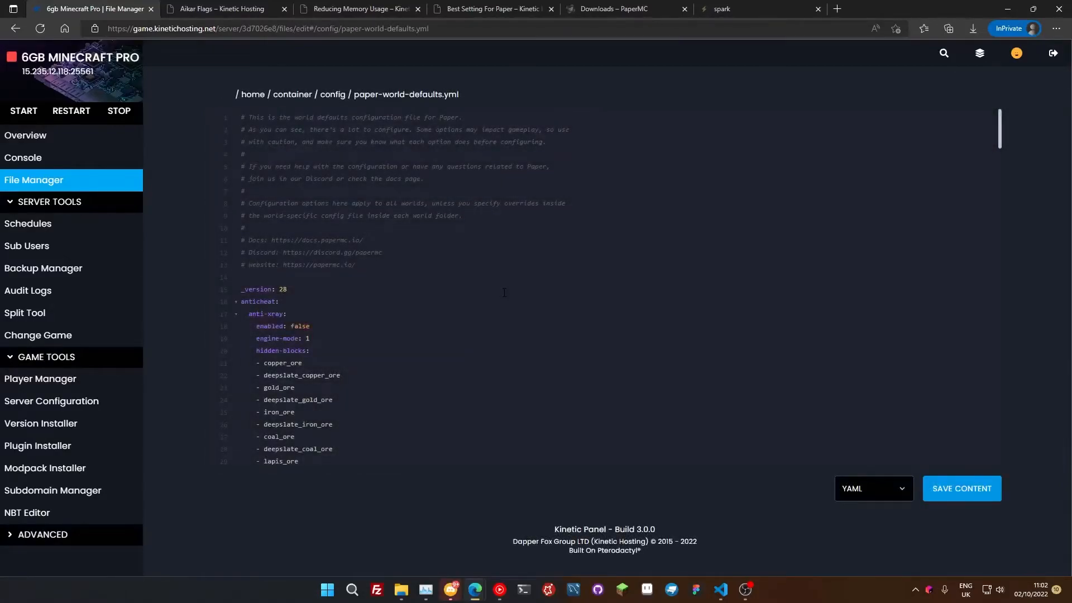
pyautogui.moveTo(295, 95)
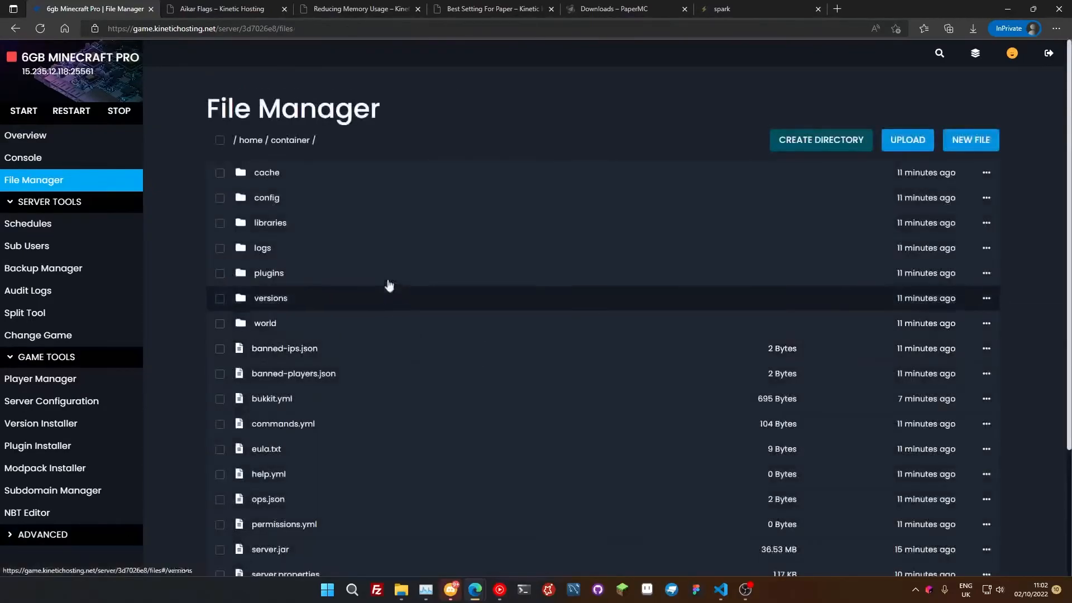
pyautogui.scroll(-3)
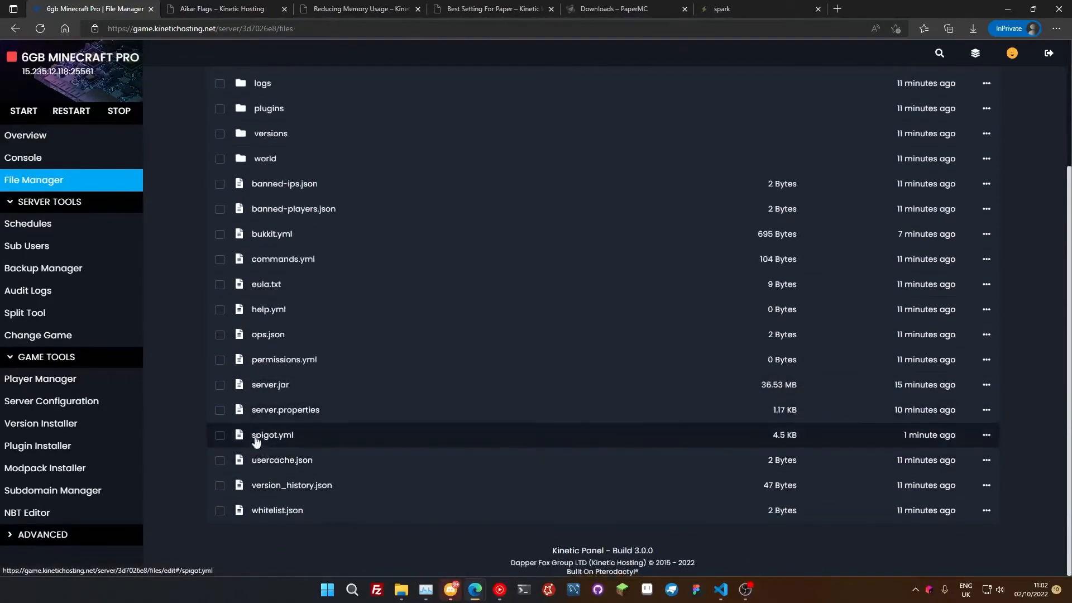
pyautogui.scroll(3)
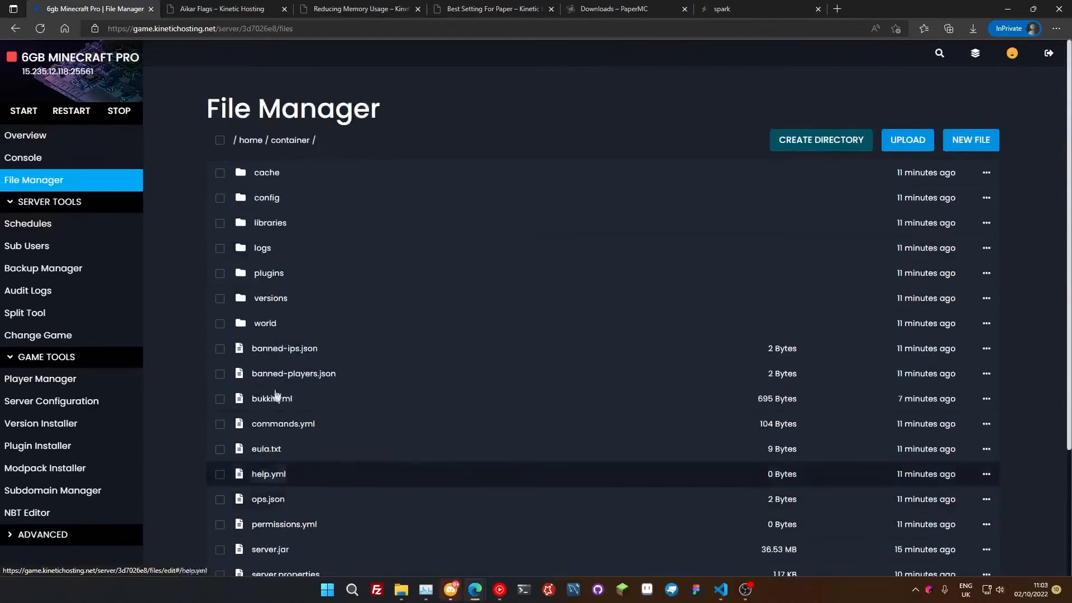
pyautogui.click(266, 198)
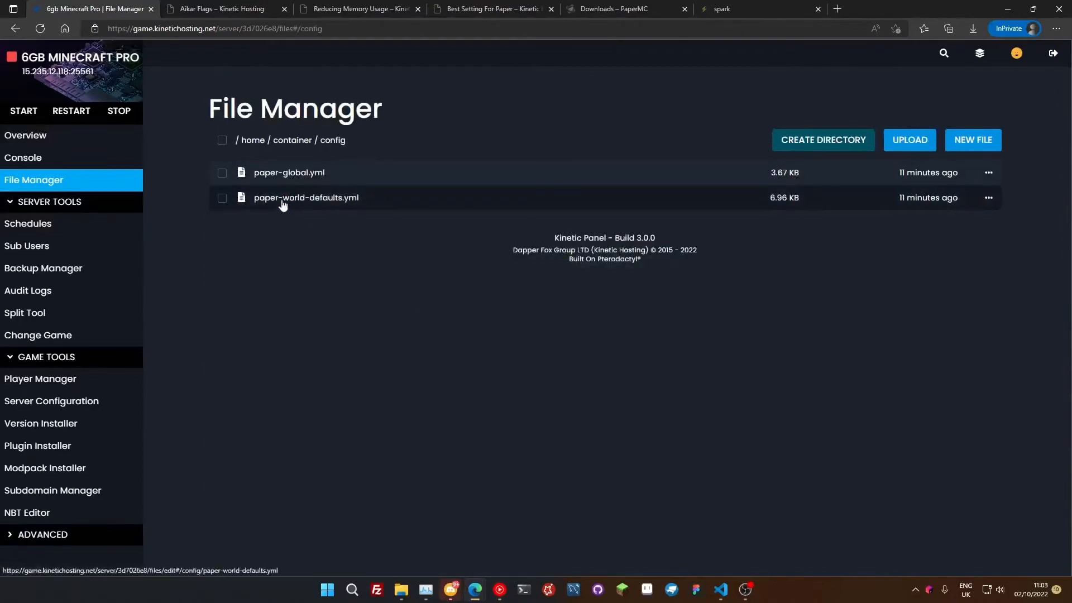
pyautogui.click(305, 198)
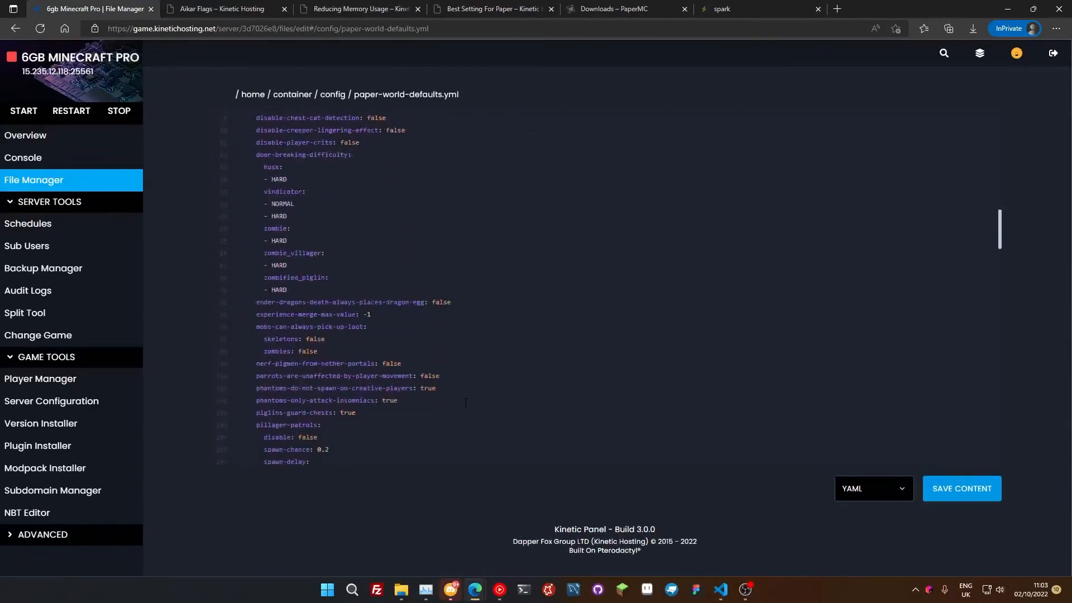
pyautogui.scroll(-3)
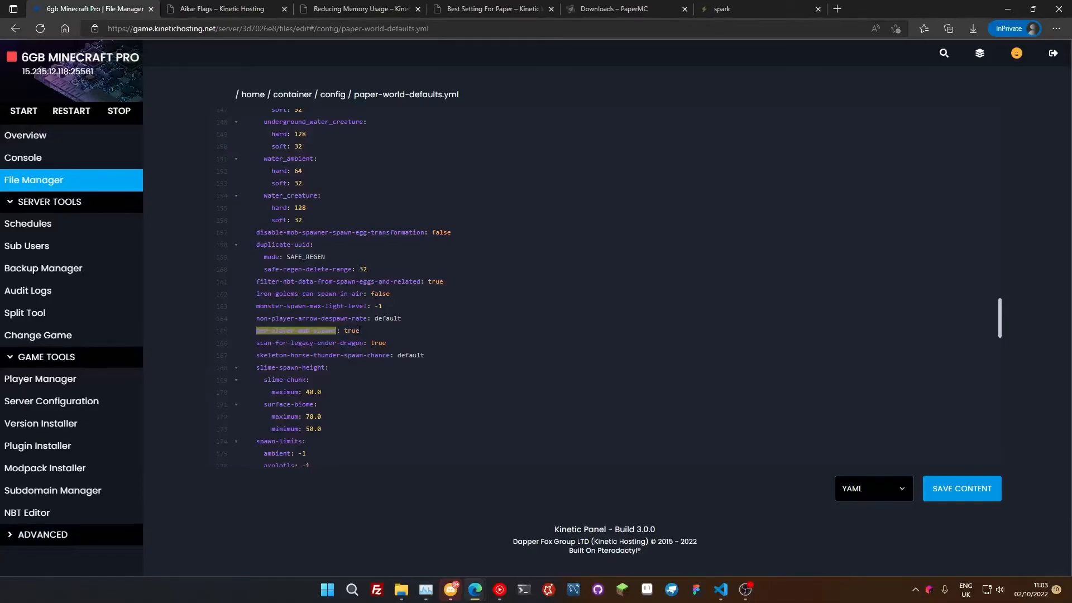
pyautogui.moveTo(993, 505)
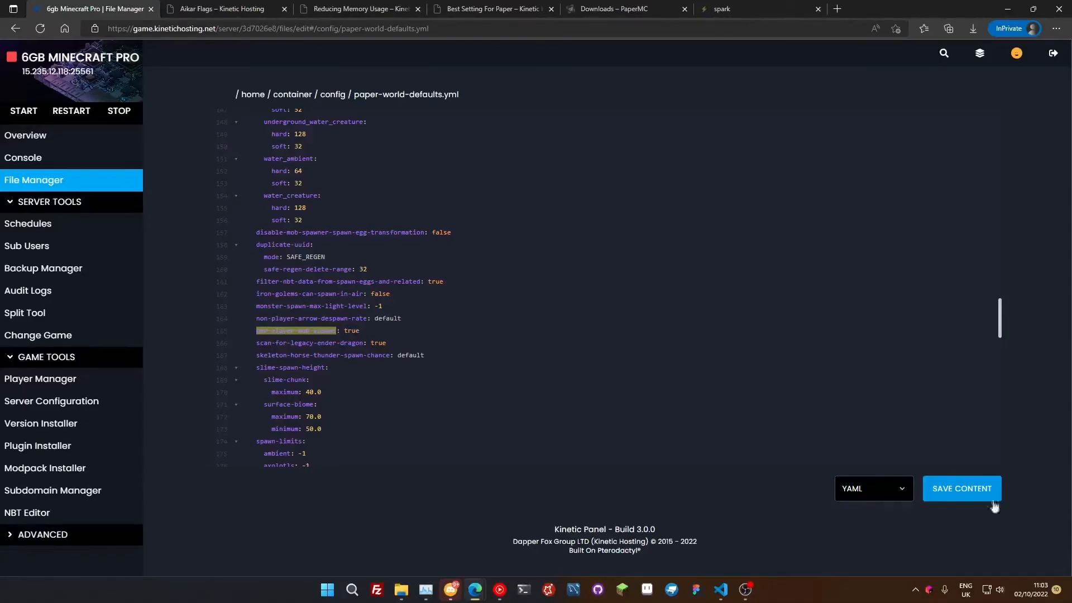
# - Save paper-world-defaults.yml and confirm the overview shows OpenJ9 17 with Aikar Flags on
pyautogui.click(26, 134)
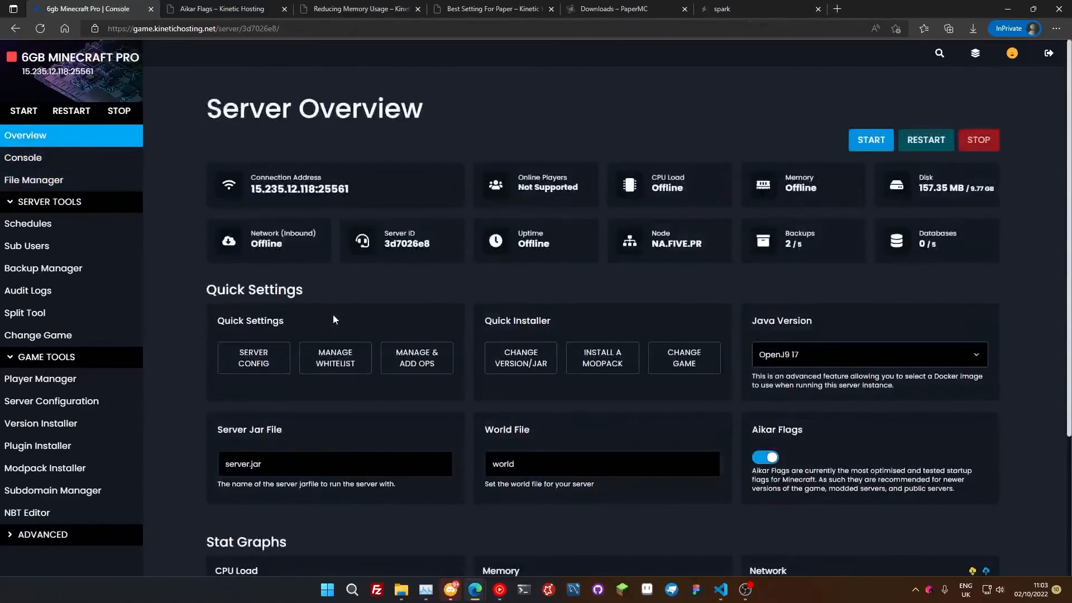
pyautogui.moveTo(332, 316)
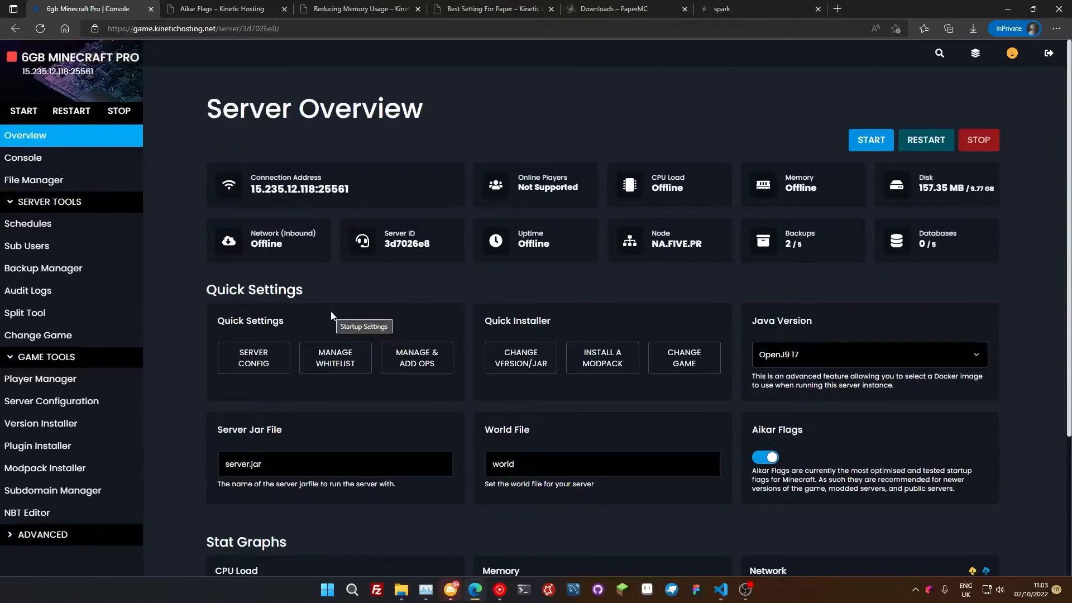
pyautogui.moveTo(848, 357)
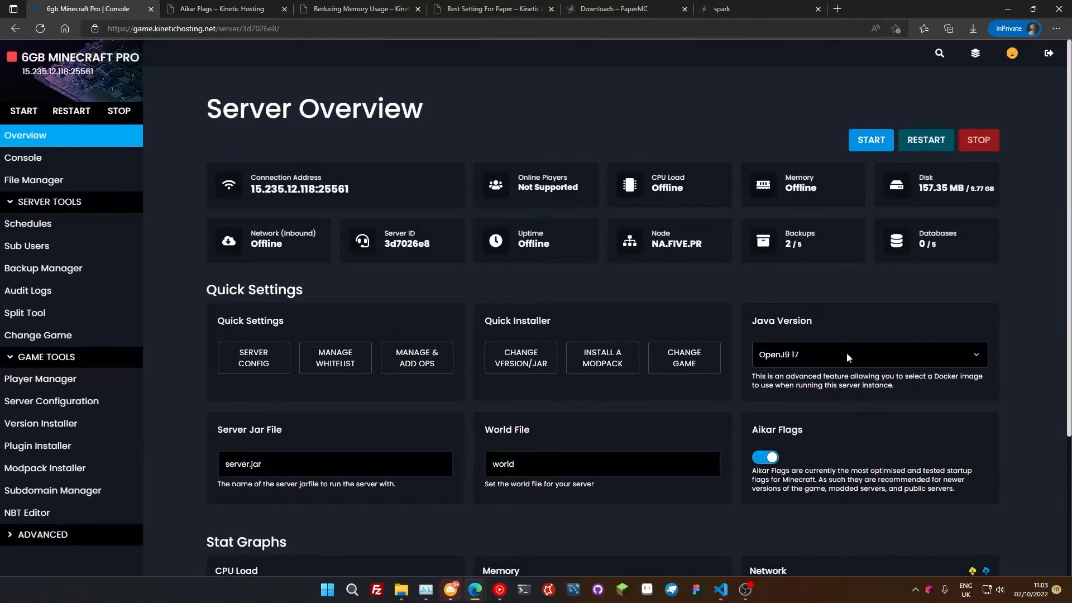
pyautogui.moveTo(846, 348)
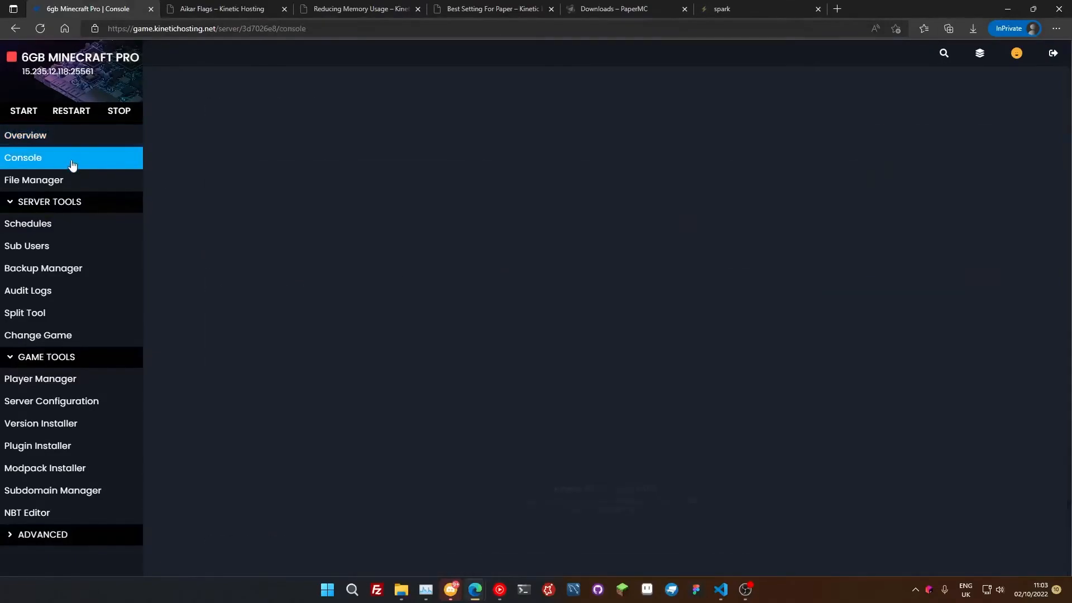
pyautogui.click(33, 180)
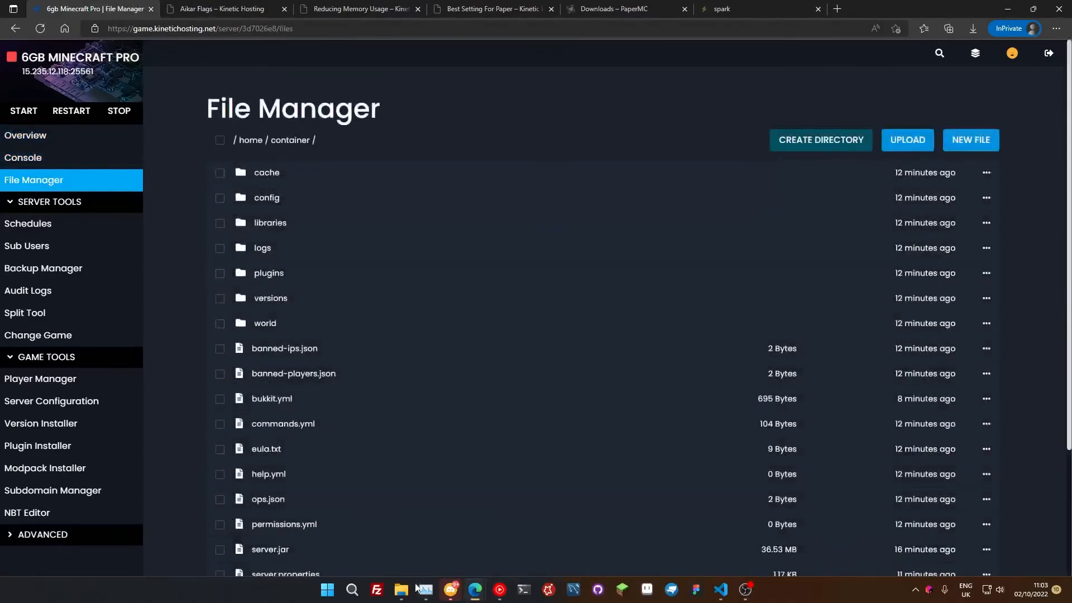
pyautogui.click(25, 134)
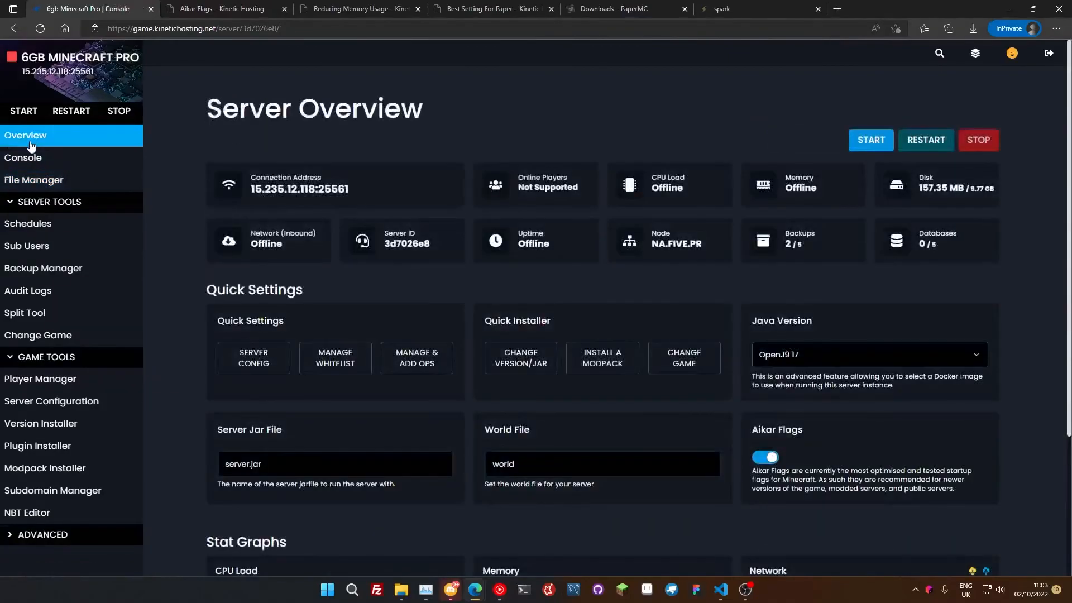